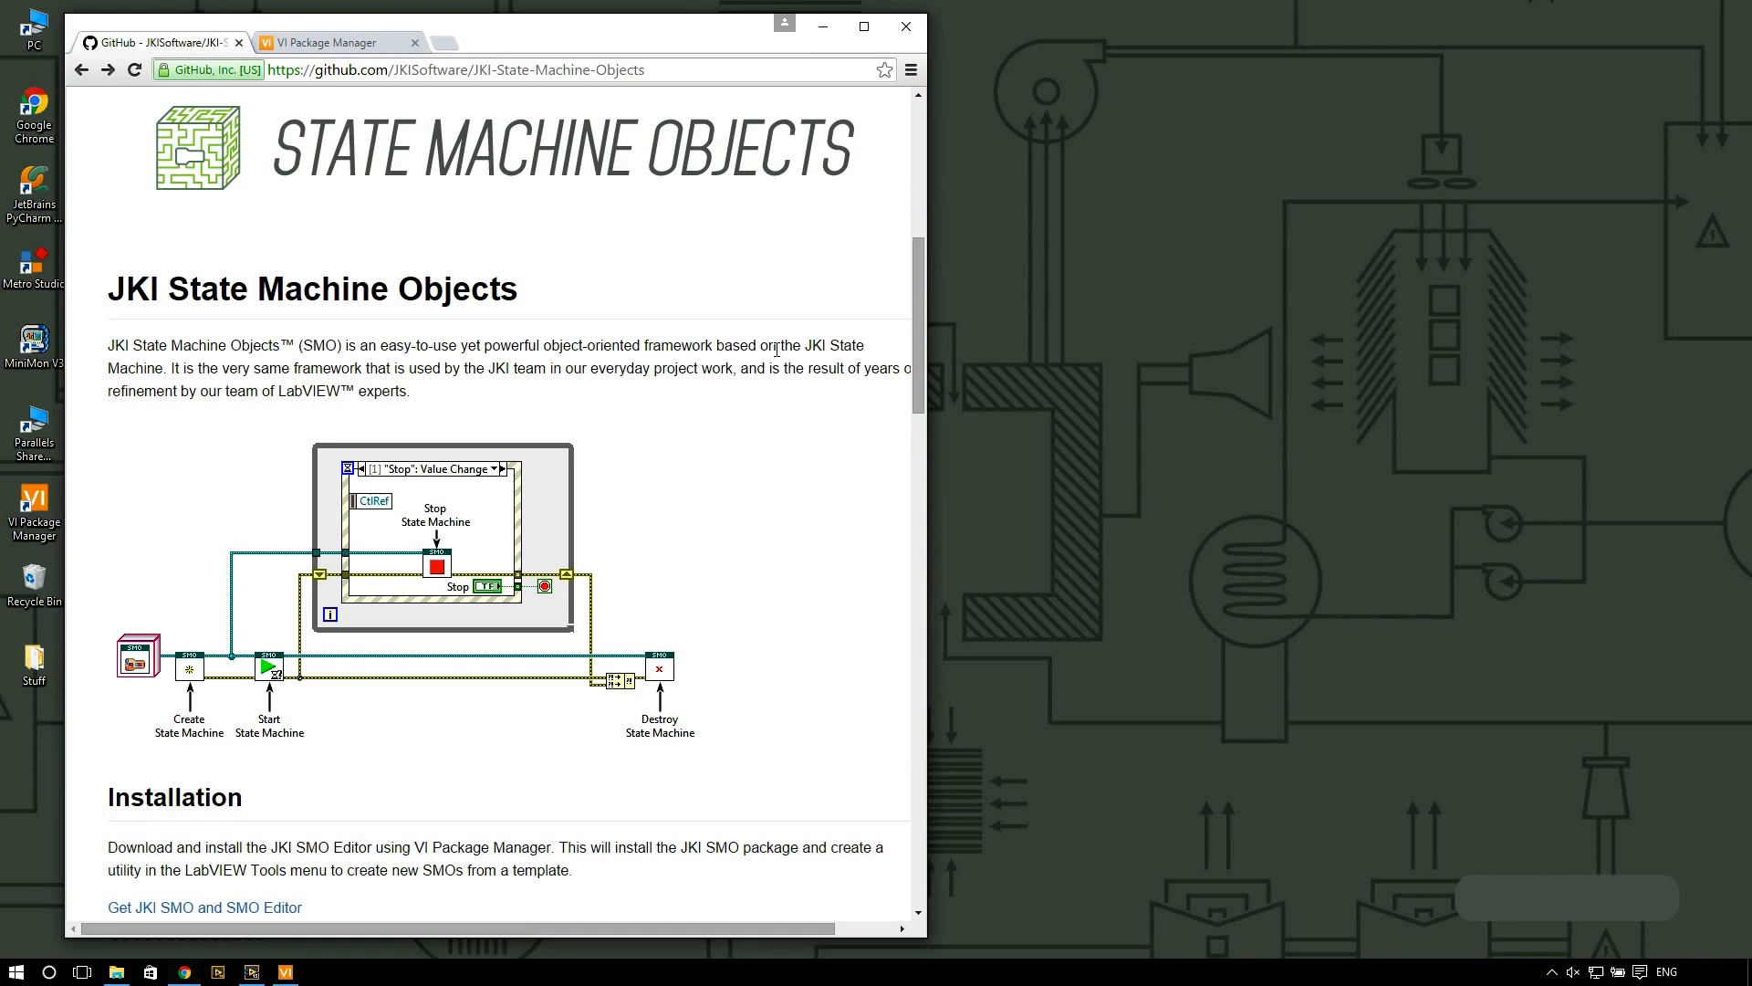
mouse_move(676, 322)
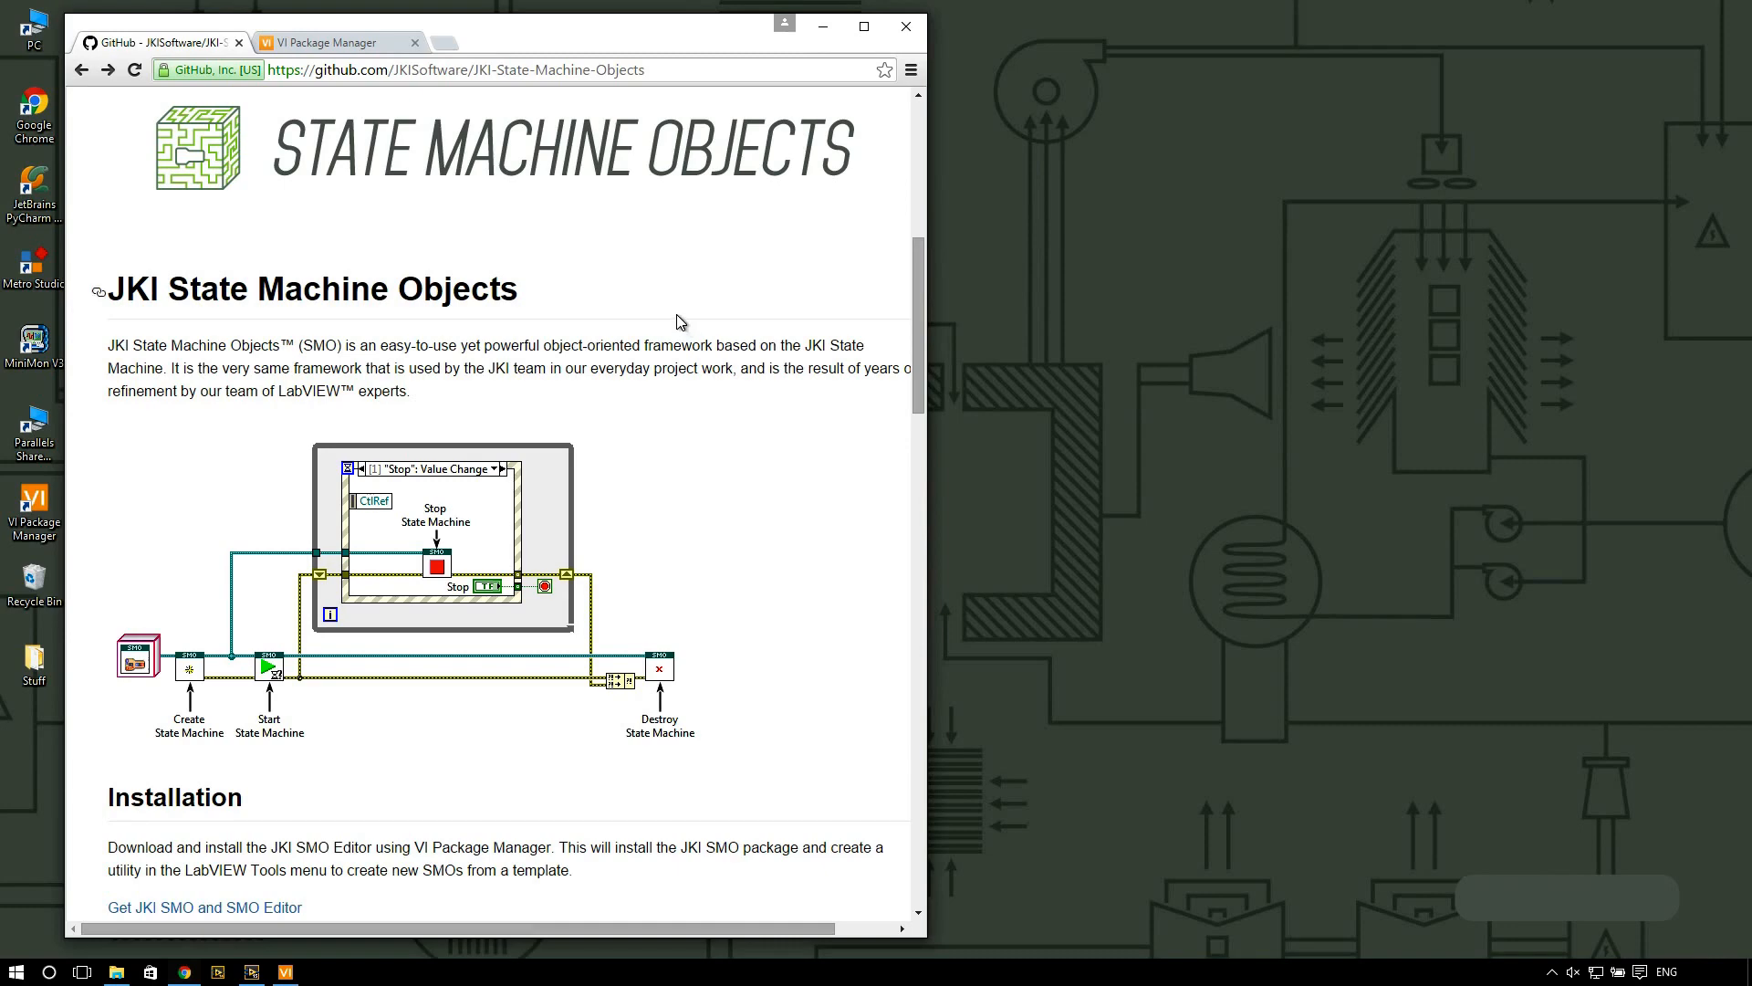
mouse_move(626, 341)
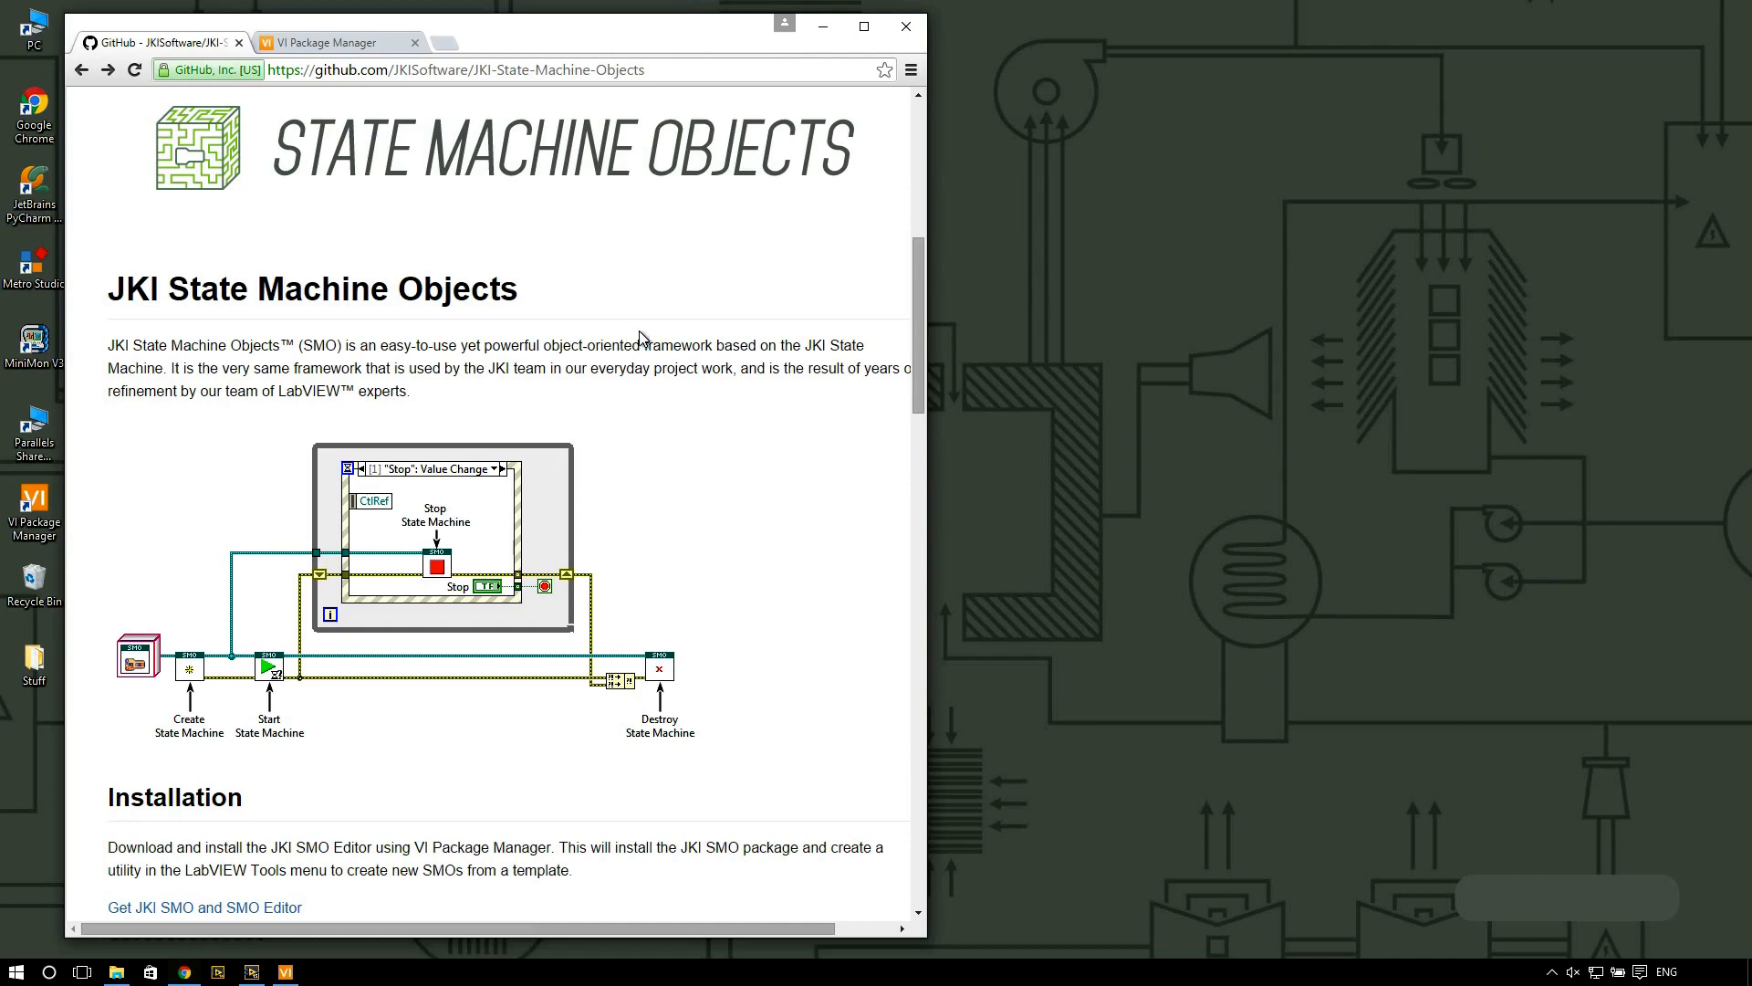
mouse_move(601, 405)
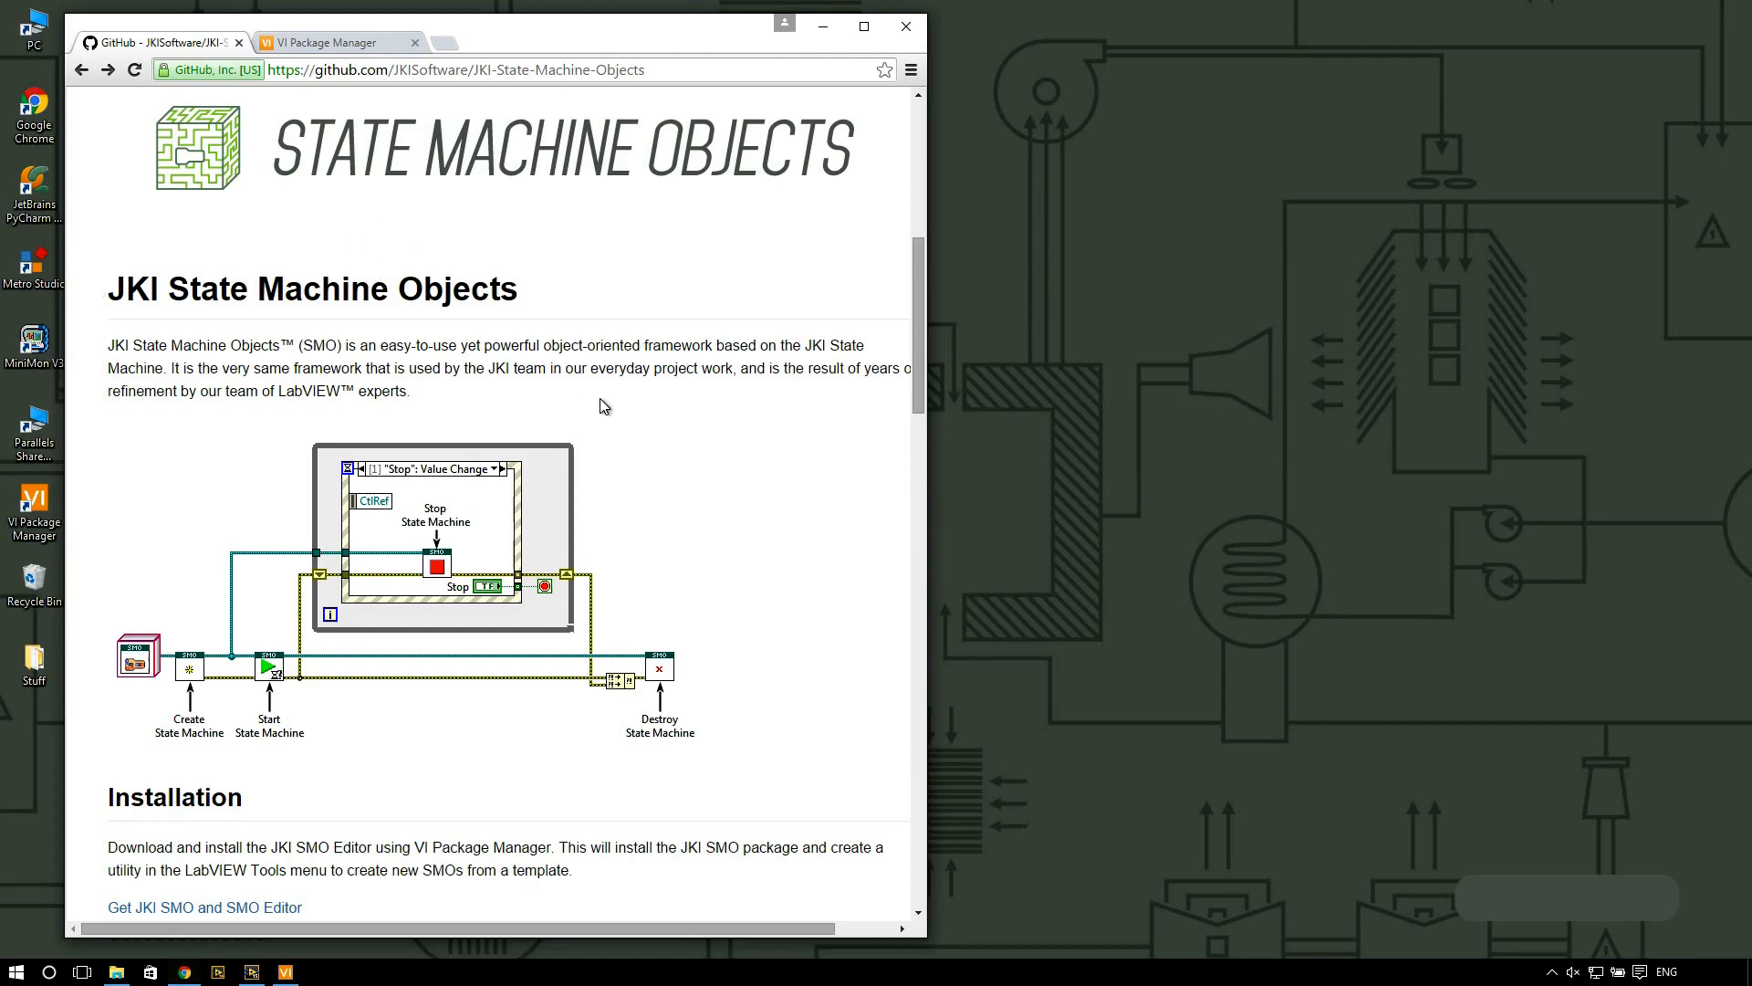
mouse_move(592, 398)
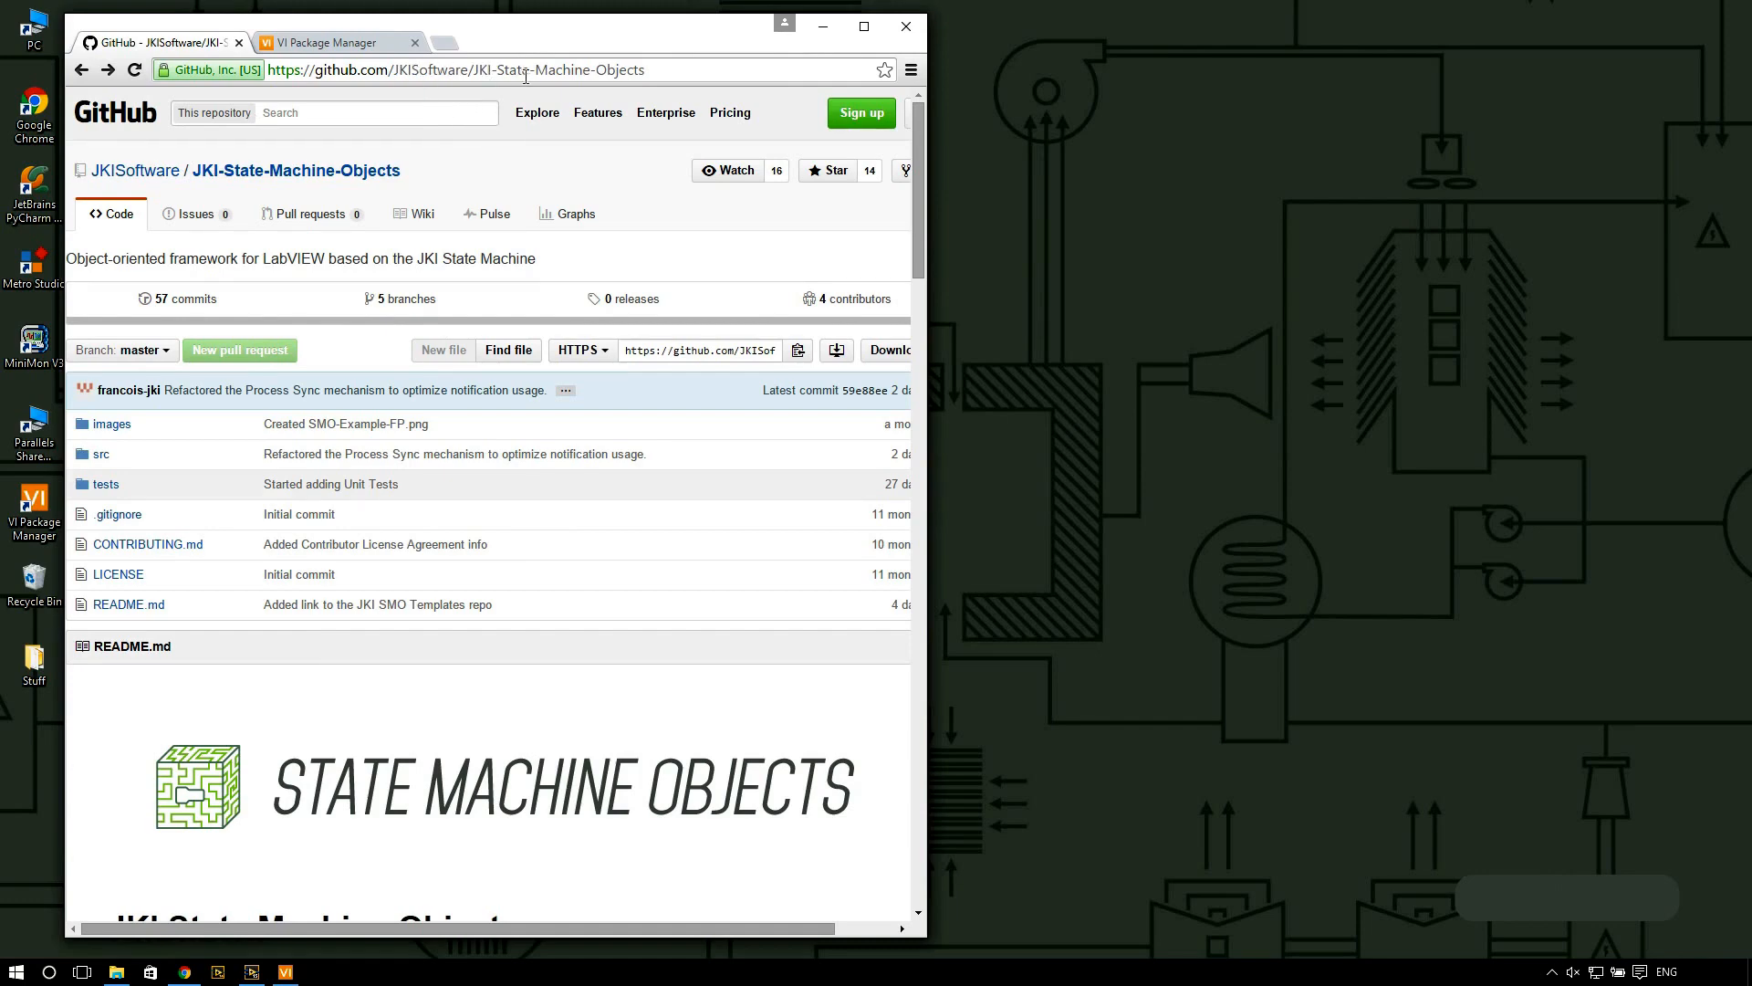
mouse_move(512, 423)
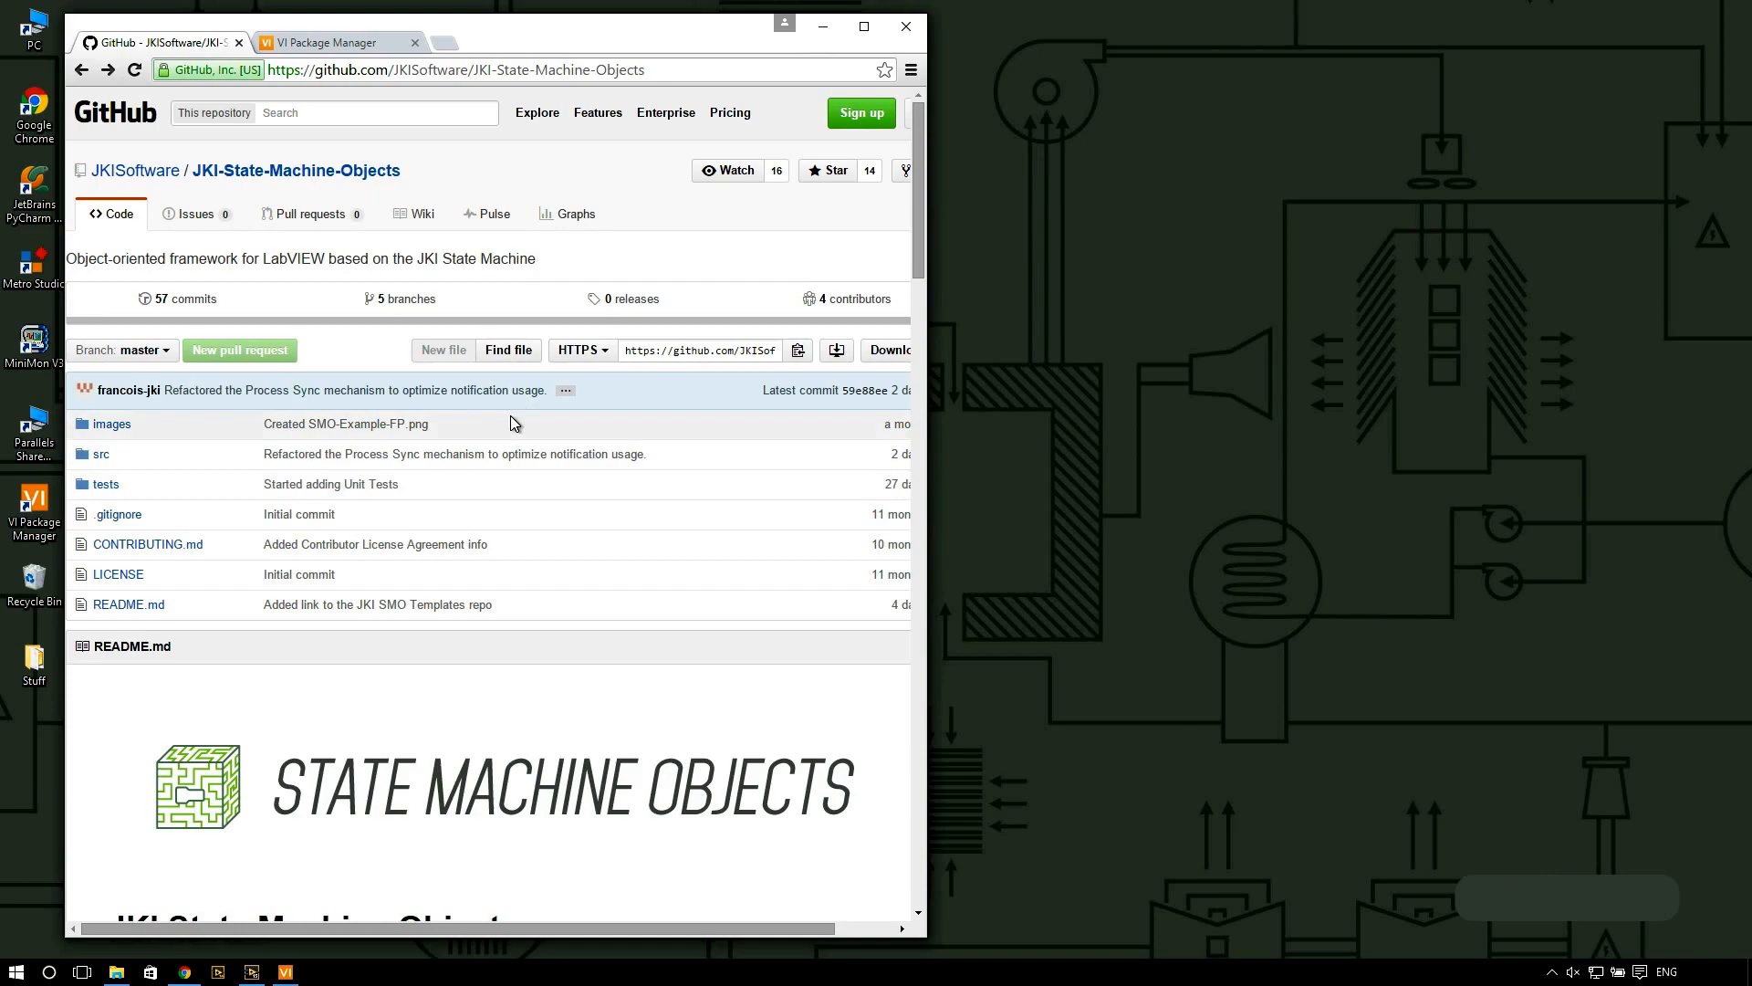
Step: Scroll to the README's Installation section and right-click the 'Get JKI SMO and SMO Editor' link
scroll("down", 3)
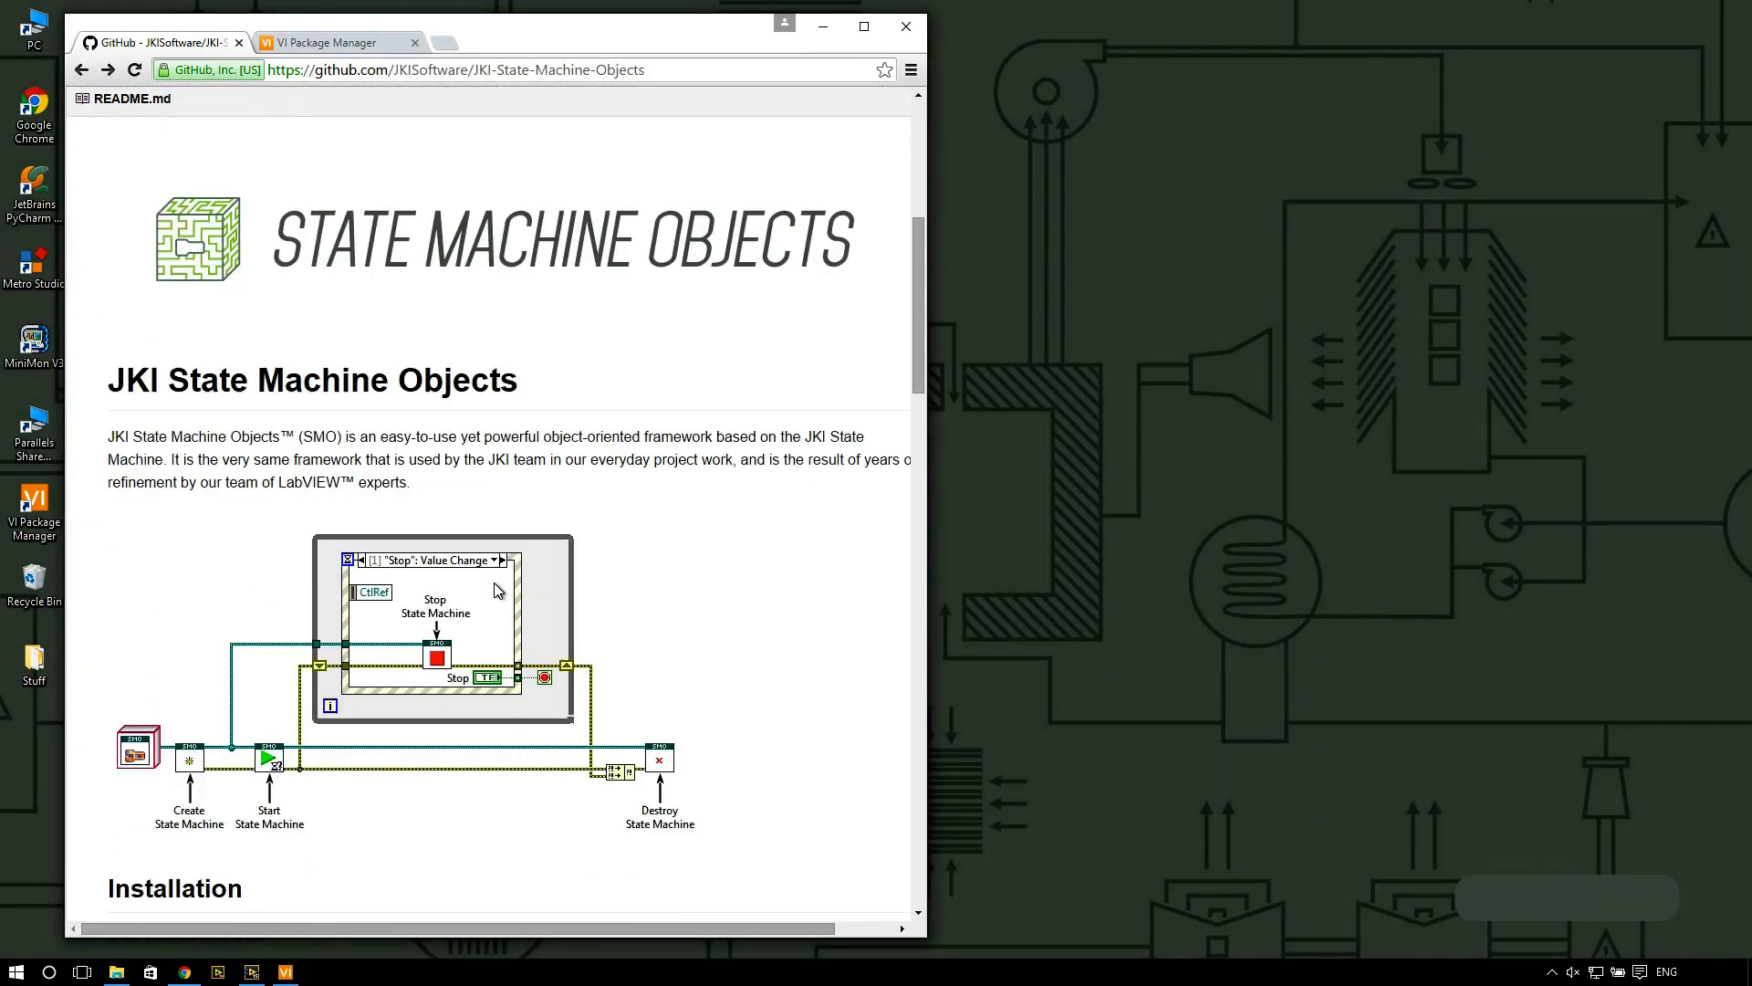
scroll("down", 3)
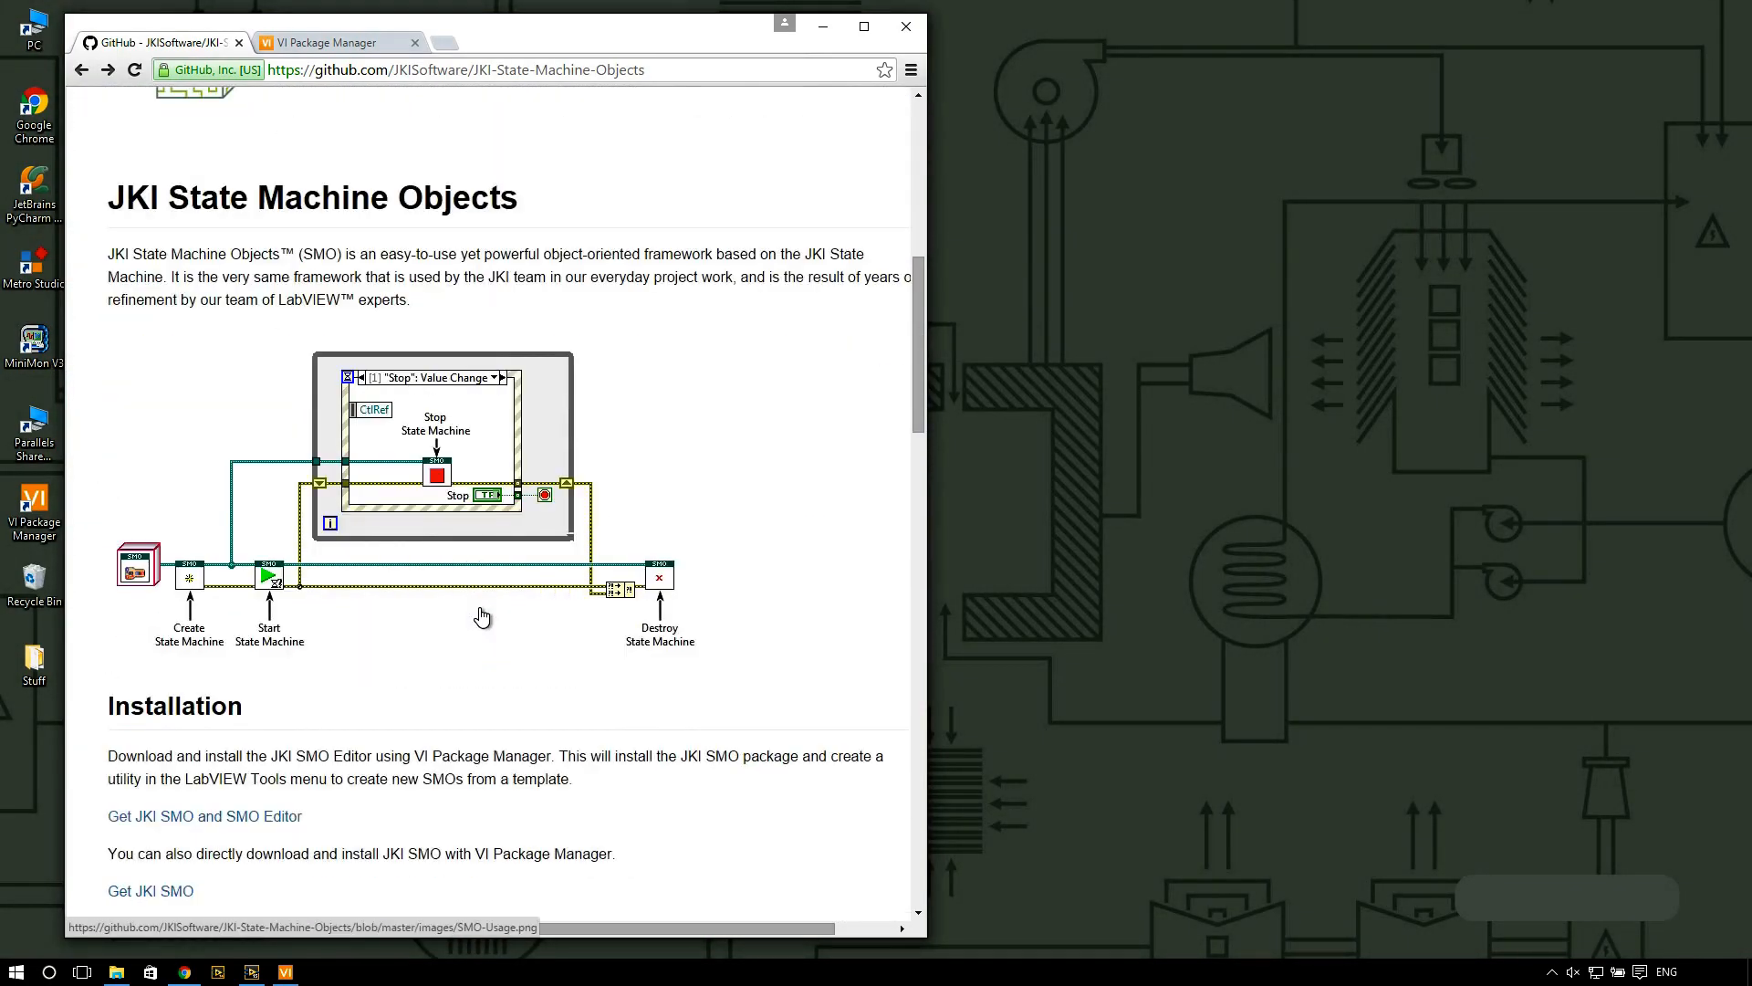
scroll("down", 3)
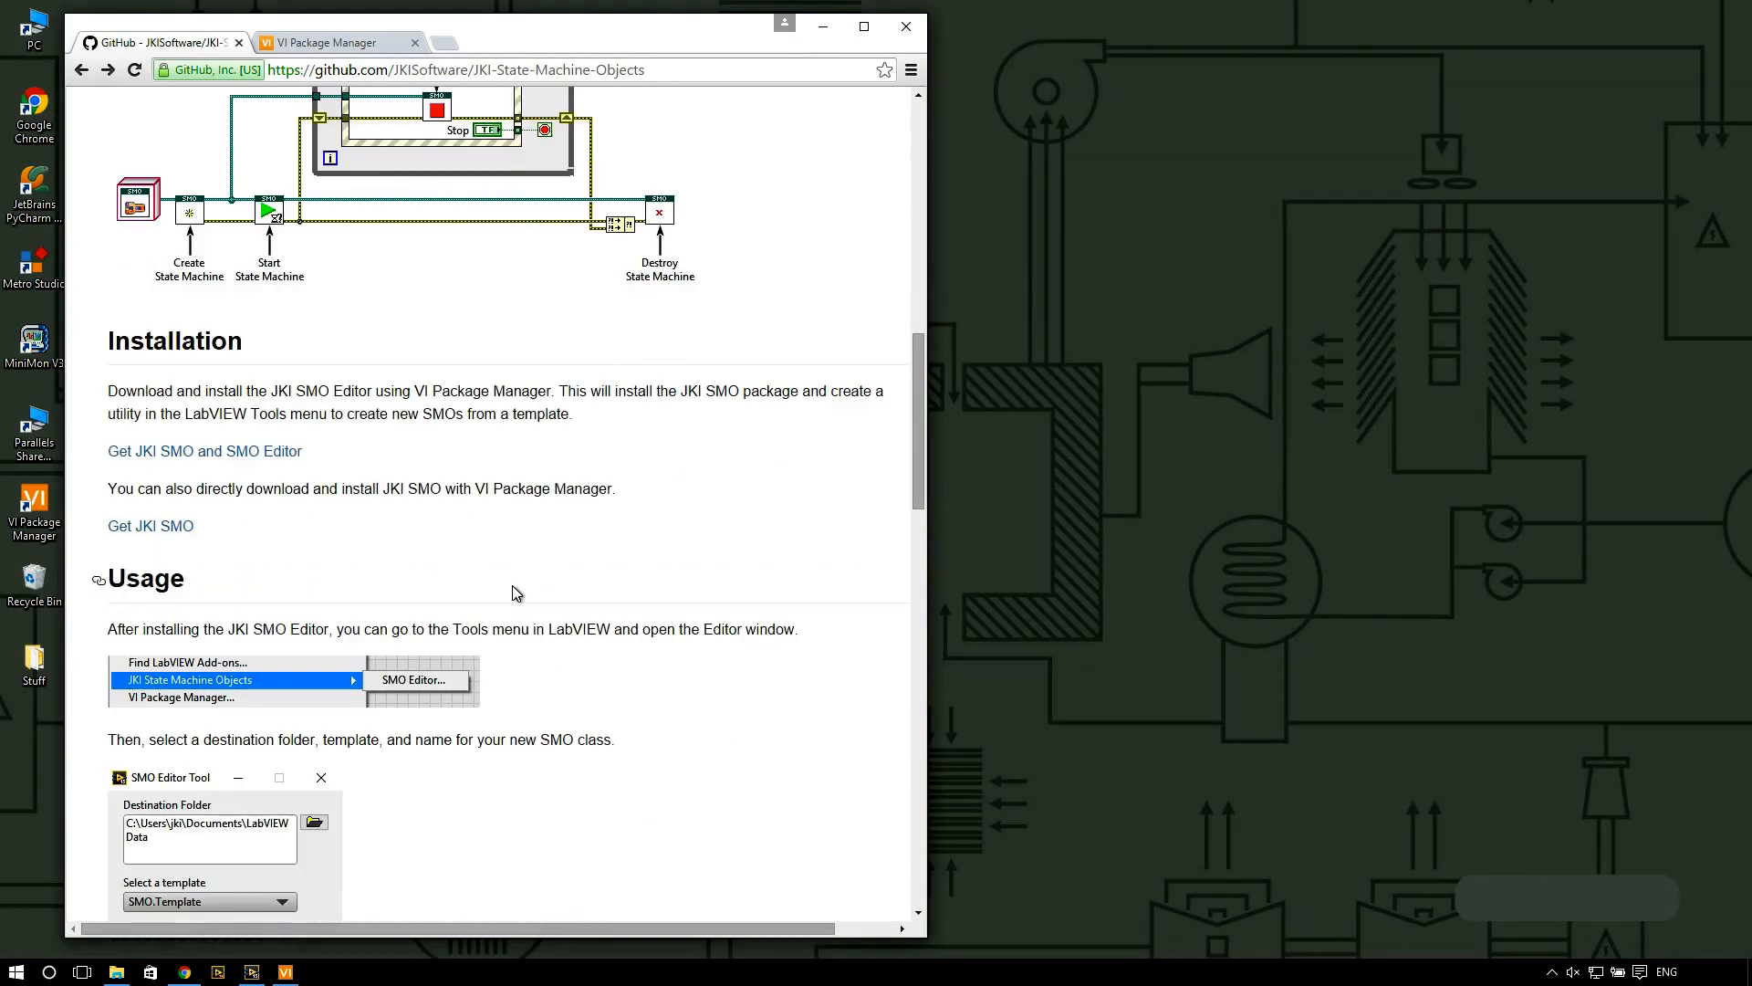
mouse_move(264, 456)
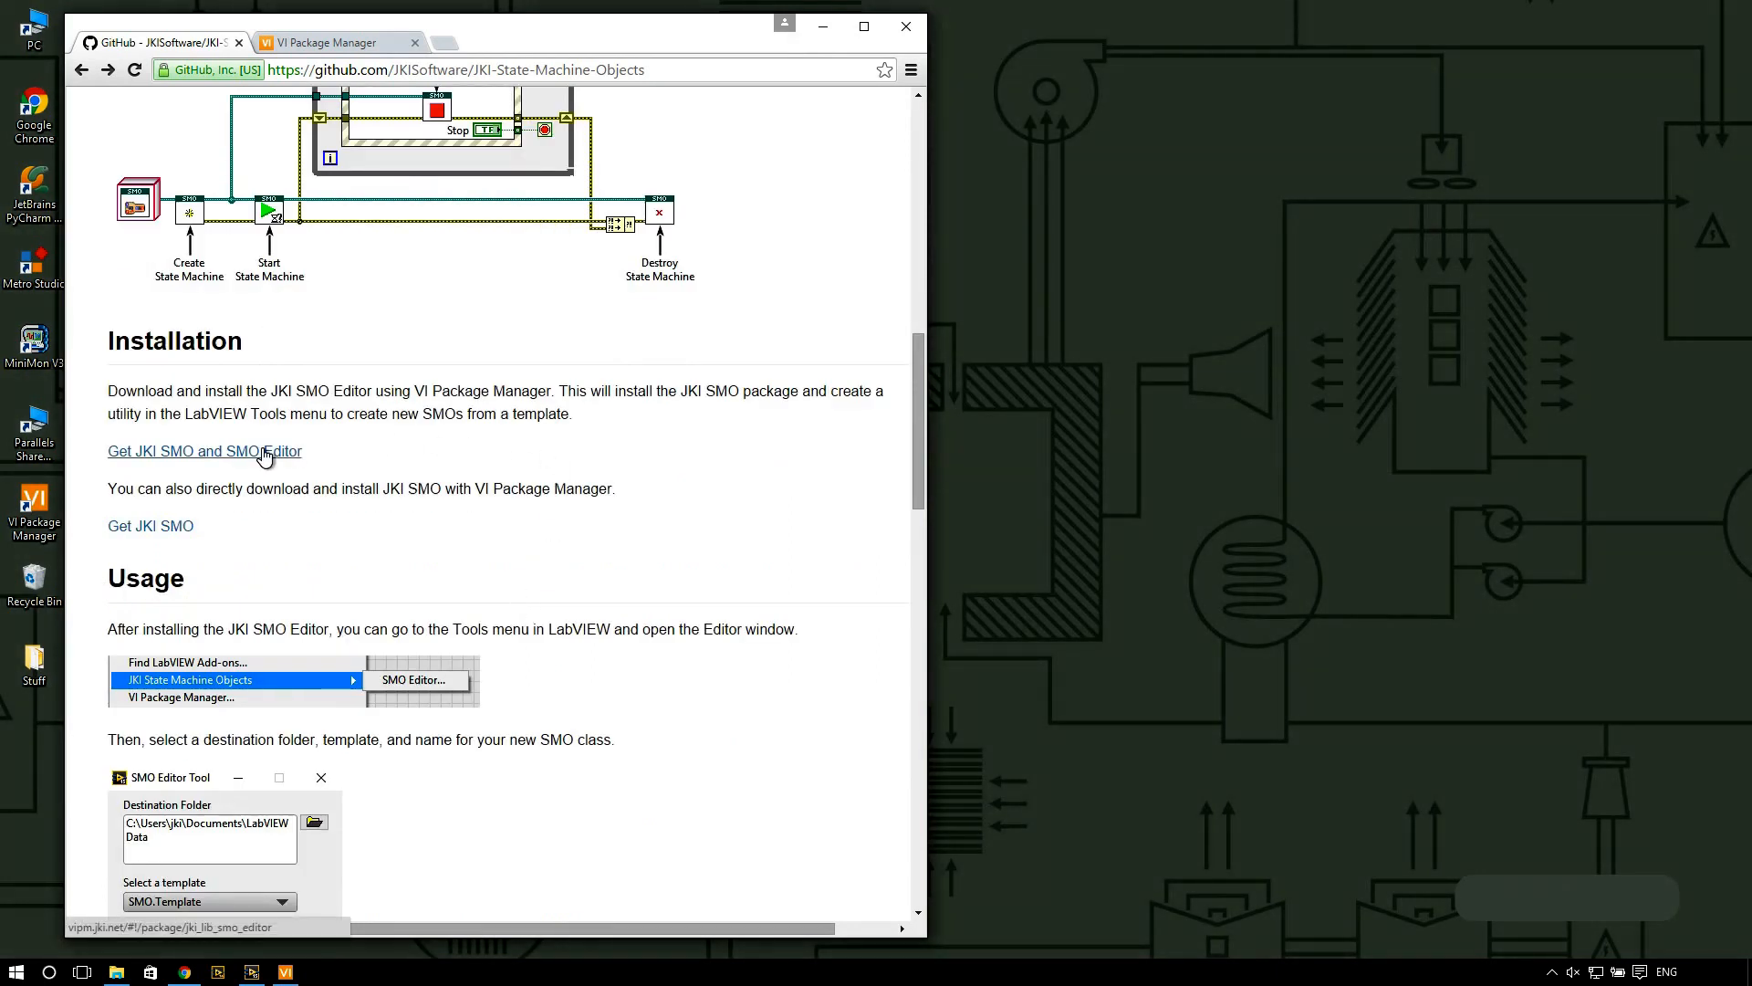
right_click(204, 450)
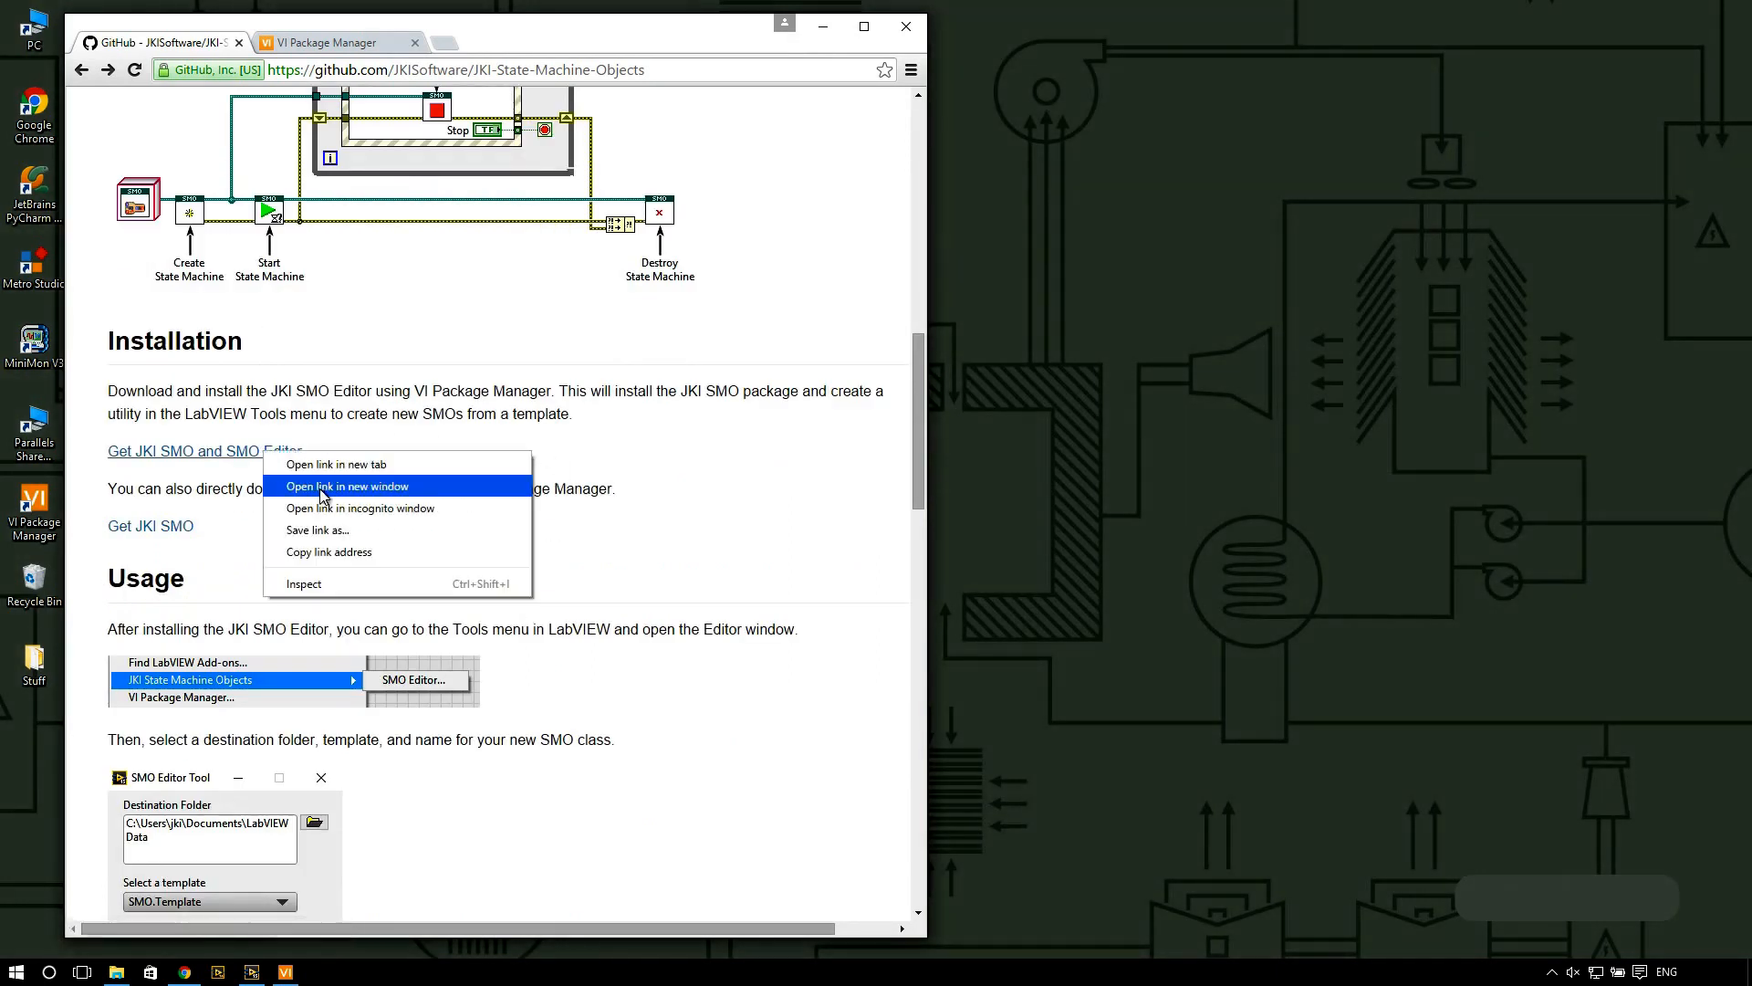
Step: Open the JKI SMO Editor page in a new tab and start its install
left_click(348, 484)
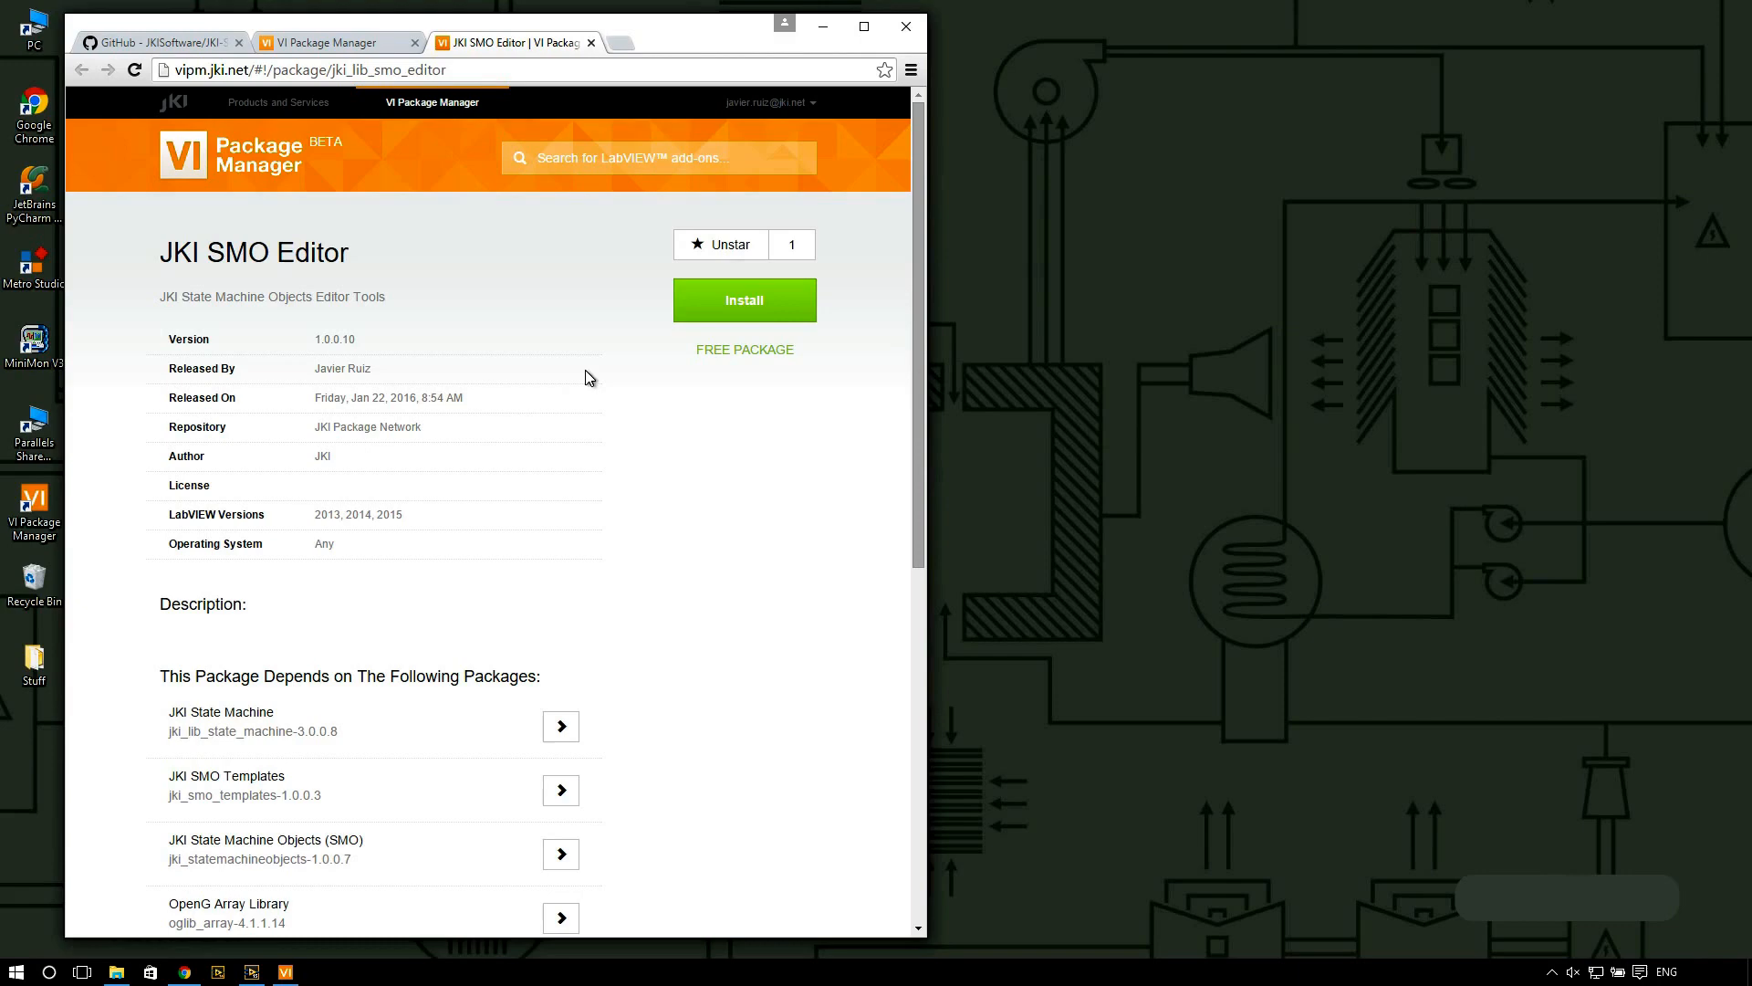
mouse_move(644, 255)
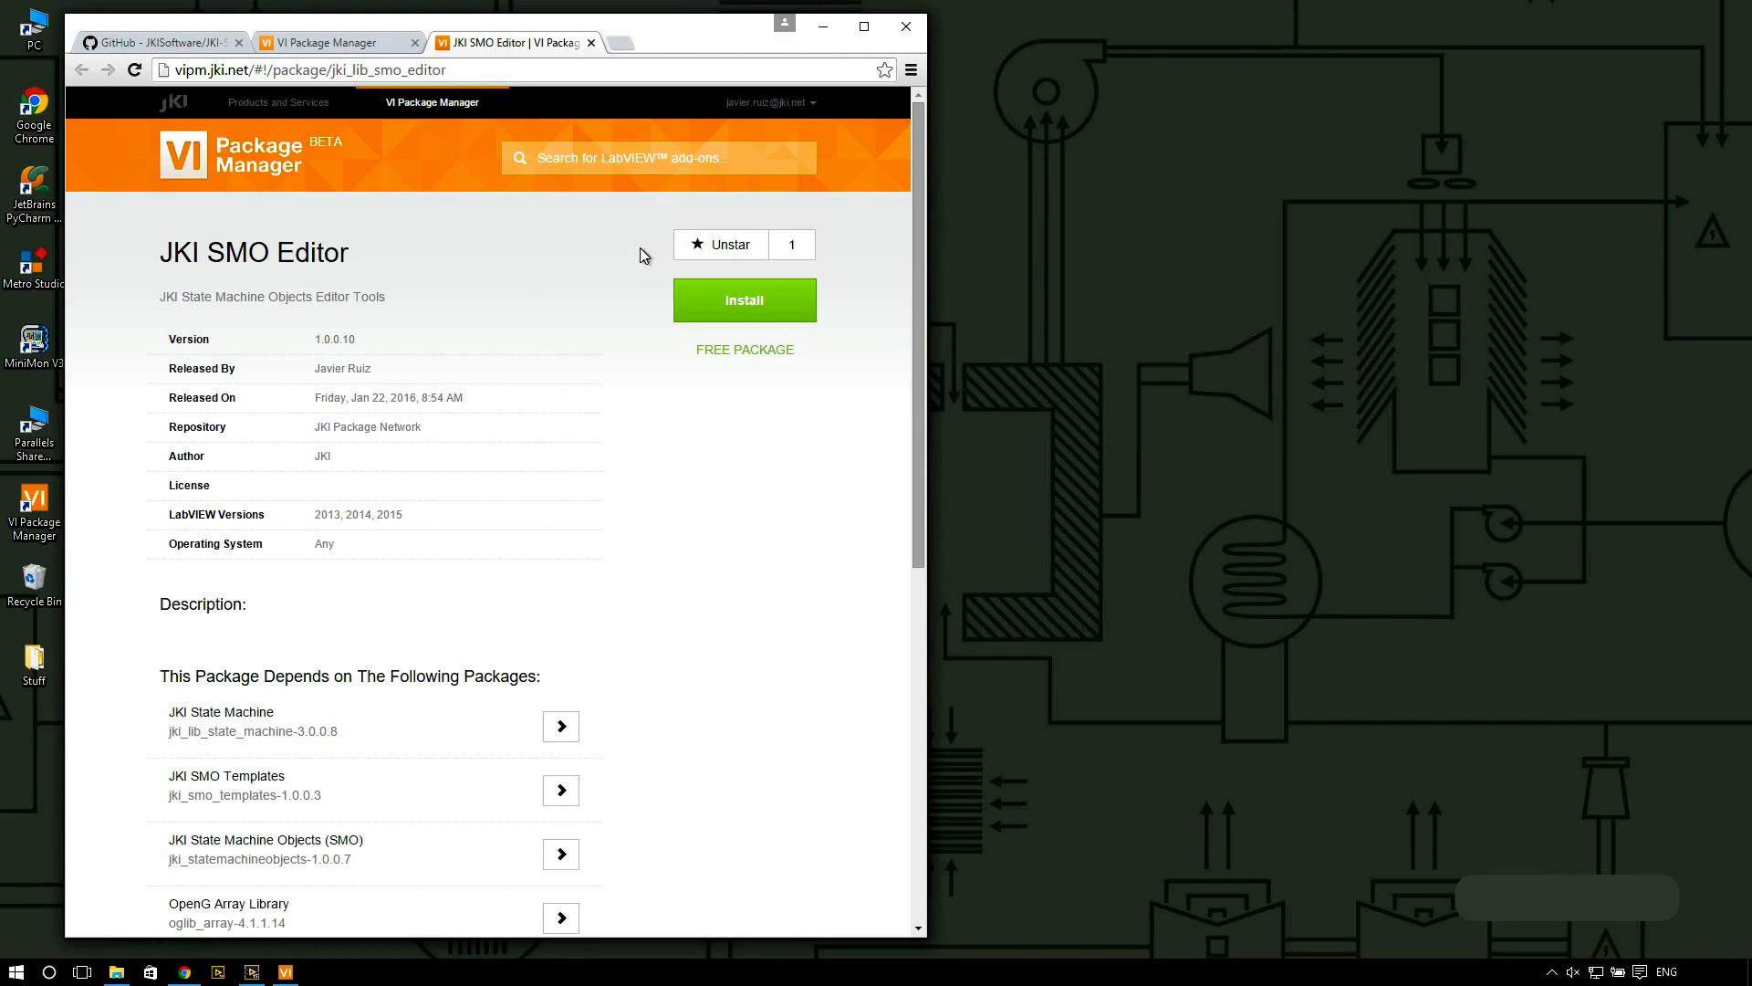
left_click(766, 102)
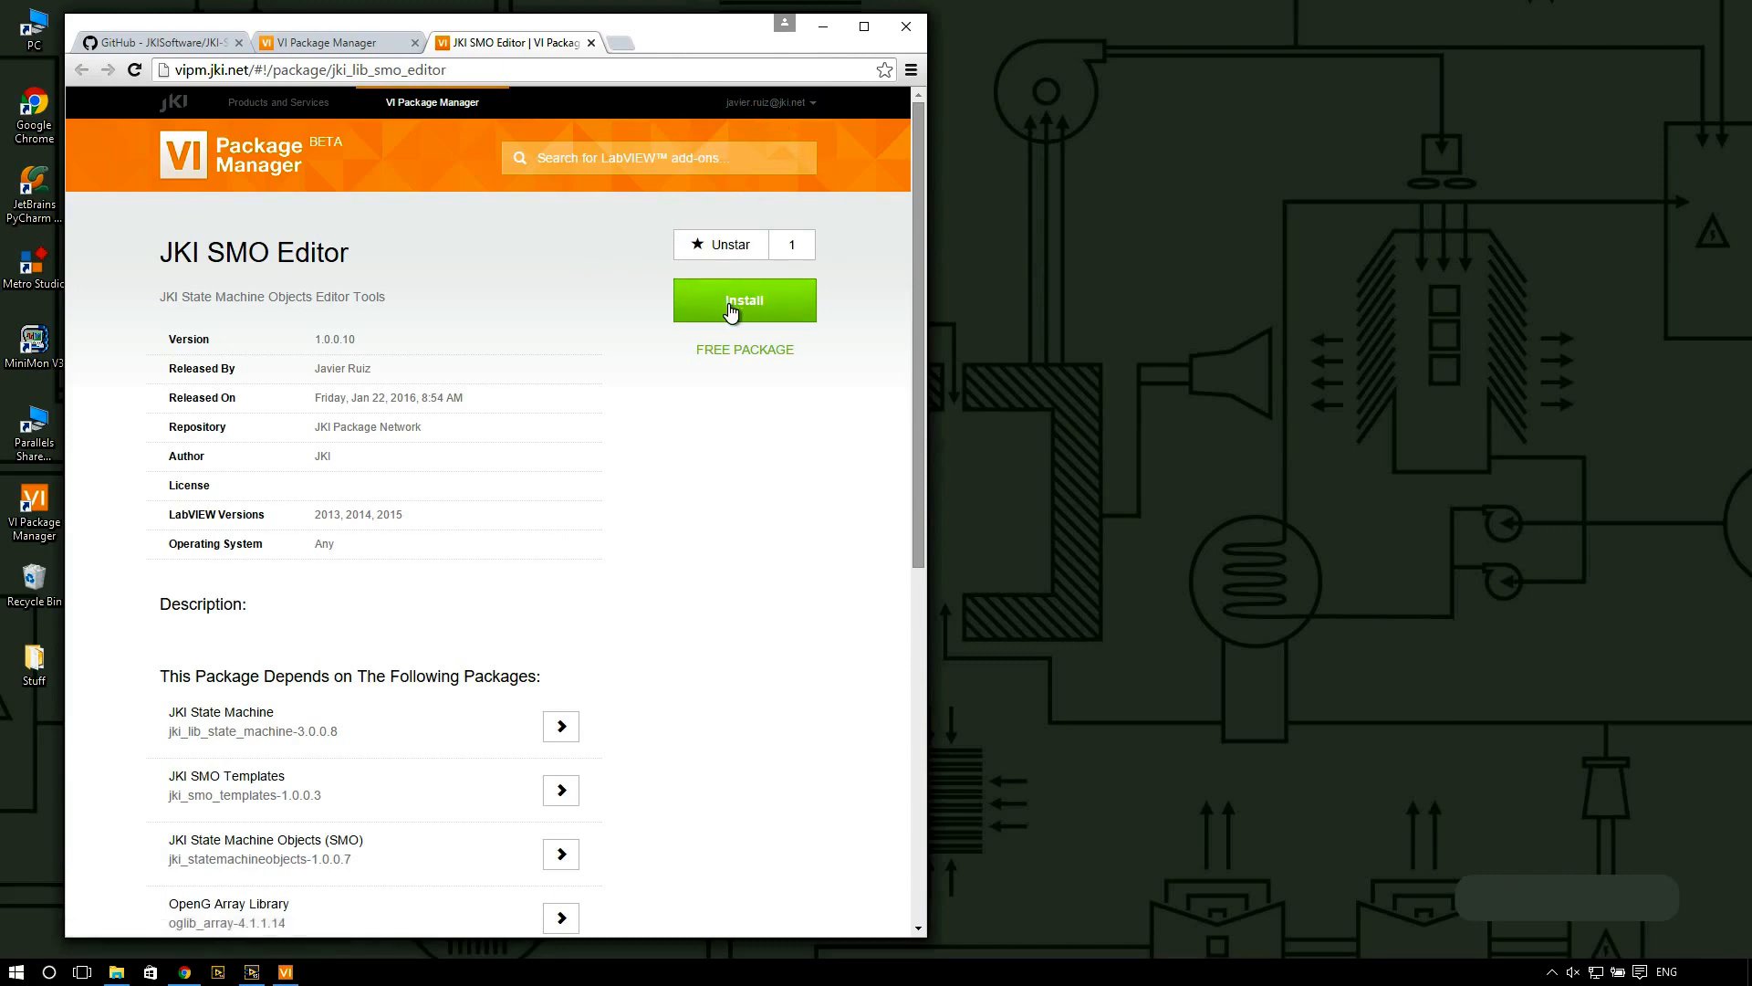
left_click(745, 300)
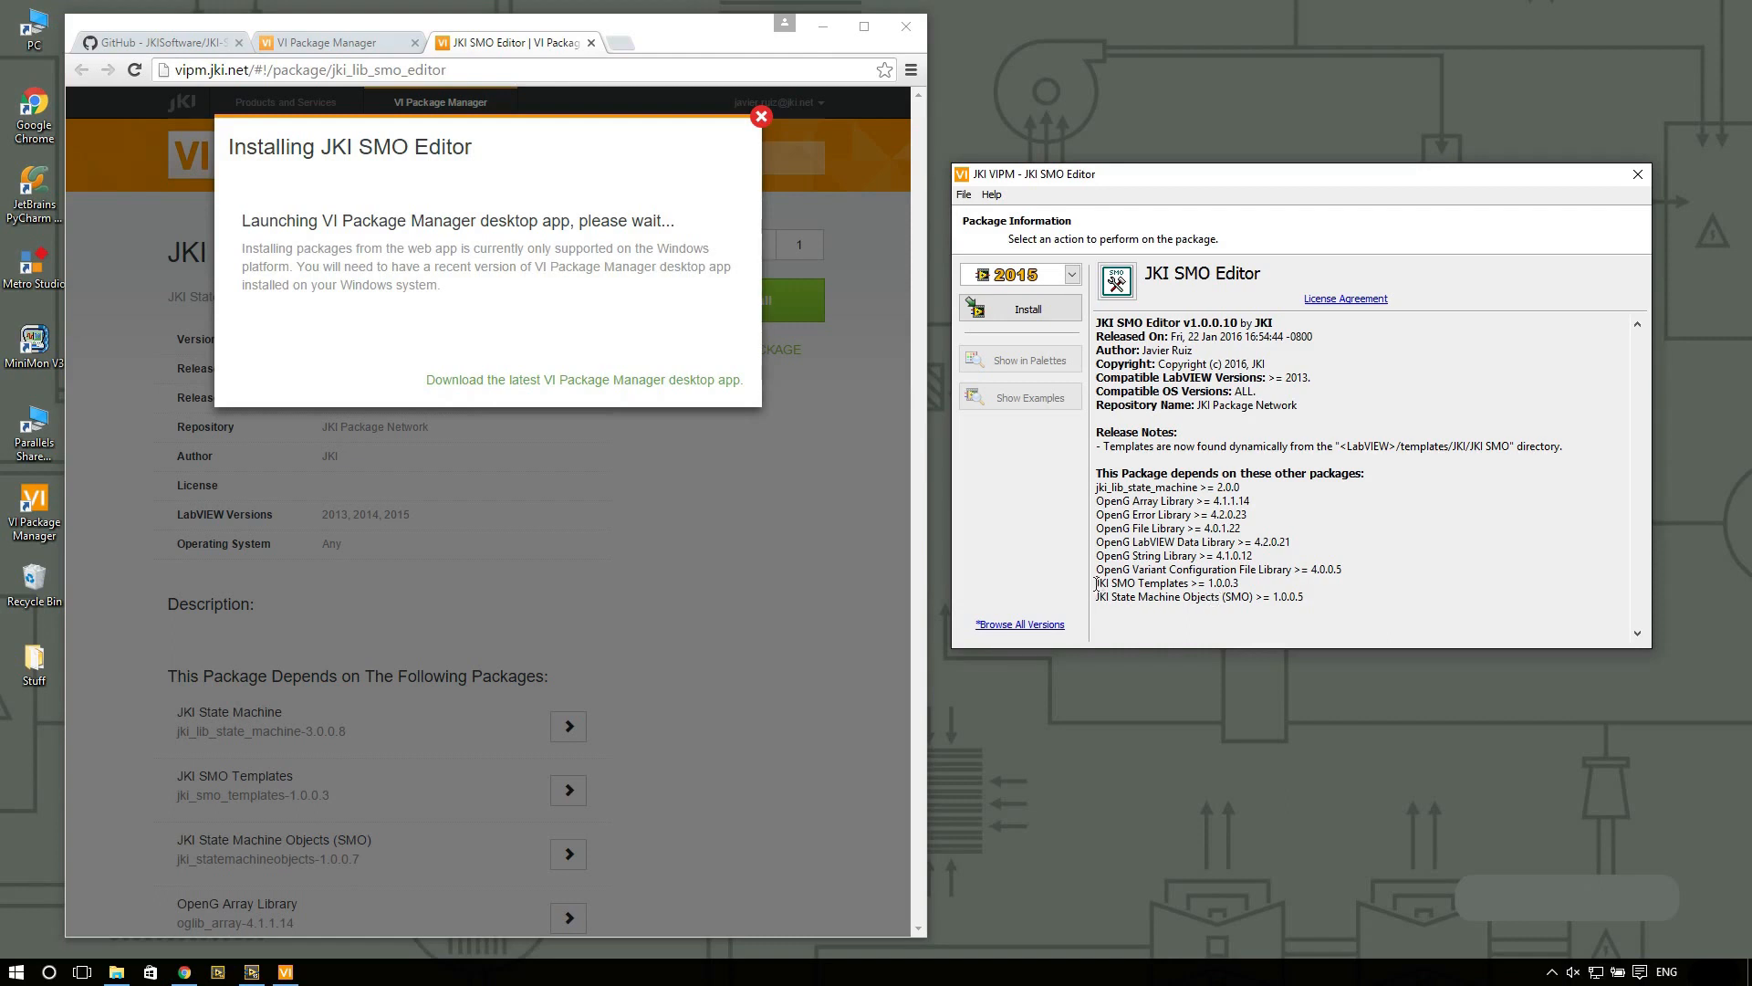
Step: Install JKI SMO Editor 1.0.0.10 with SMO Templates 1.0.0.3 and SMO 1.0.0.7, accepting the licences
double_click(1142, 582)
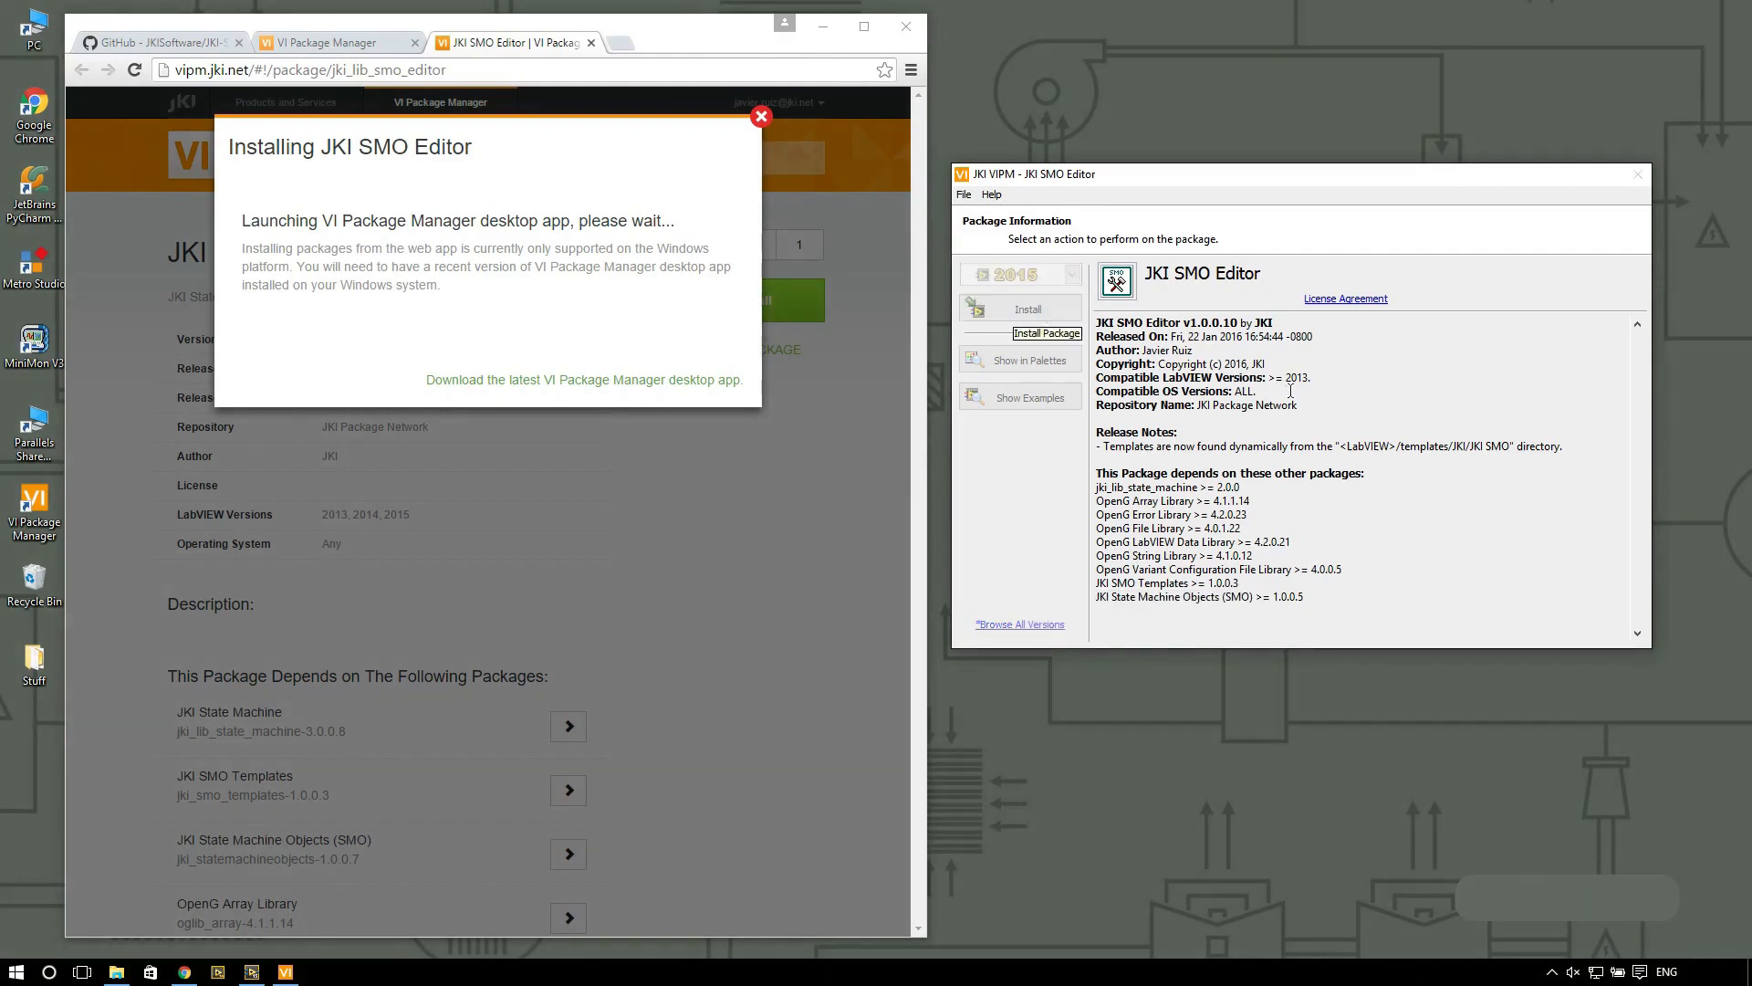
left_click(1025, 308)
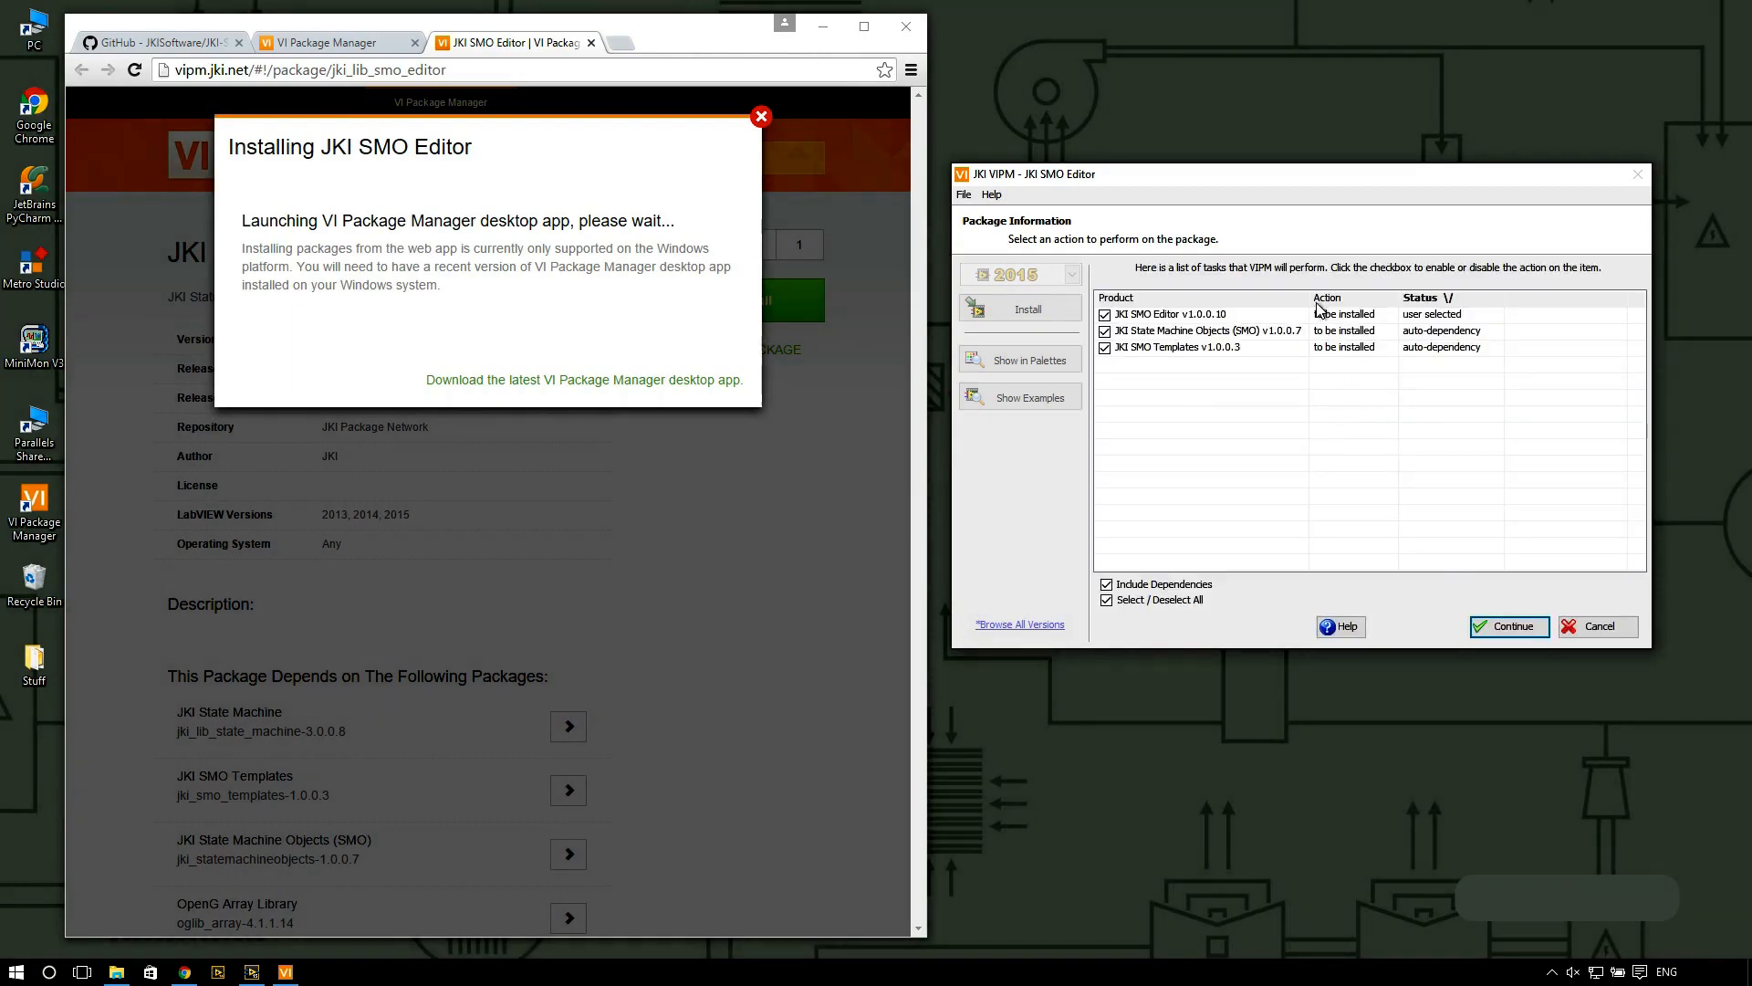
left_click(1508, 626)
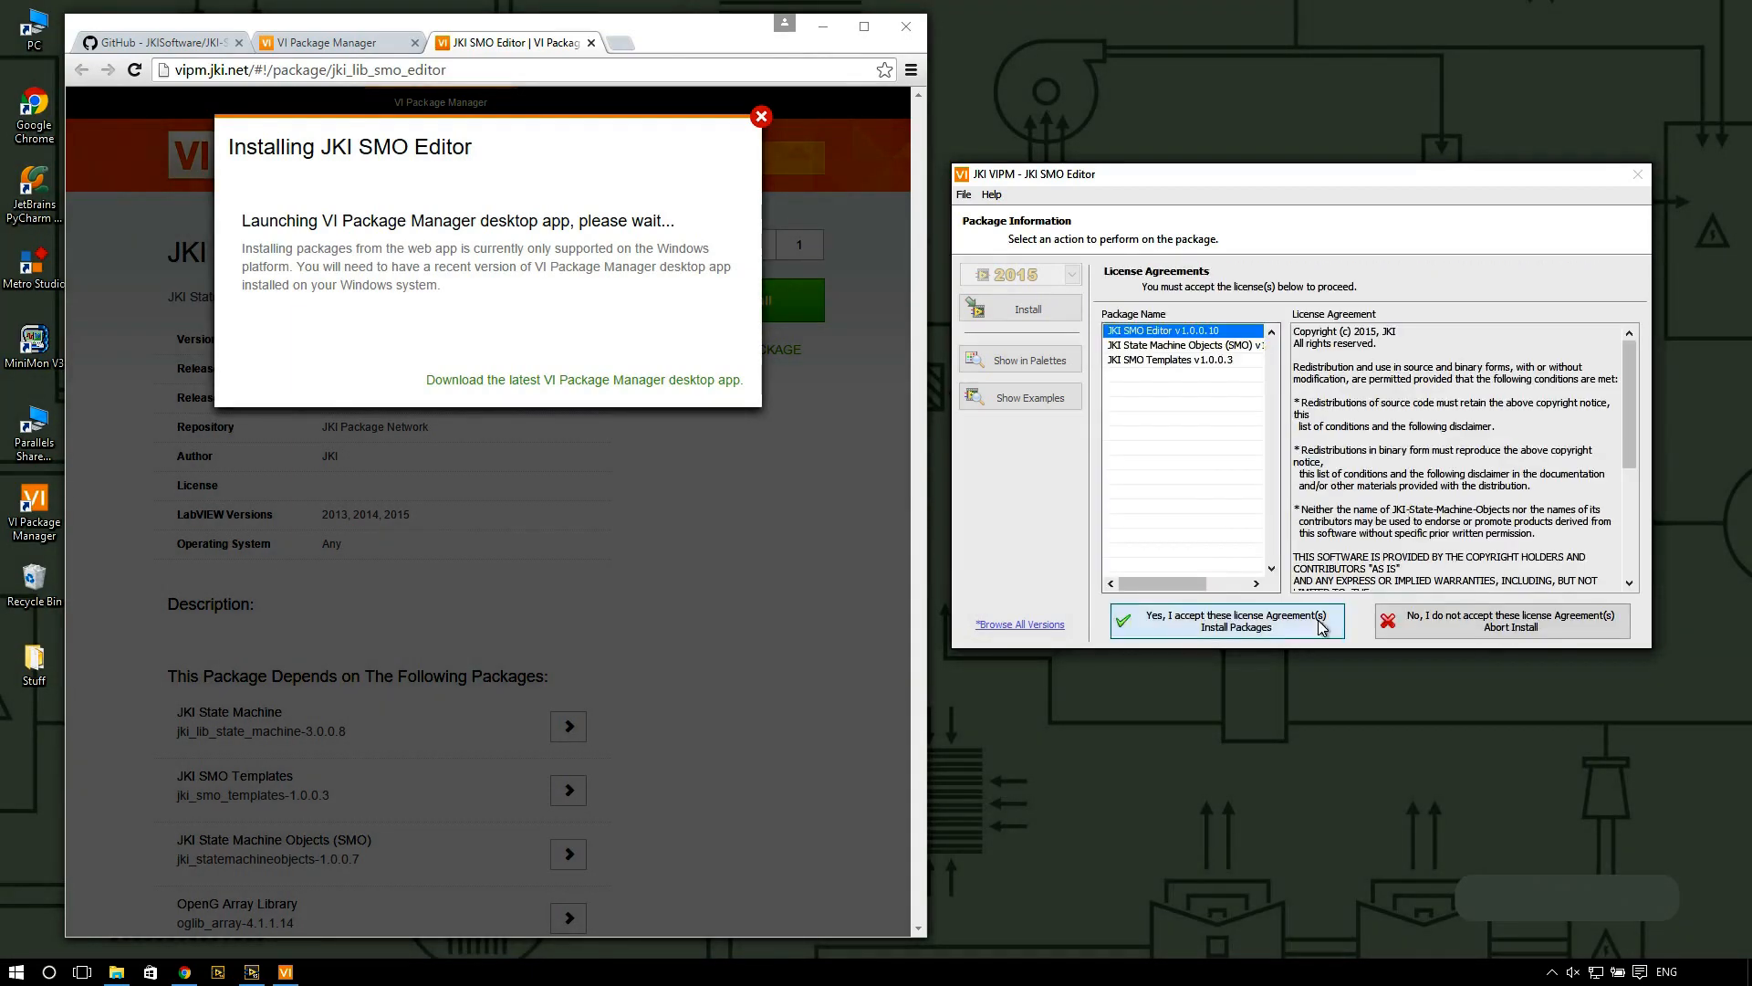
left_click(1224, 620)
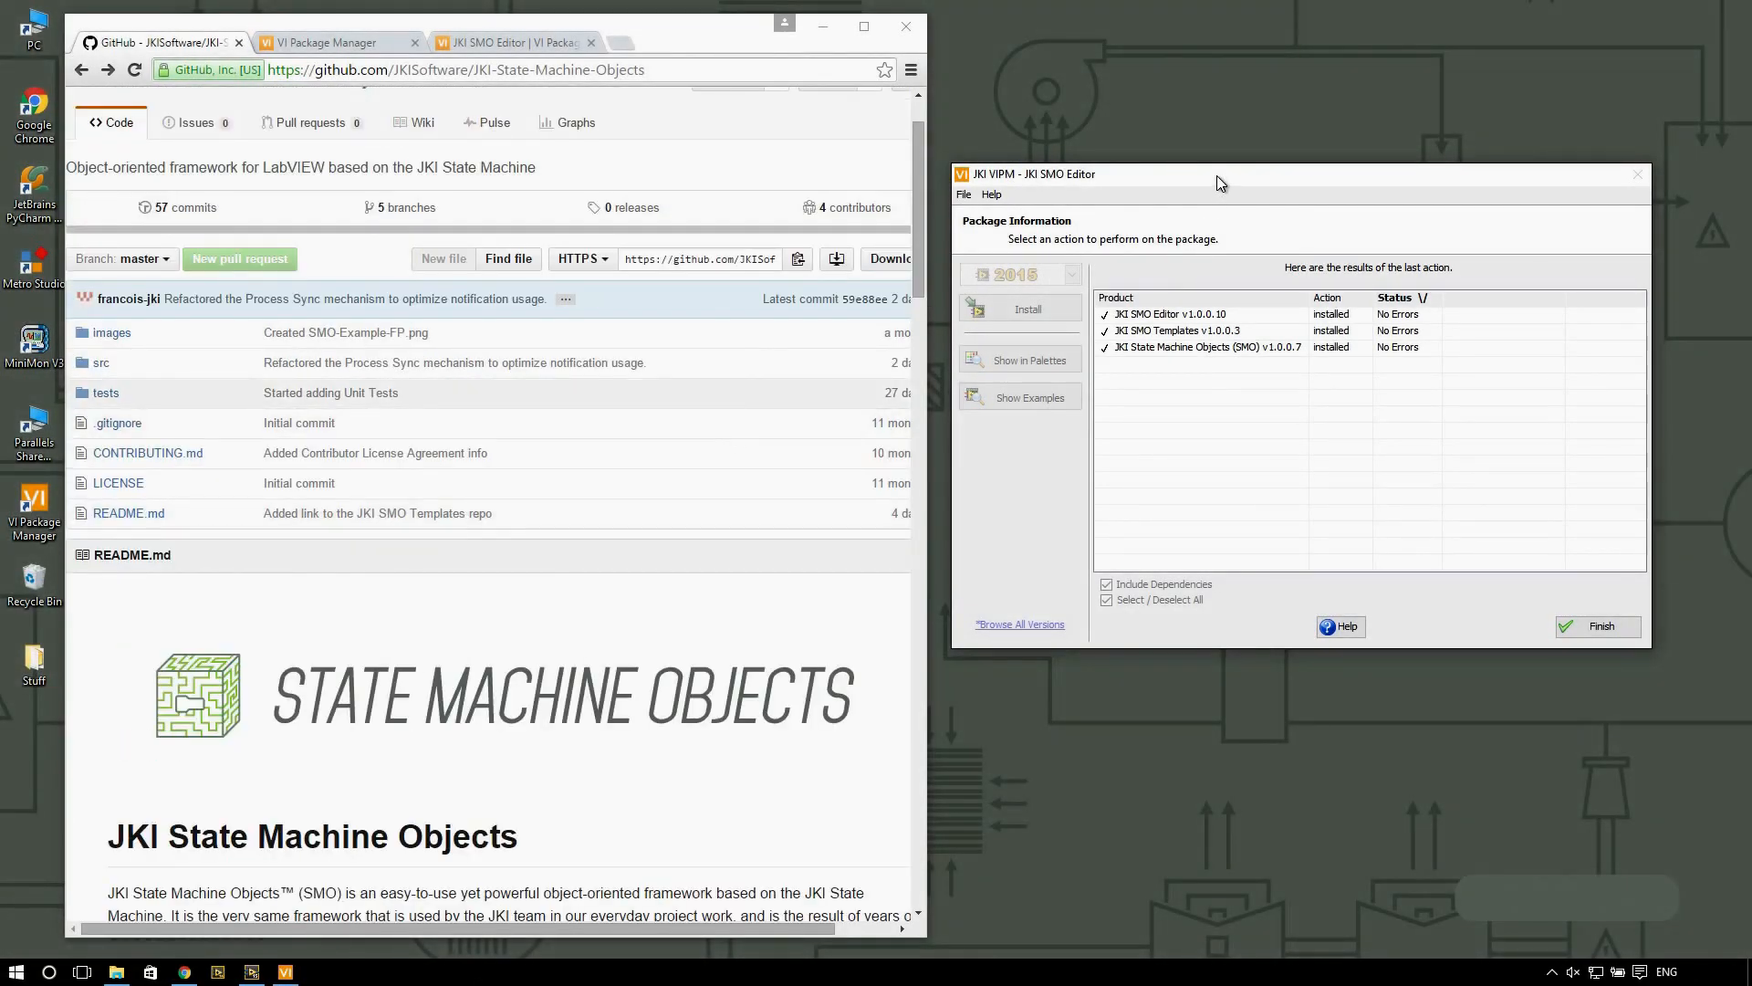
Step: Finish the installation and close VI Package Manager, returning to LabVIEW 2015's start window
left_click(1598, 626)
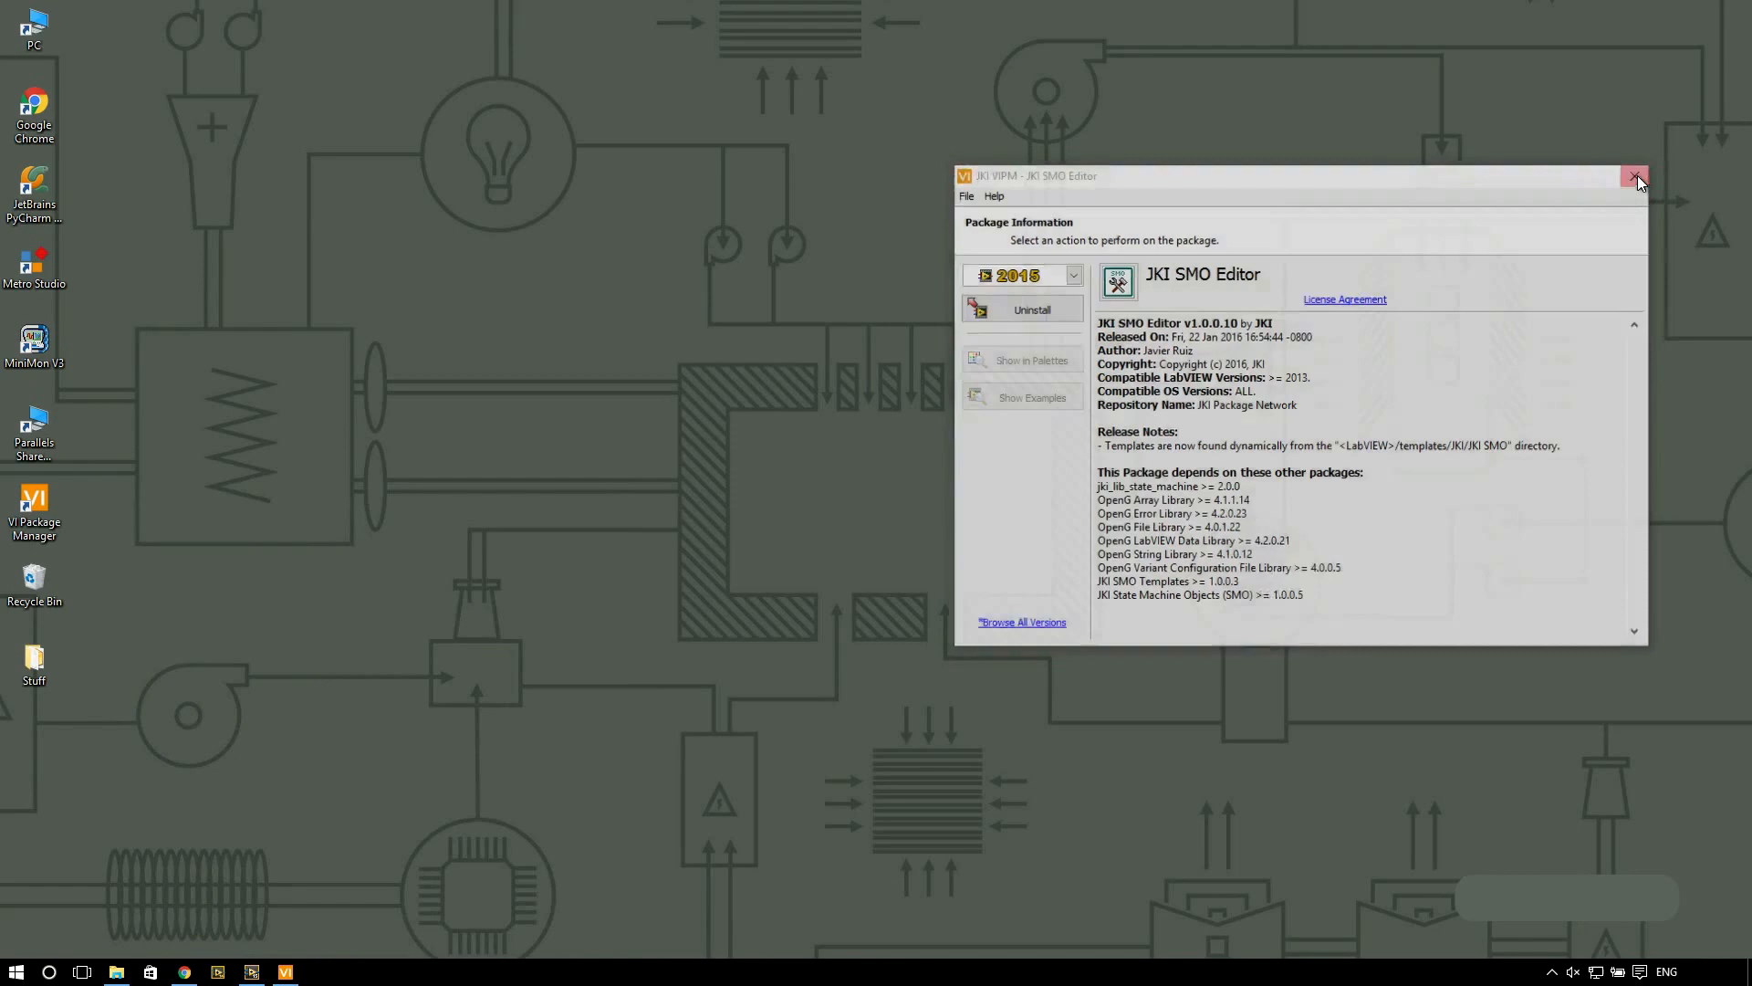
left_click(1634, 176)
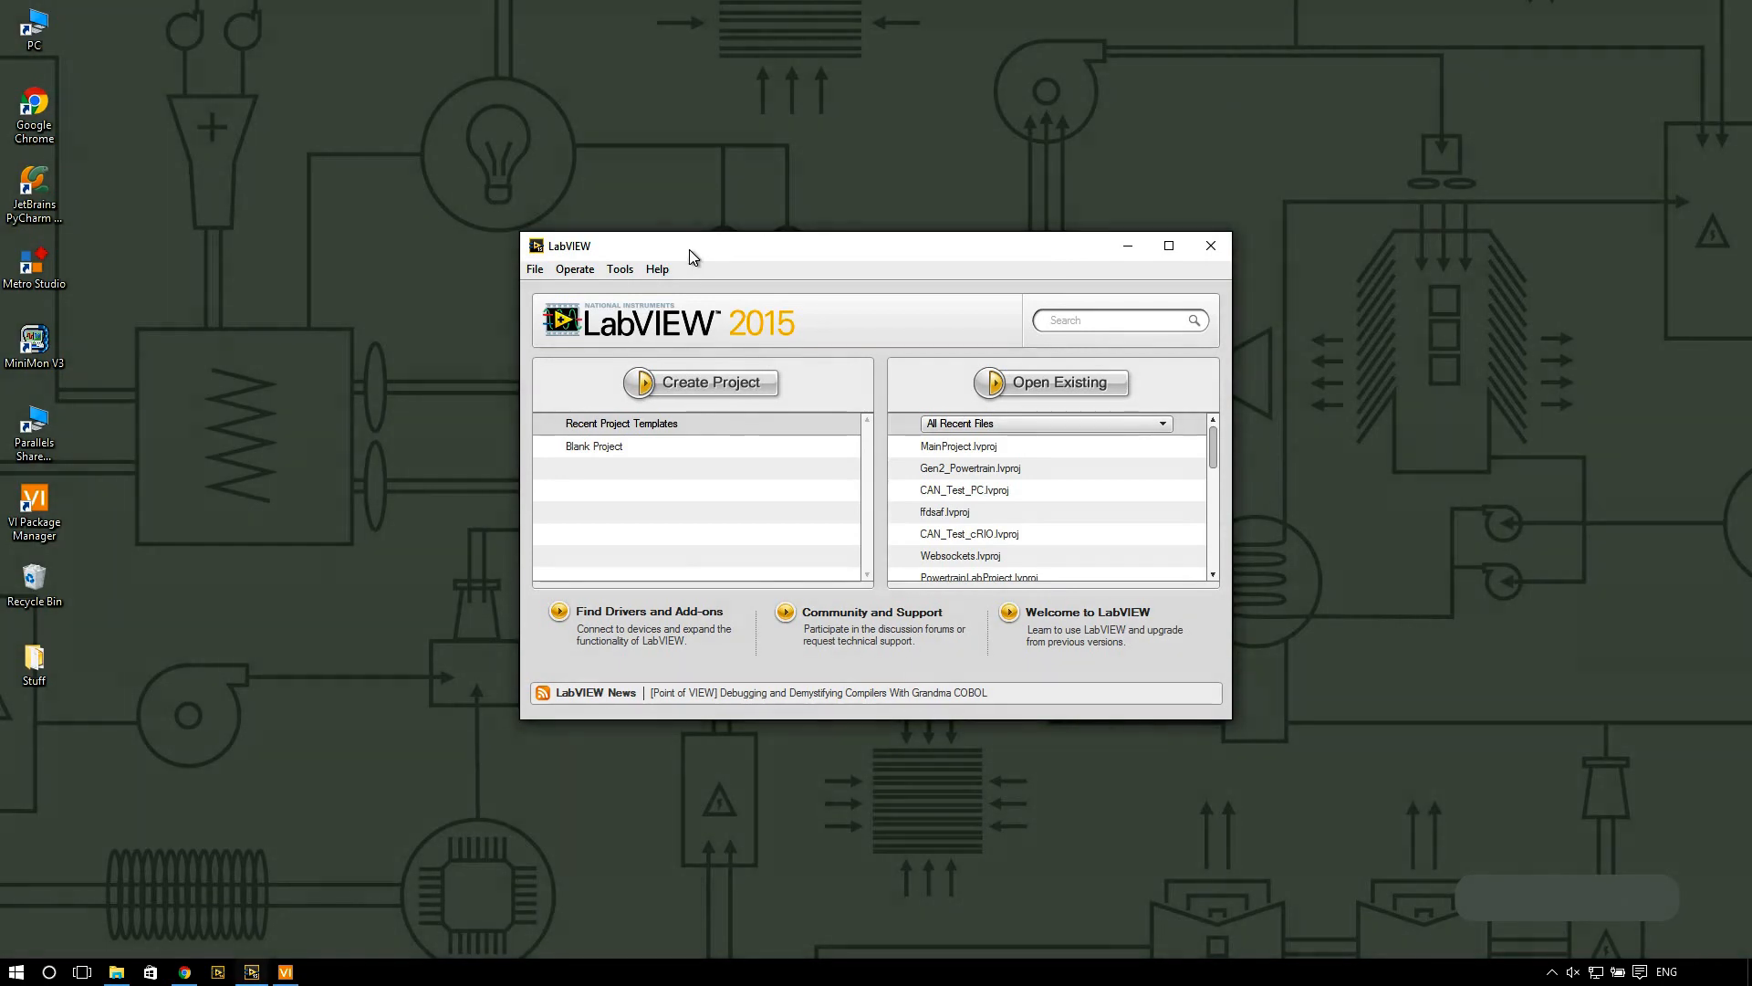
Step: Create a blank LabVIEW project and launch the SMO Editor Tool from its Tools menu
left_click(593, 446)
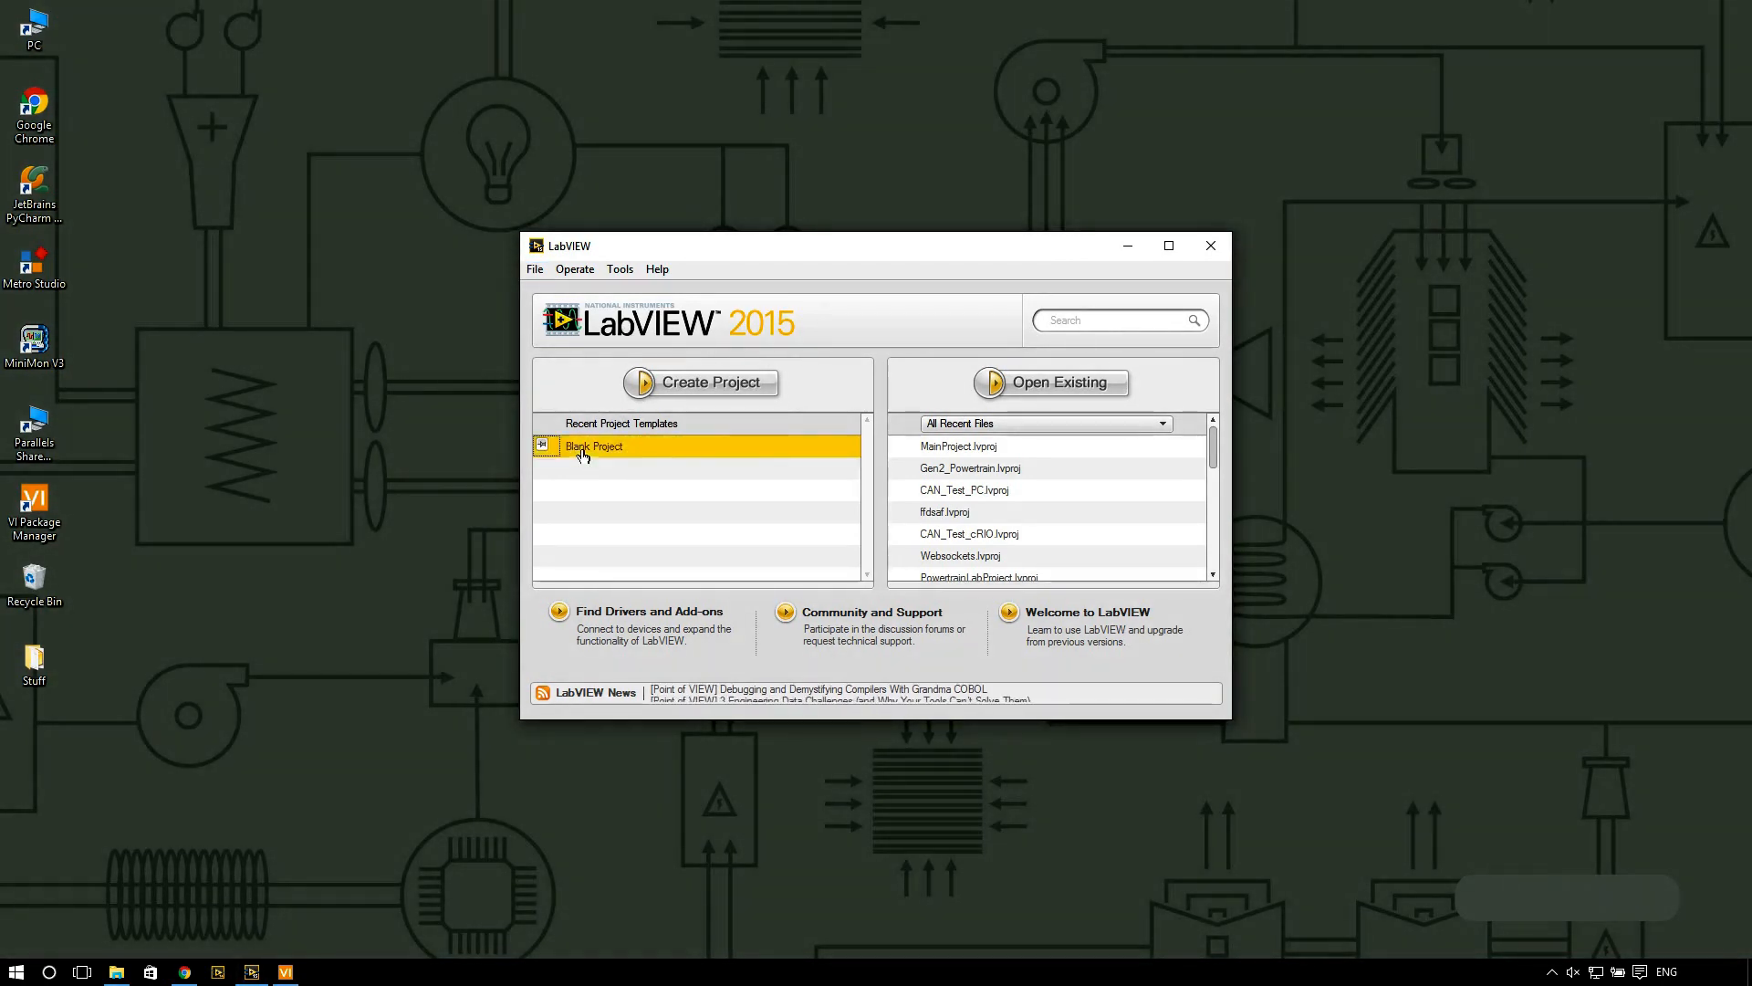
left_click(1208, 244)
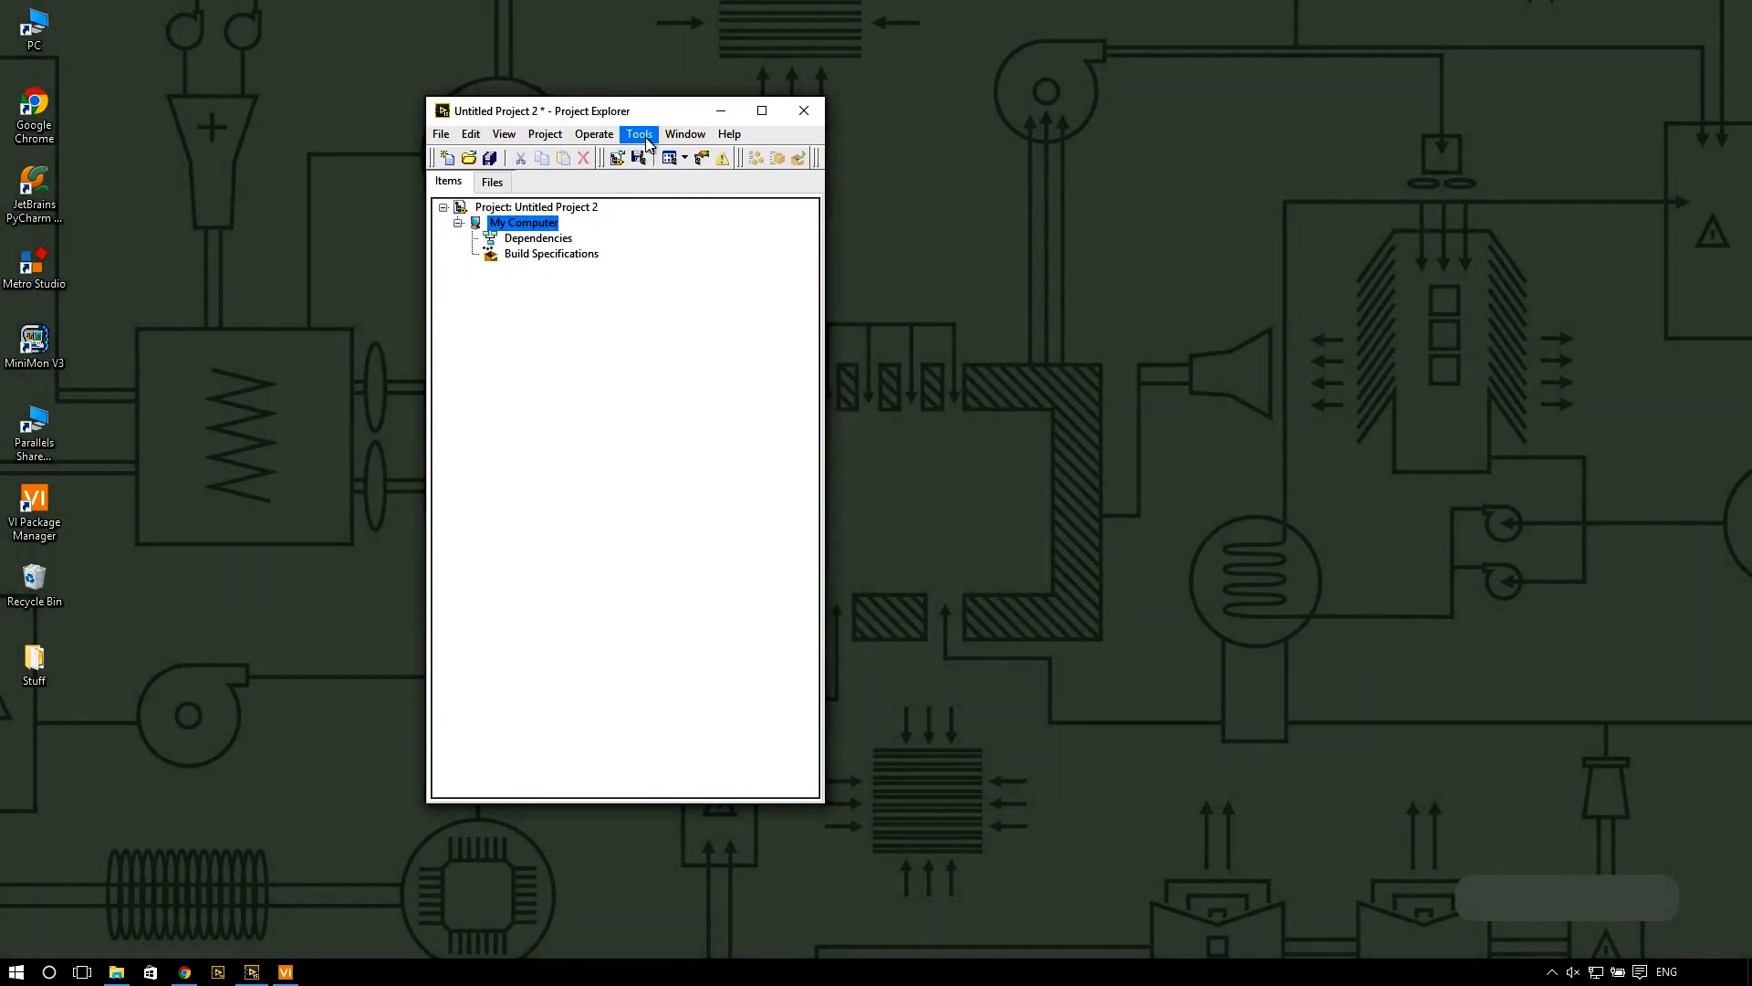
left_click(638, 135)
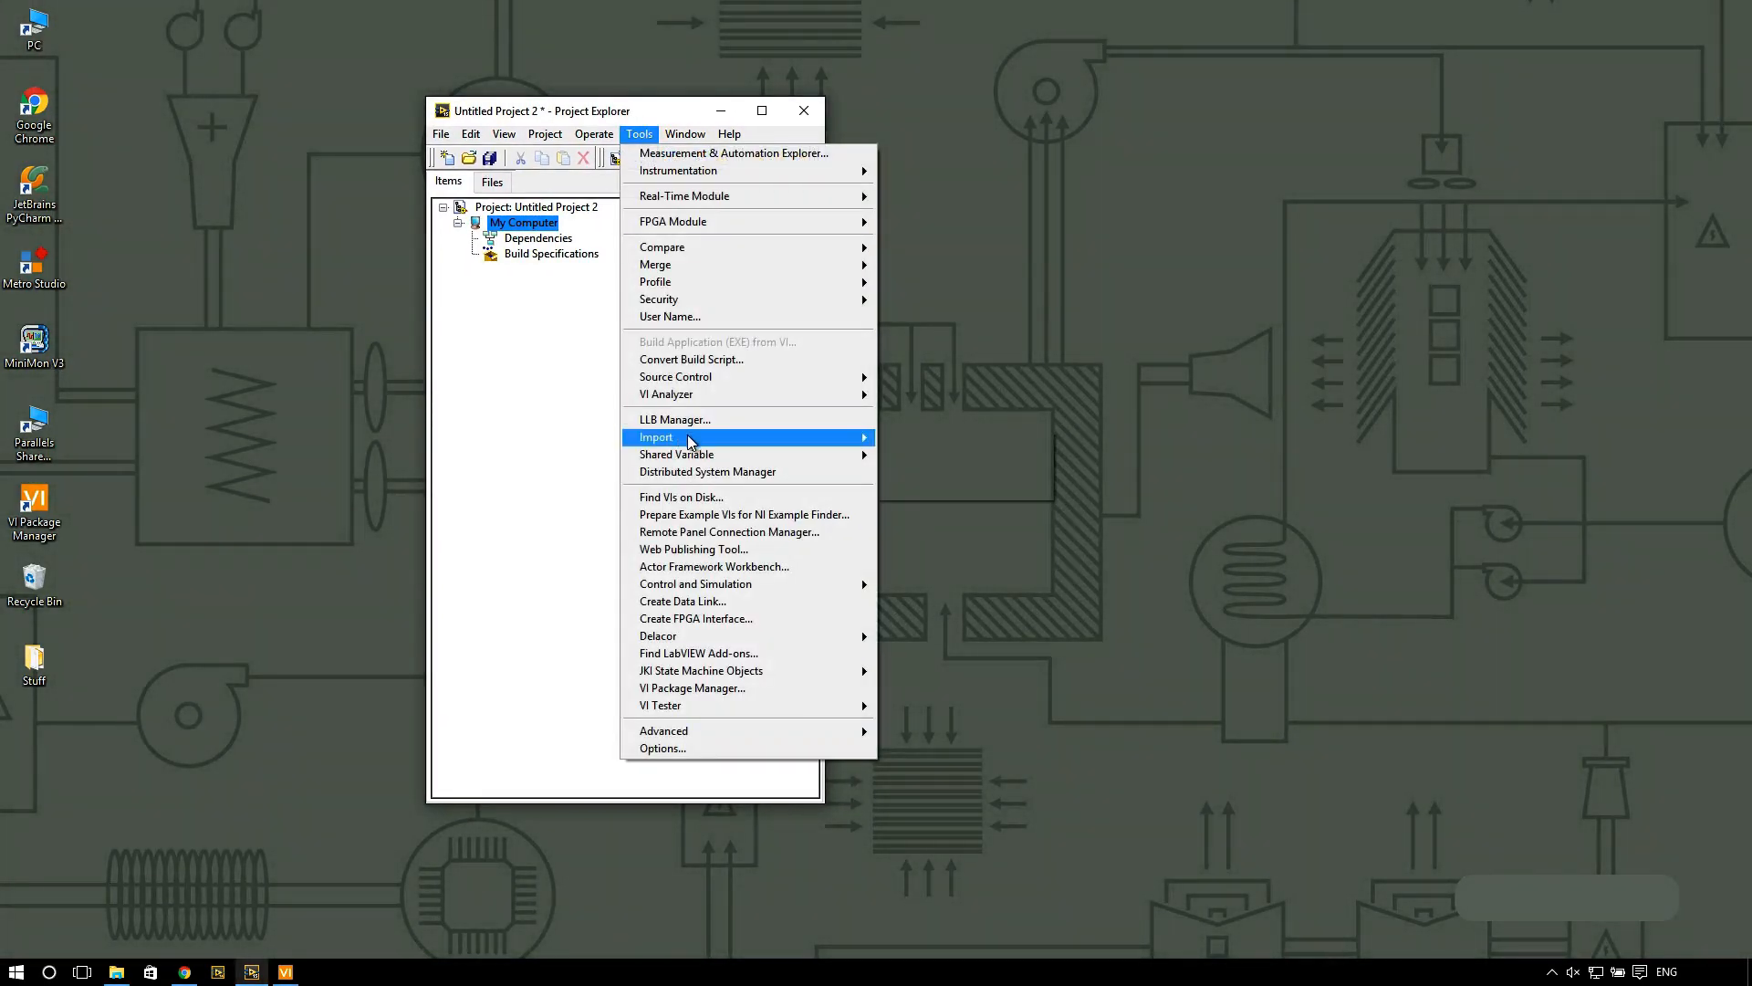
mouse_move(701, 671)
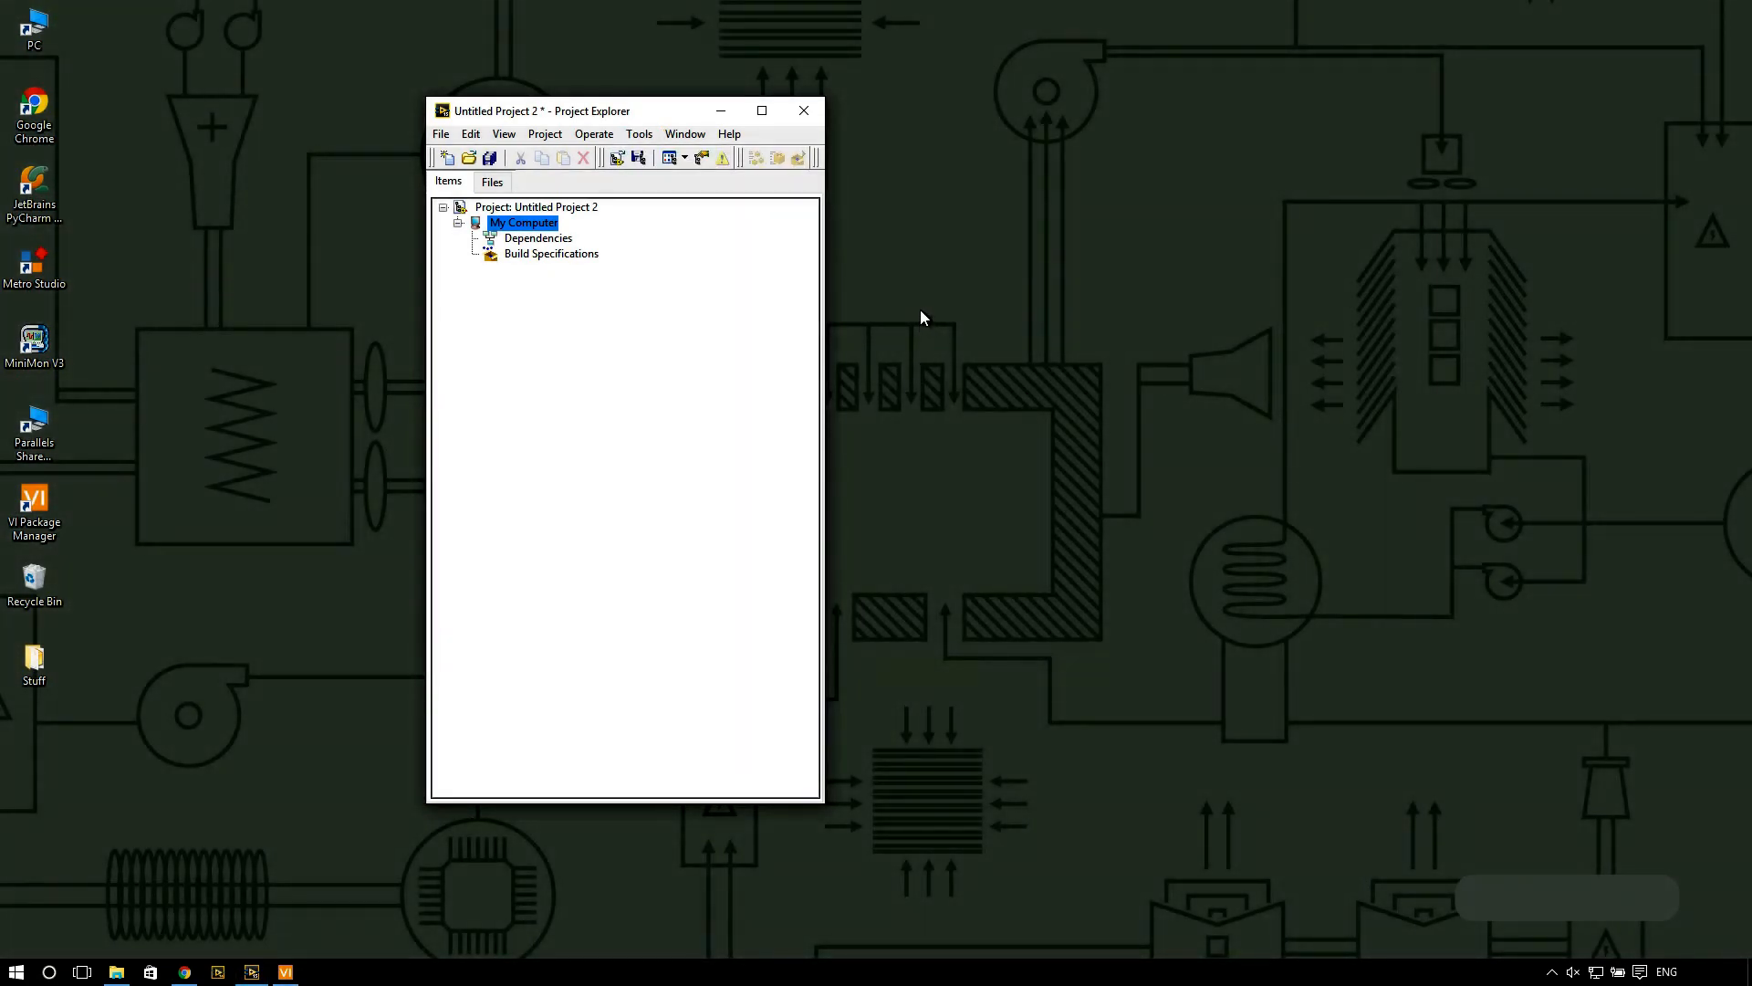
mouse_move(999, 299)
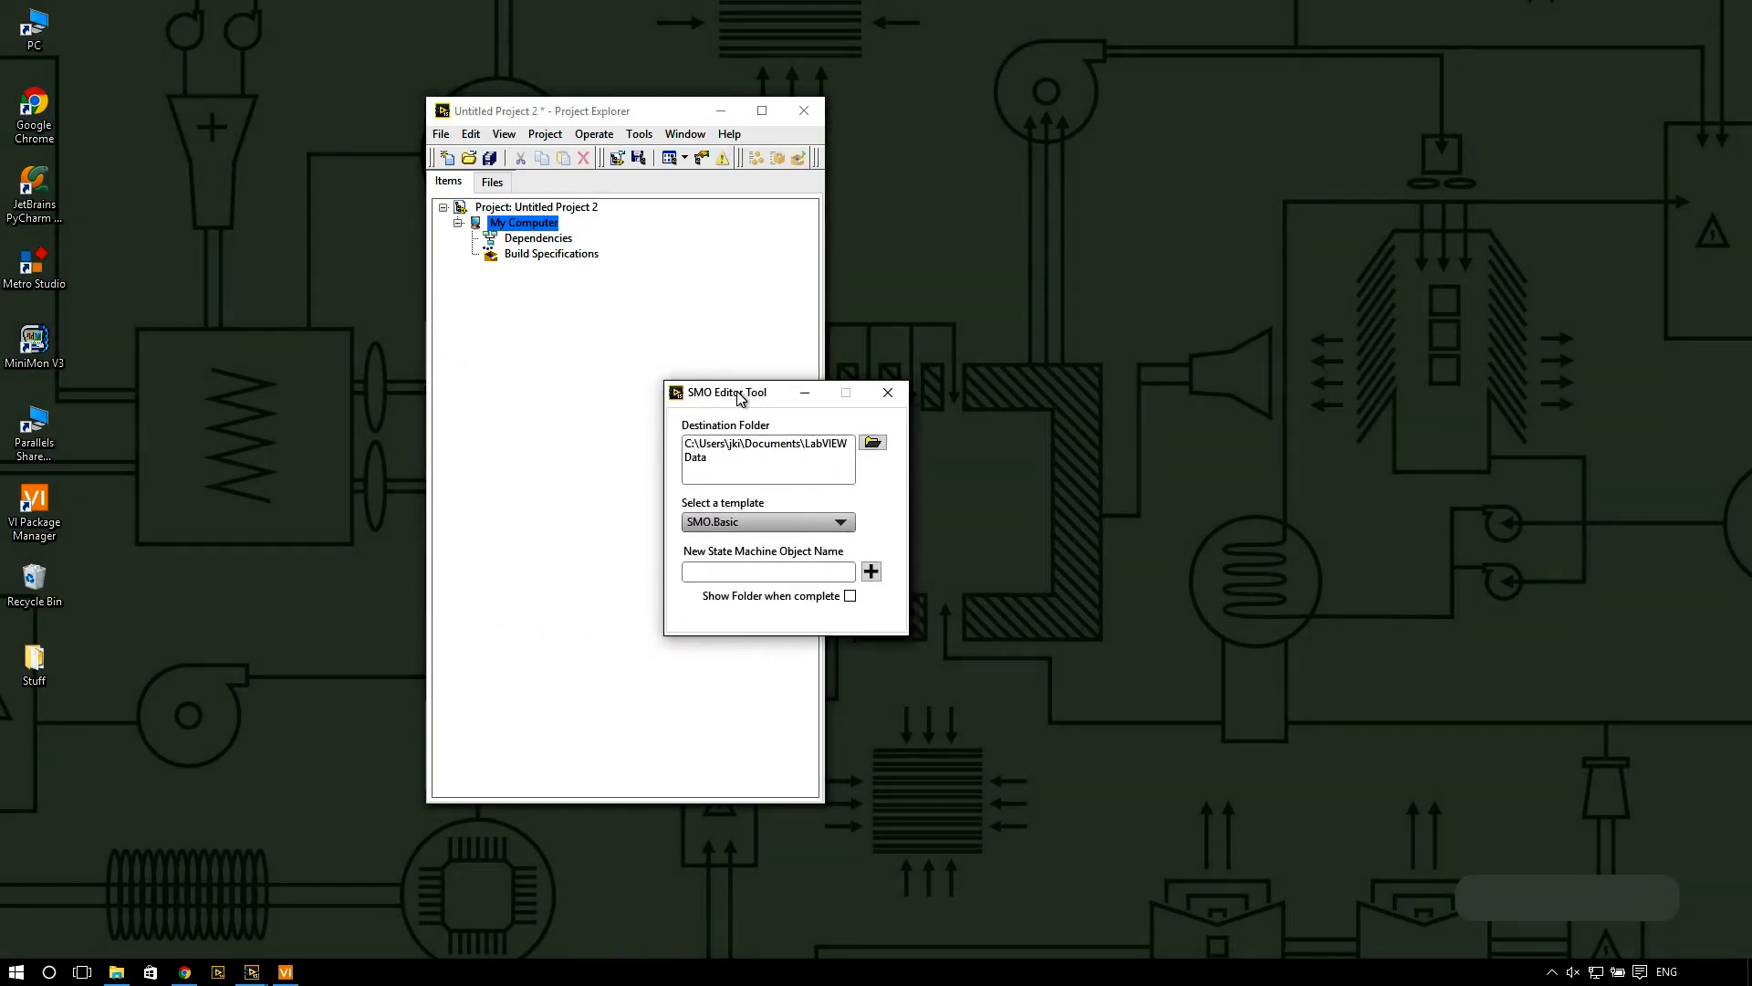
Step: Place the SMO Editor Tool beside the project and set its destination to Desktop\mySMO
left_click_drag(731, 392, 972, 111)
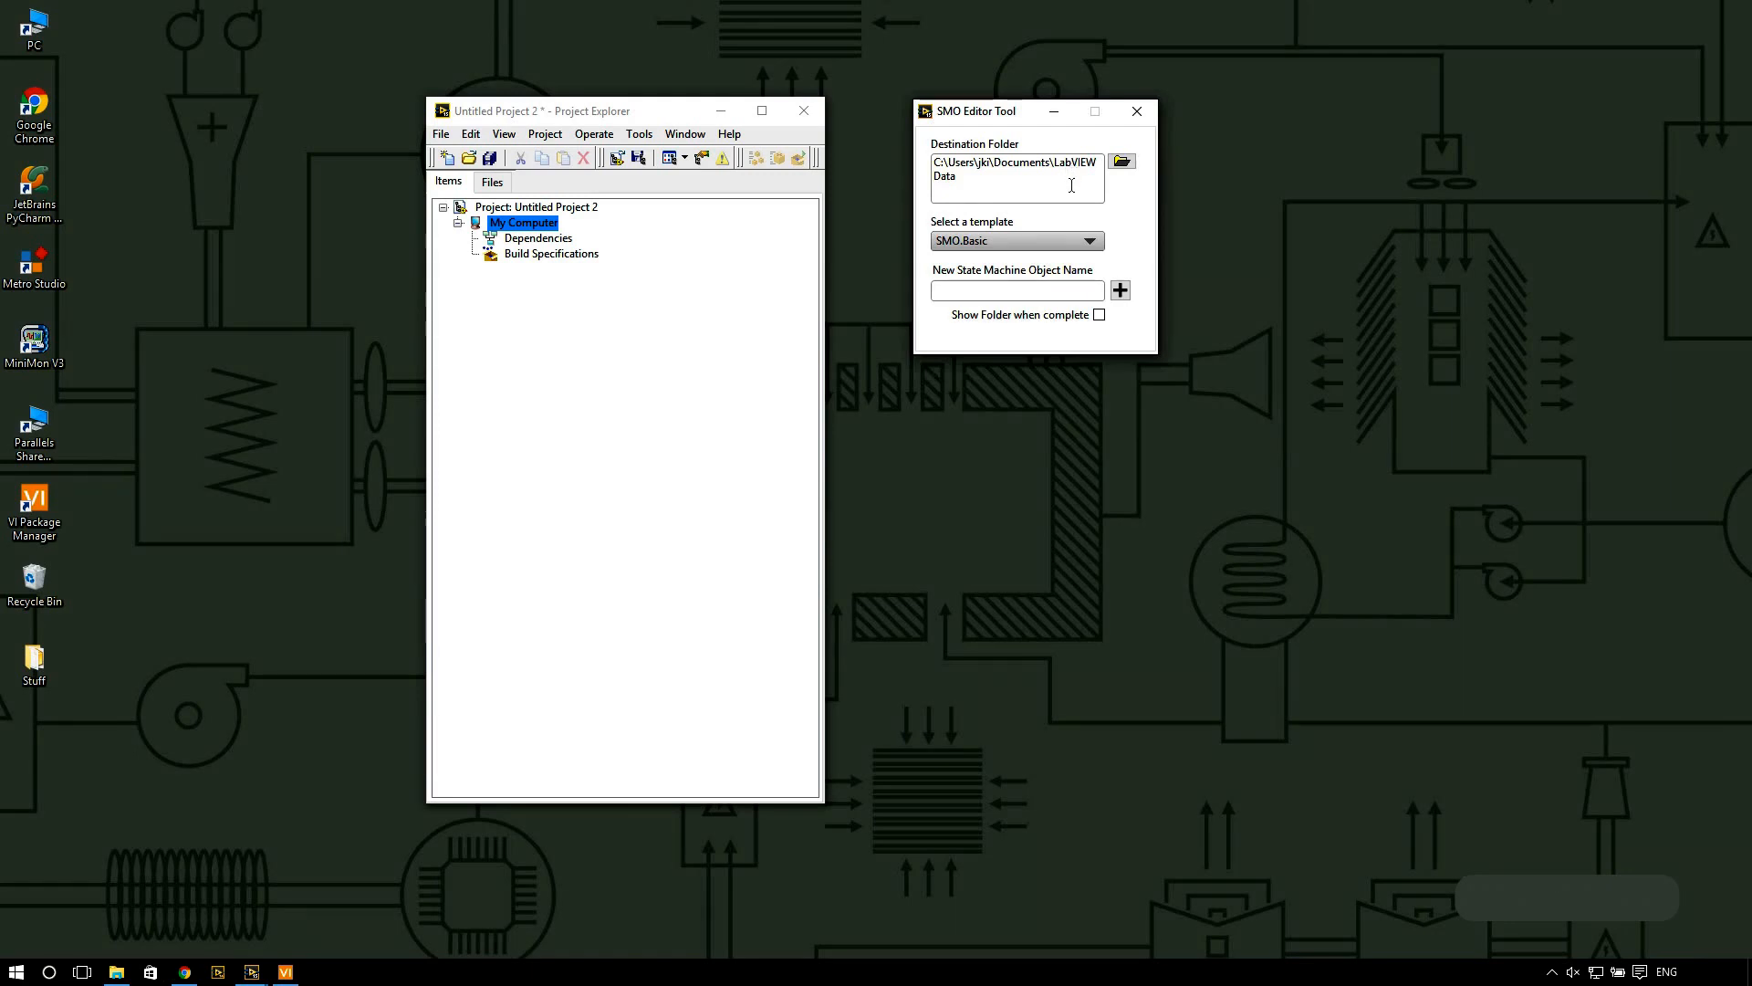
mouse_move(1058, 212)
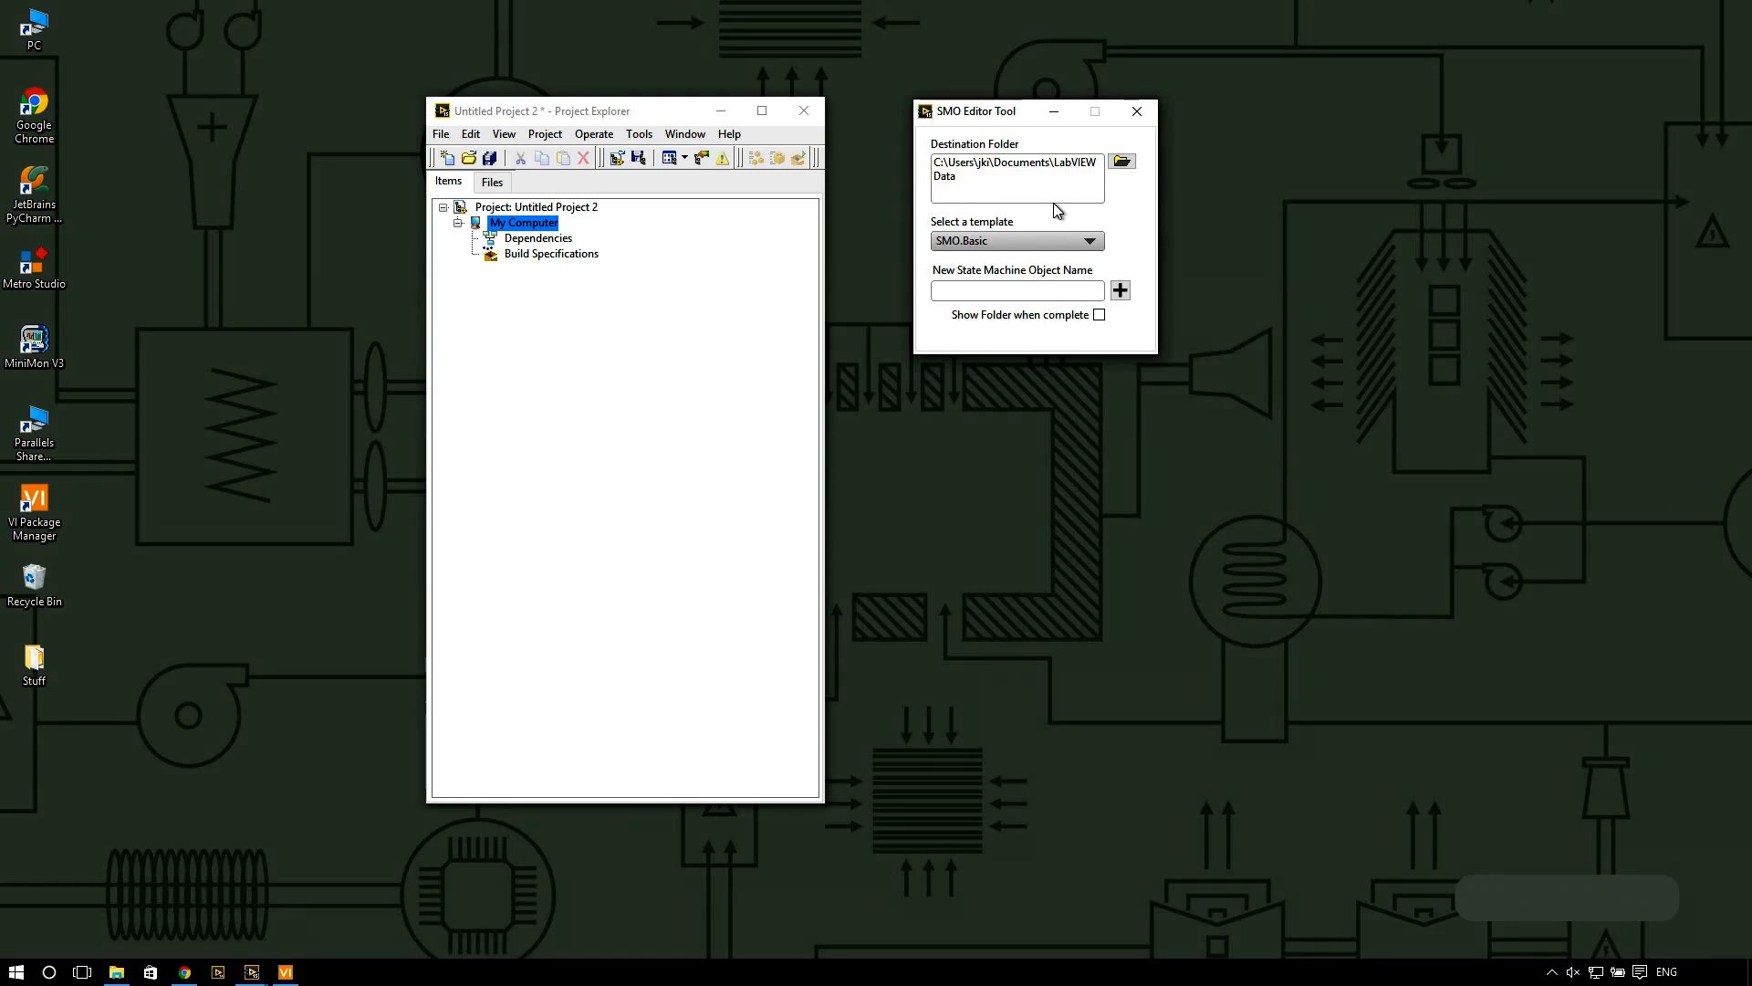
type("C:\\Users\\jki\\Desktop")
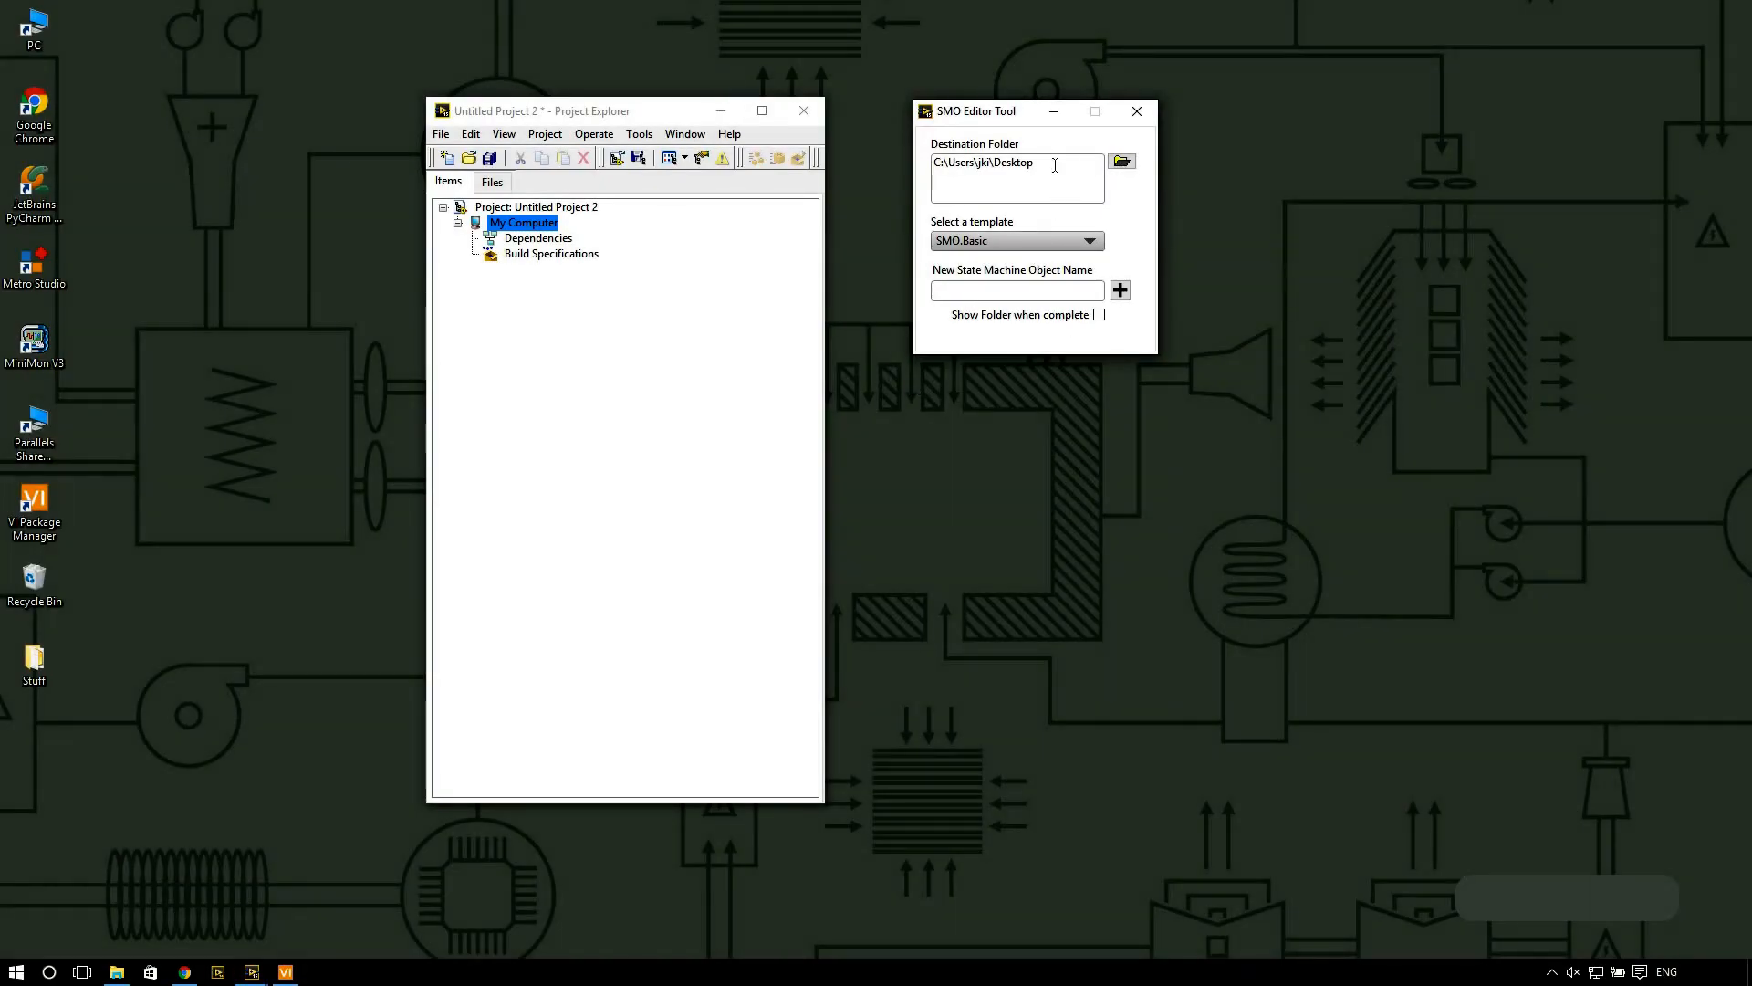
left_click(1120, 161)
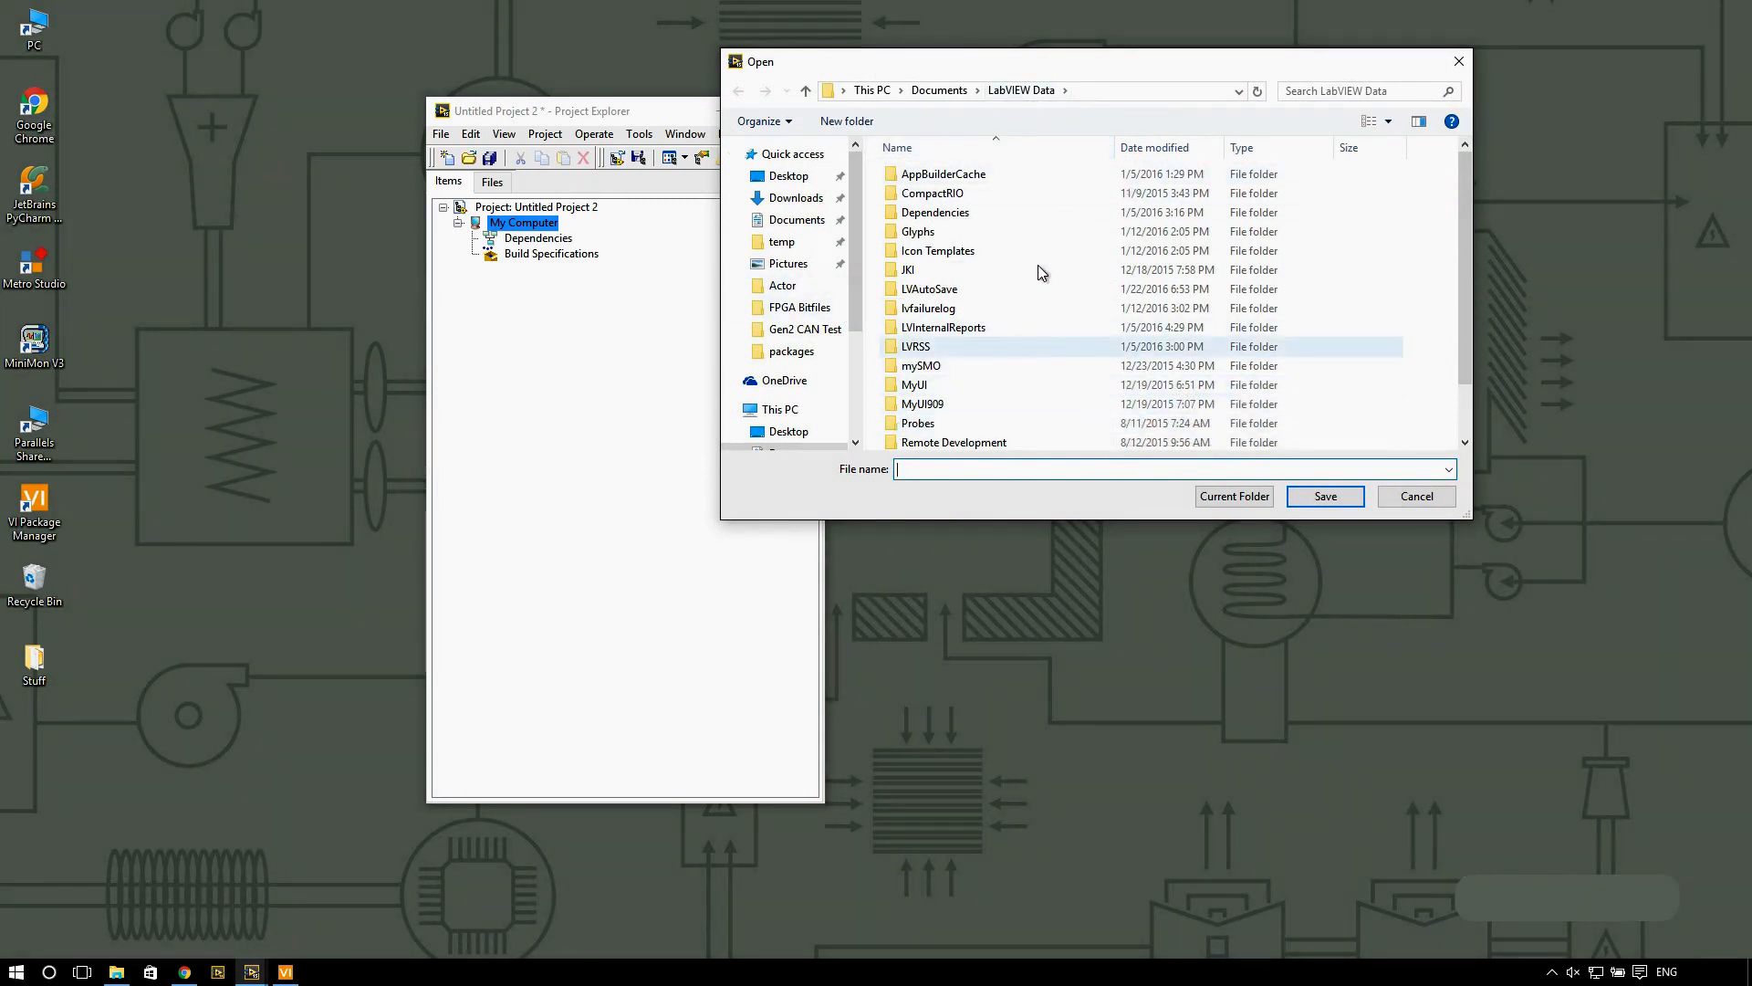
left_click(790, 175)
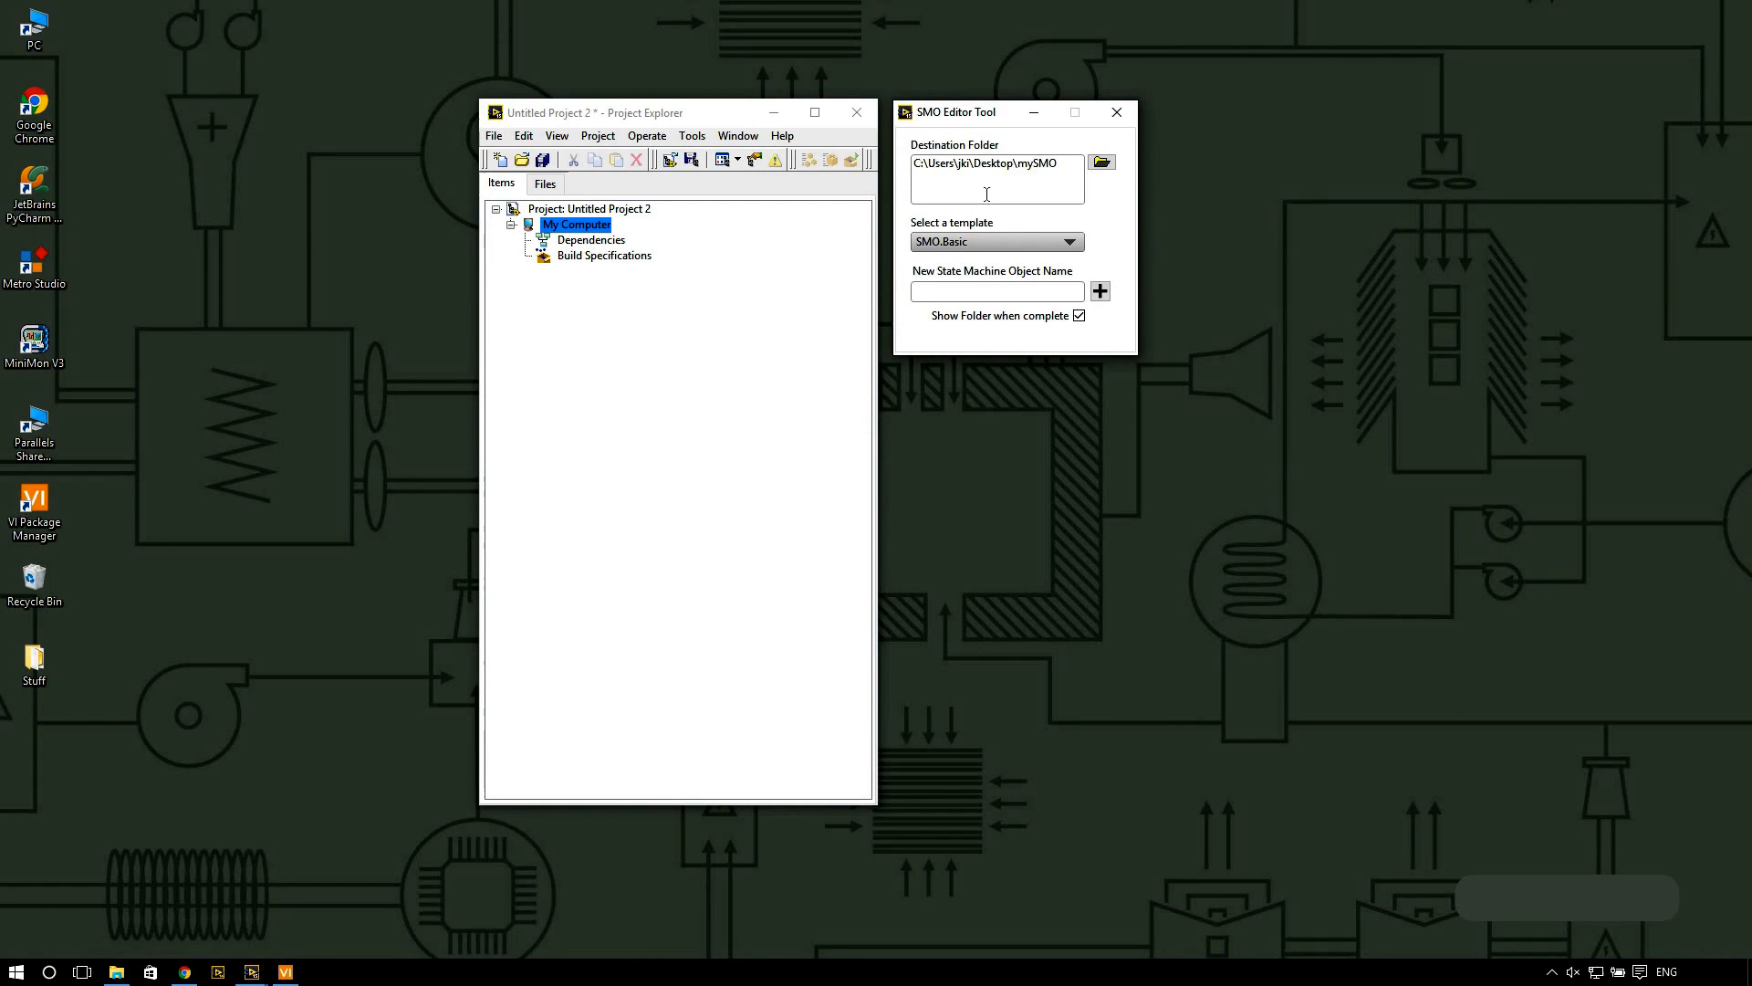
mouse_move(1039, 248)
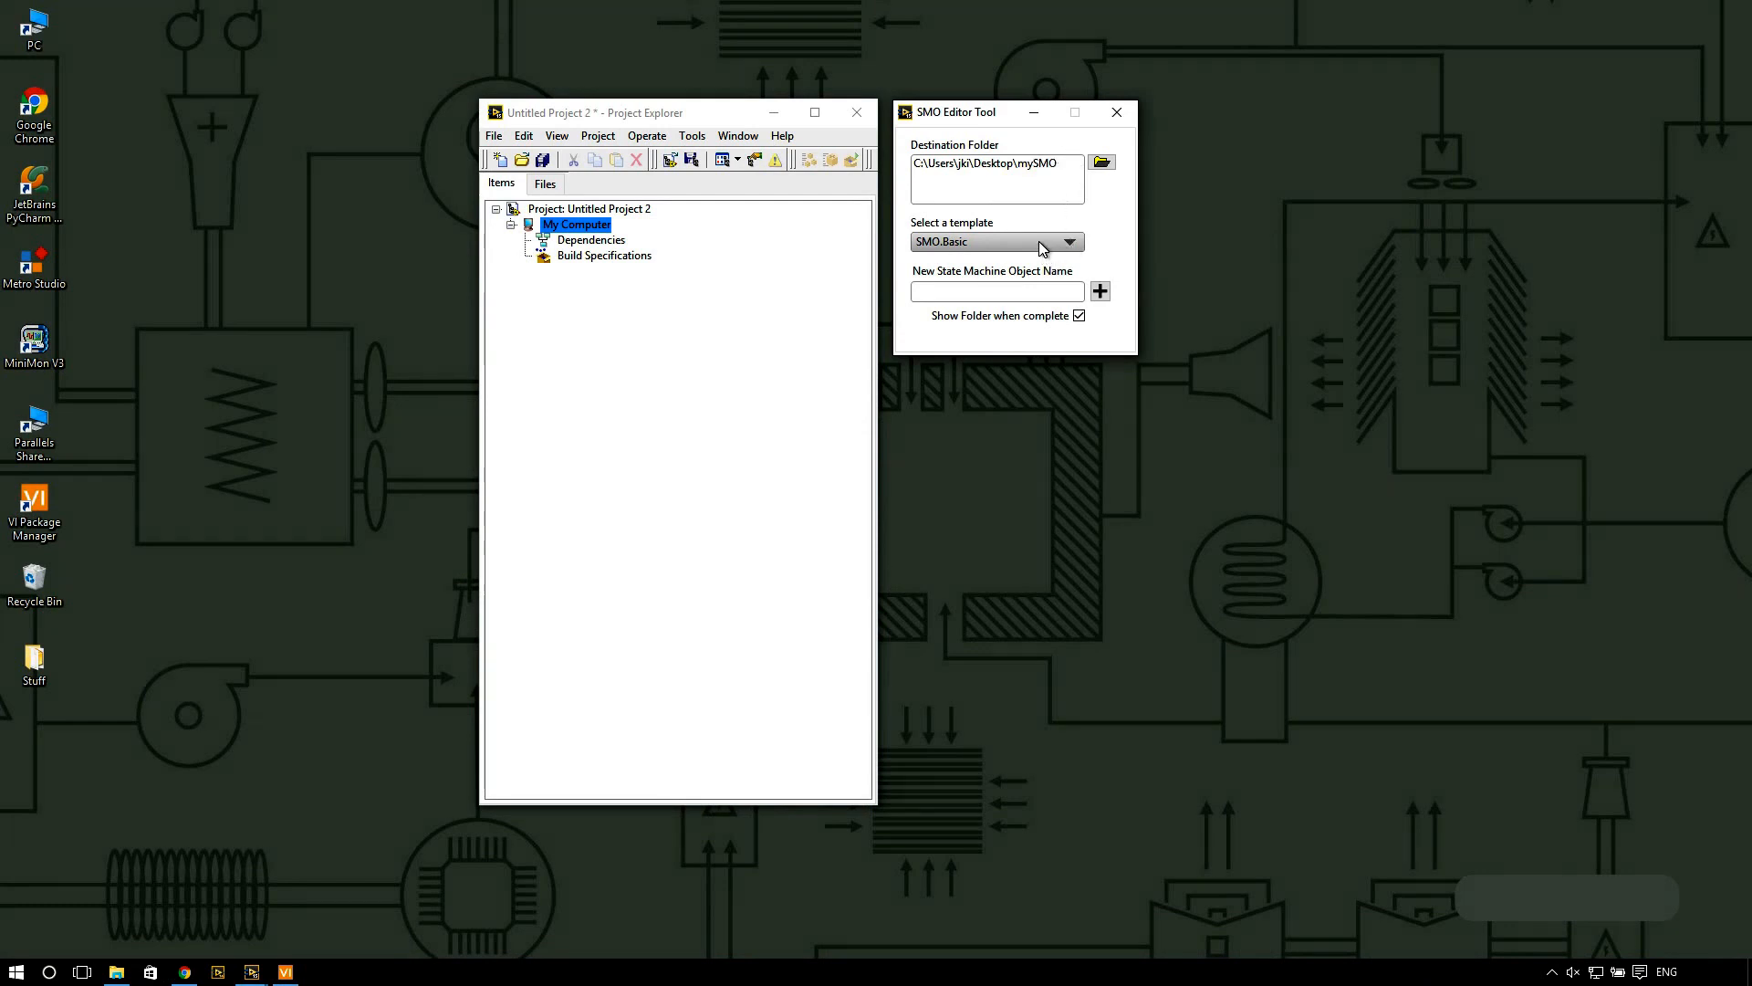
Step: Choose the SMO.Basic template and name the new state machine object mySMO
left_click(1066, 241)
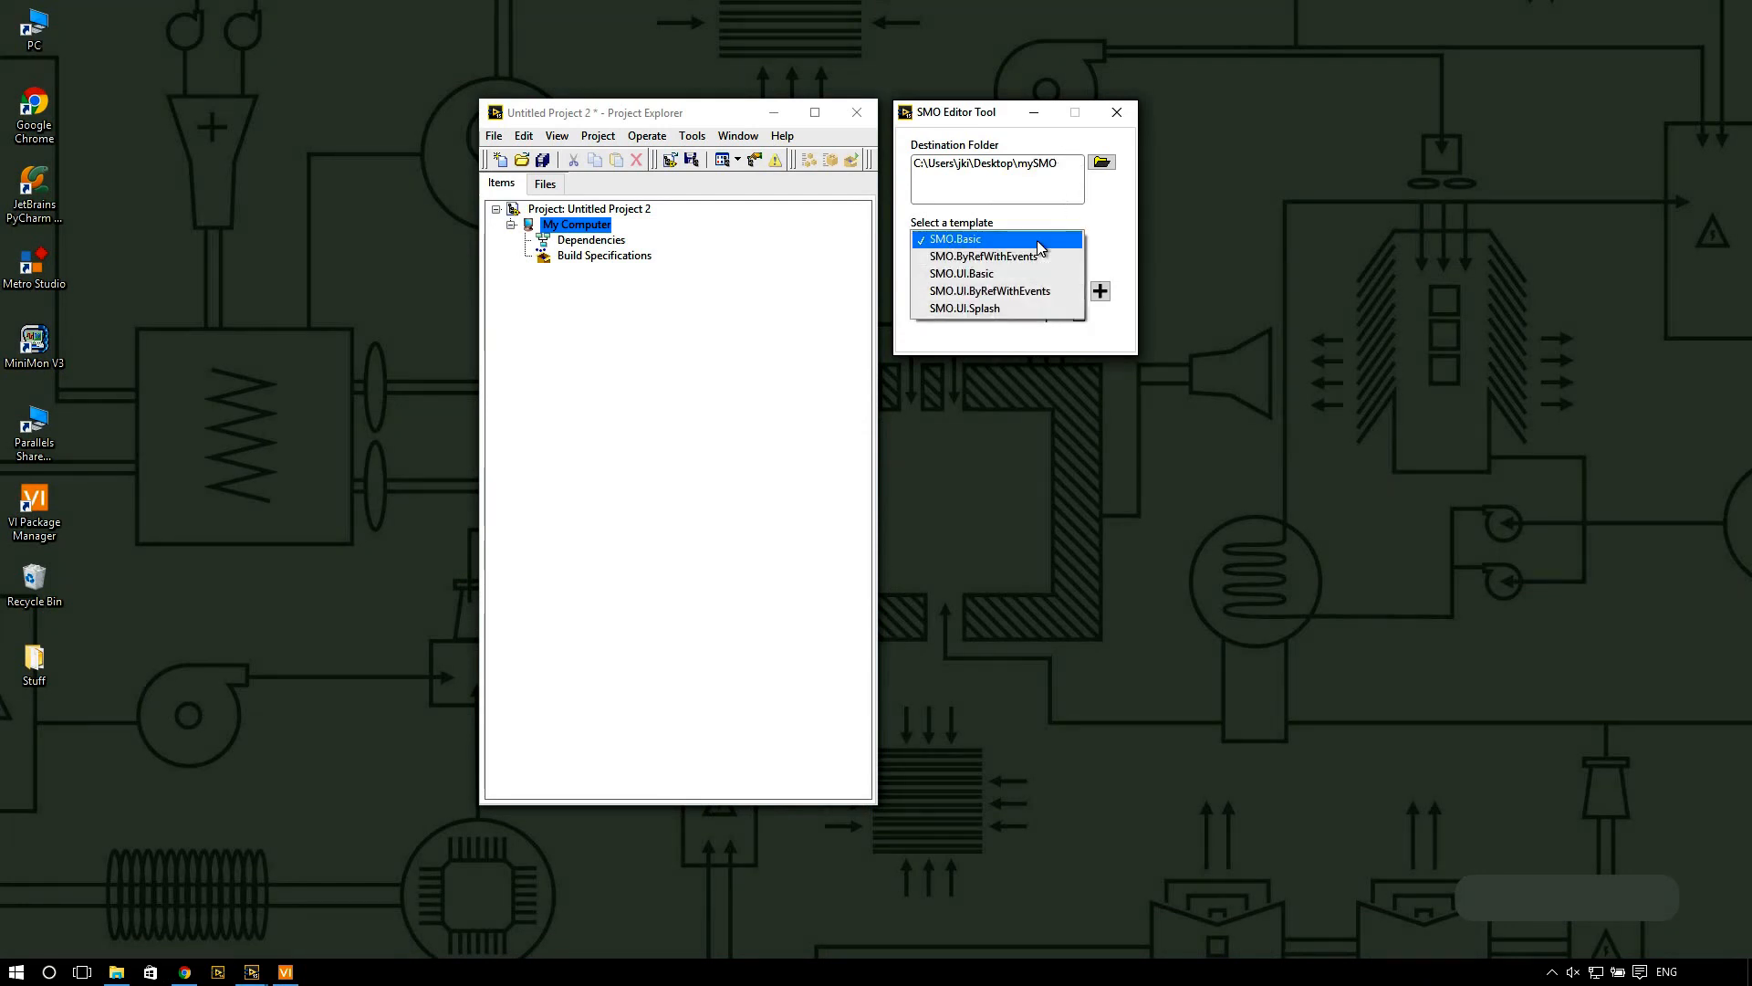
mouse_move(1011, 244)
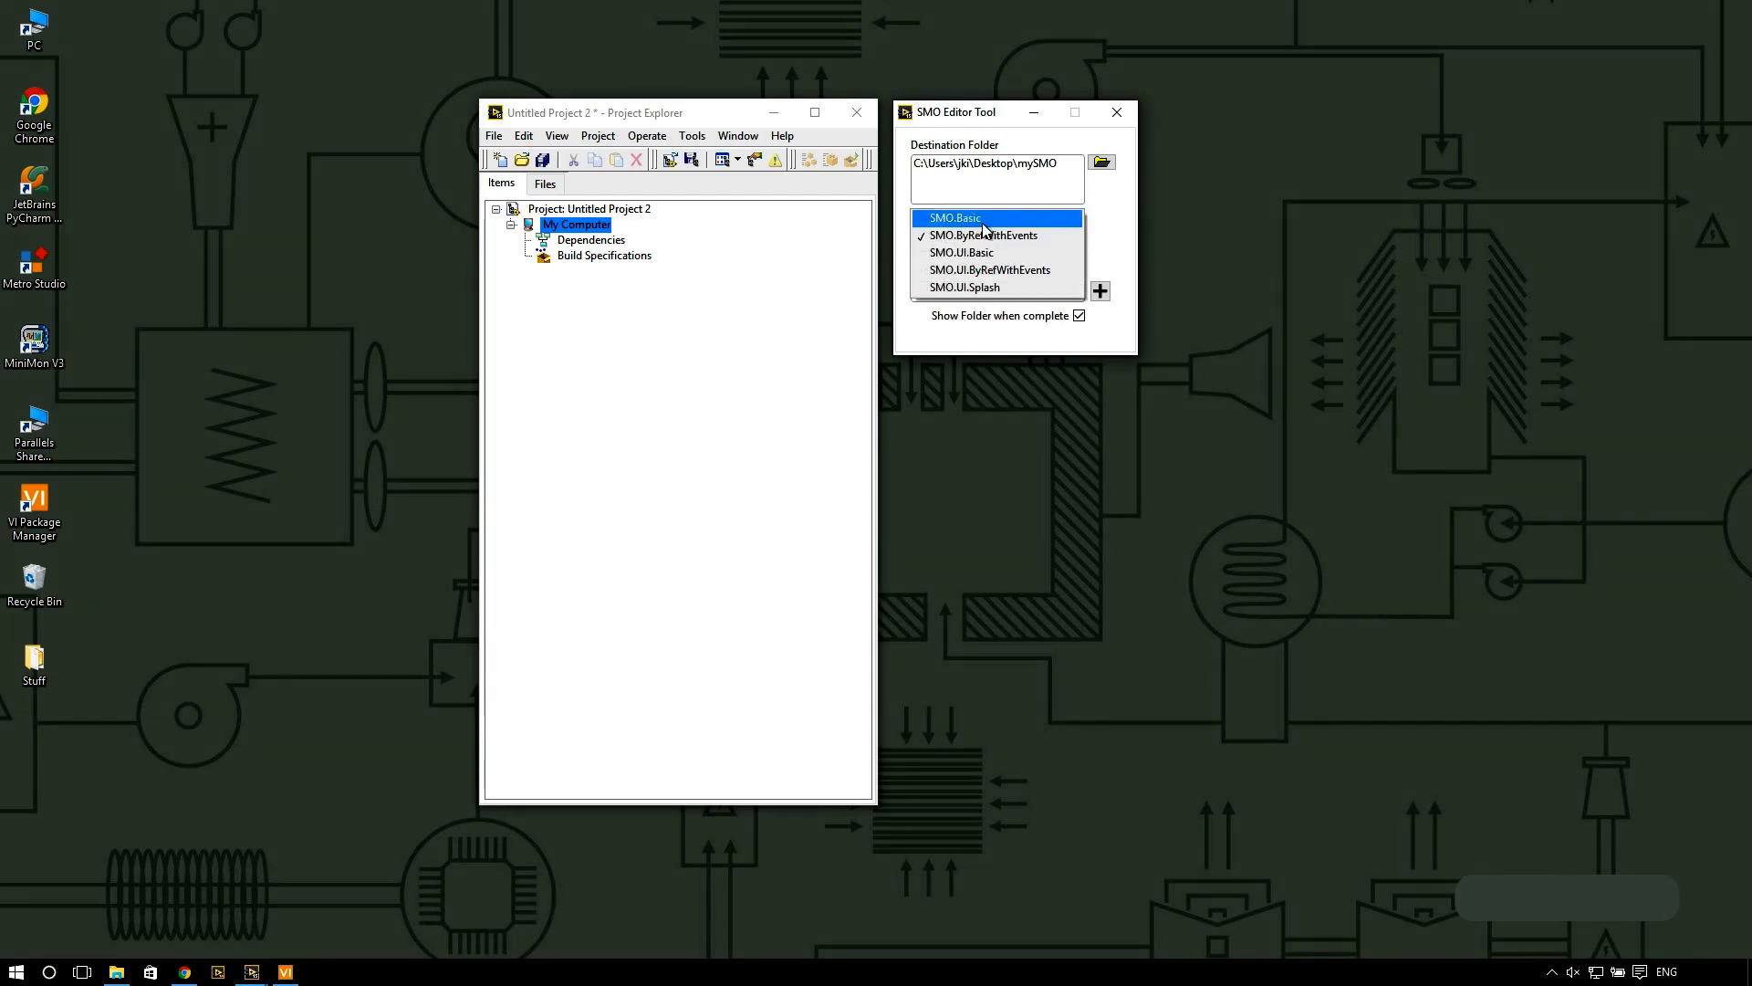
left_click(953, 219)
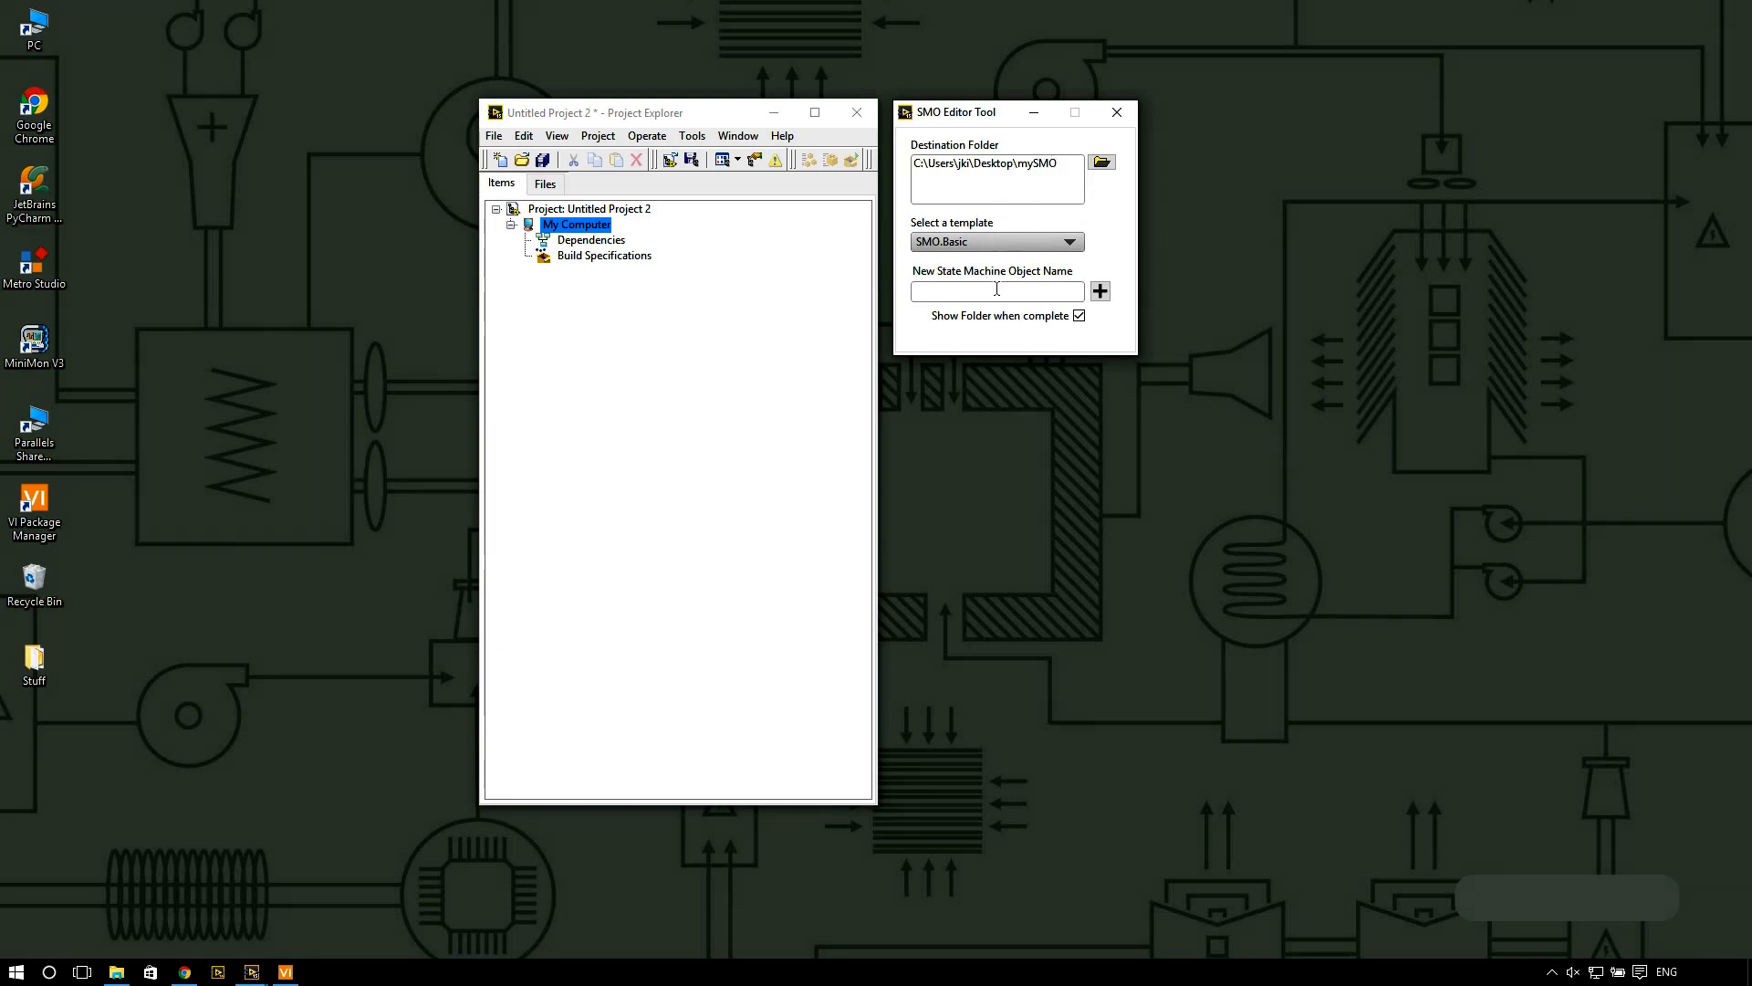
type("myS<M")
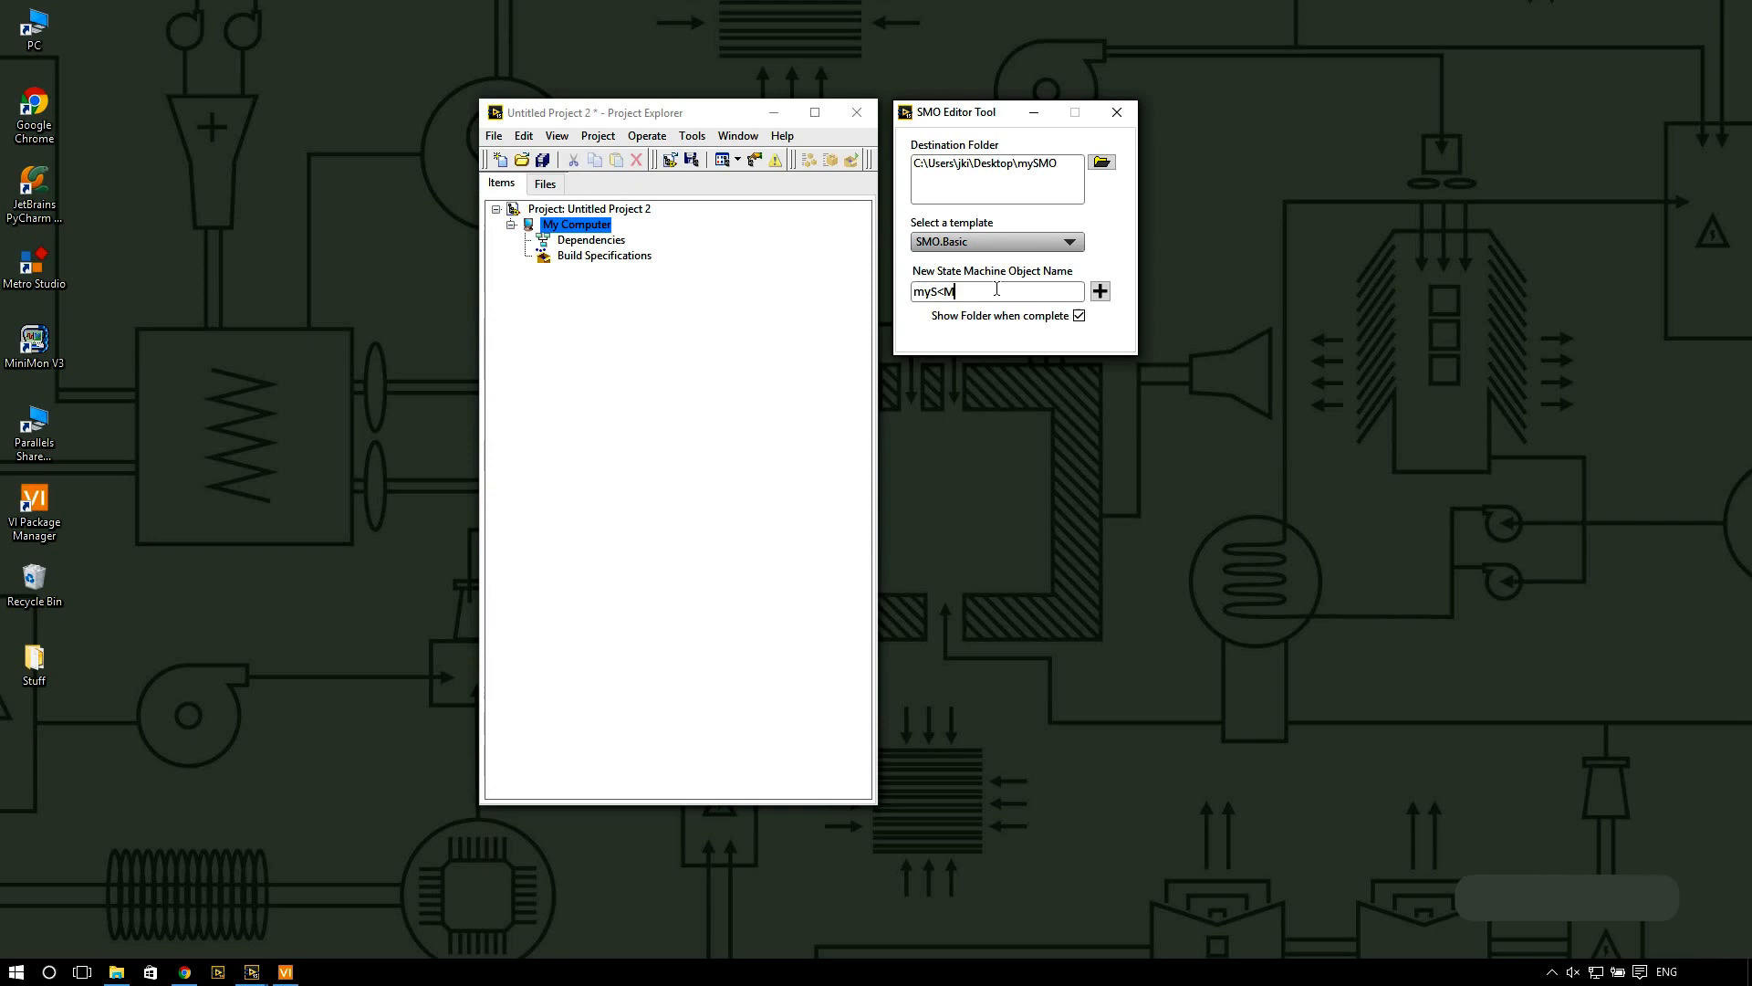
type("mySMO")
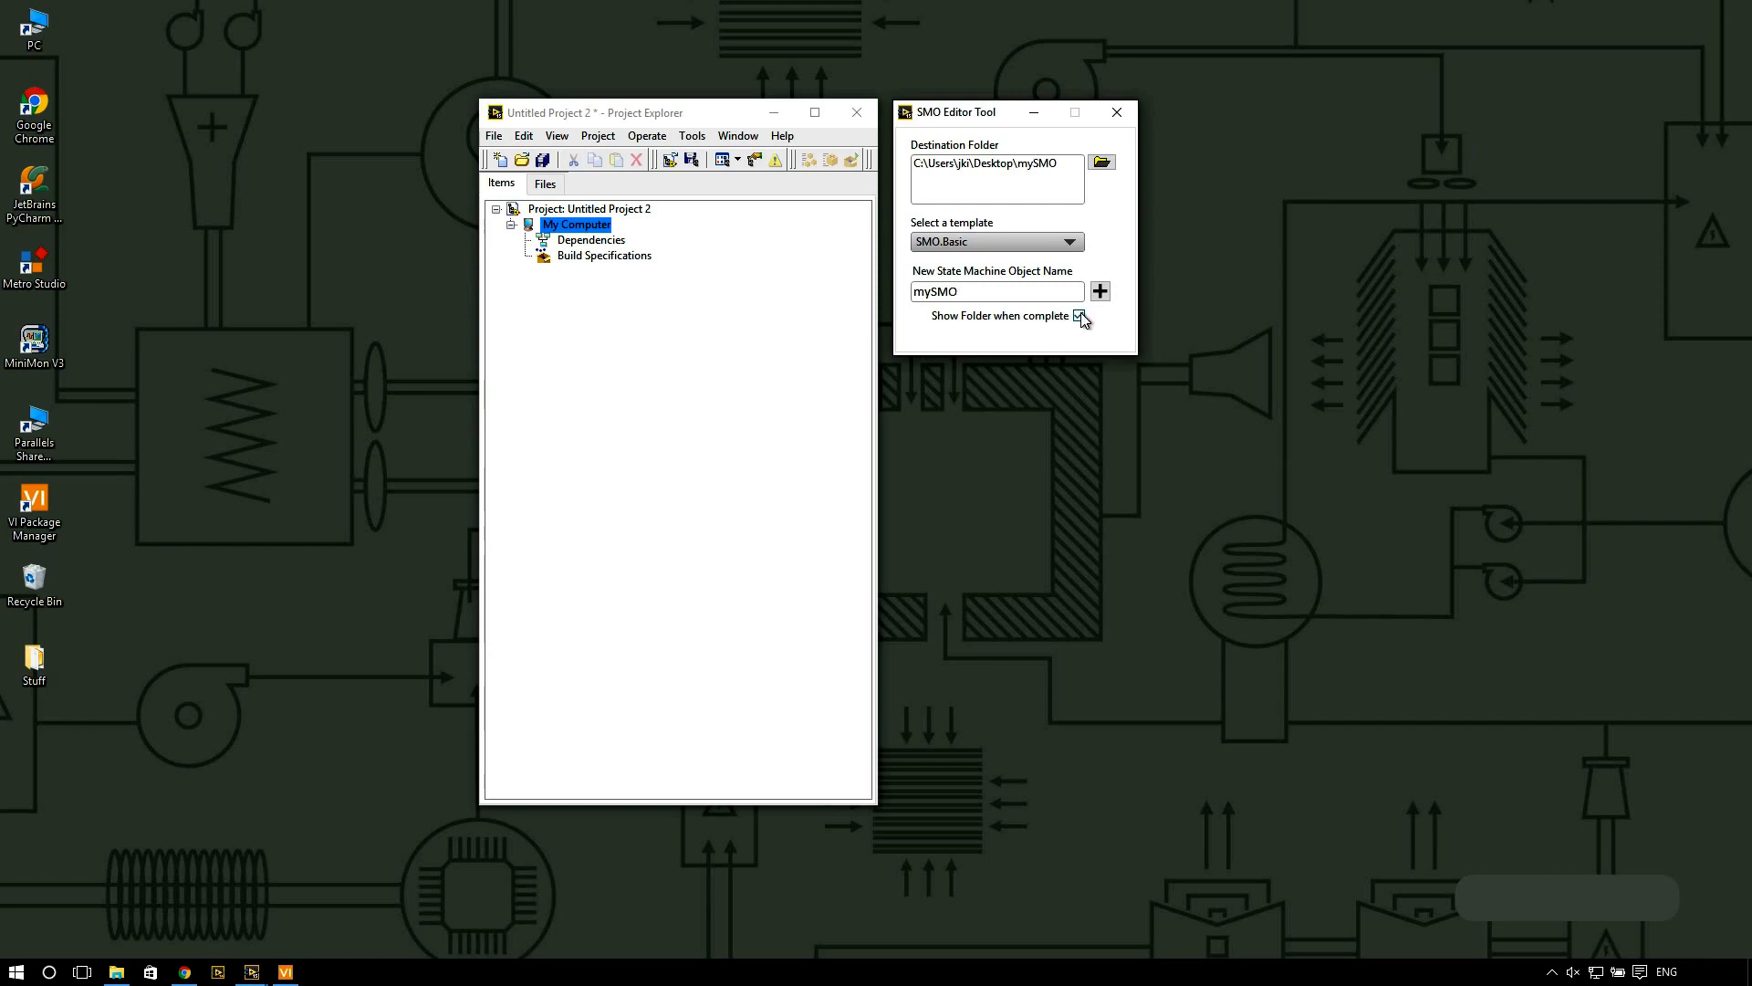
Step: Create mySMO, opening Desktop\mySMO\mySMO with mySMO.lvclass, TestLauncher VI and Process.vi
left_click(1078, 315)
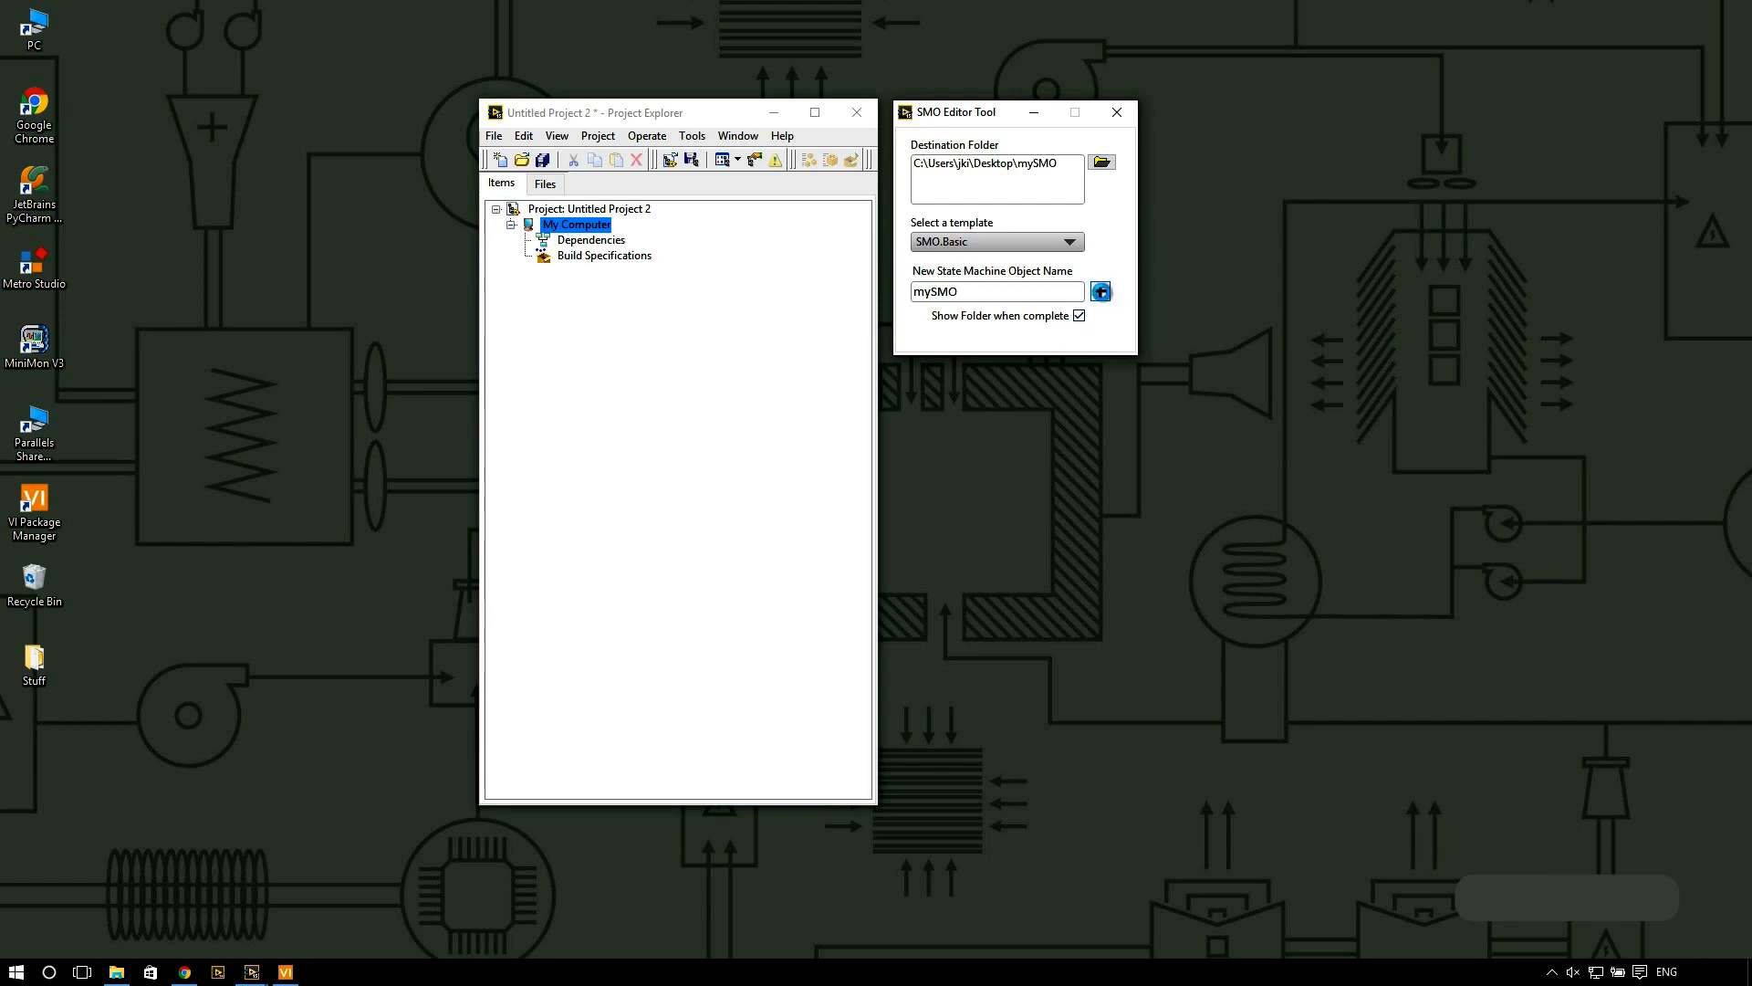
left_click(1100, 292)
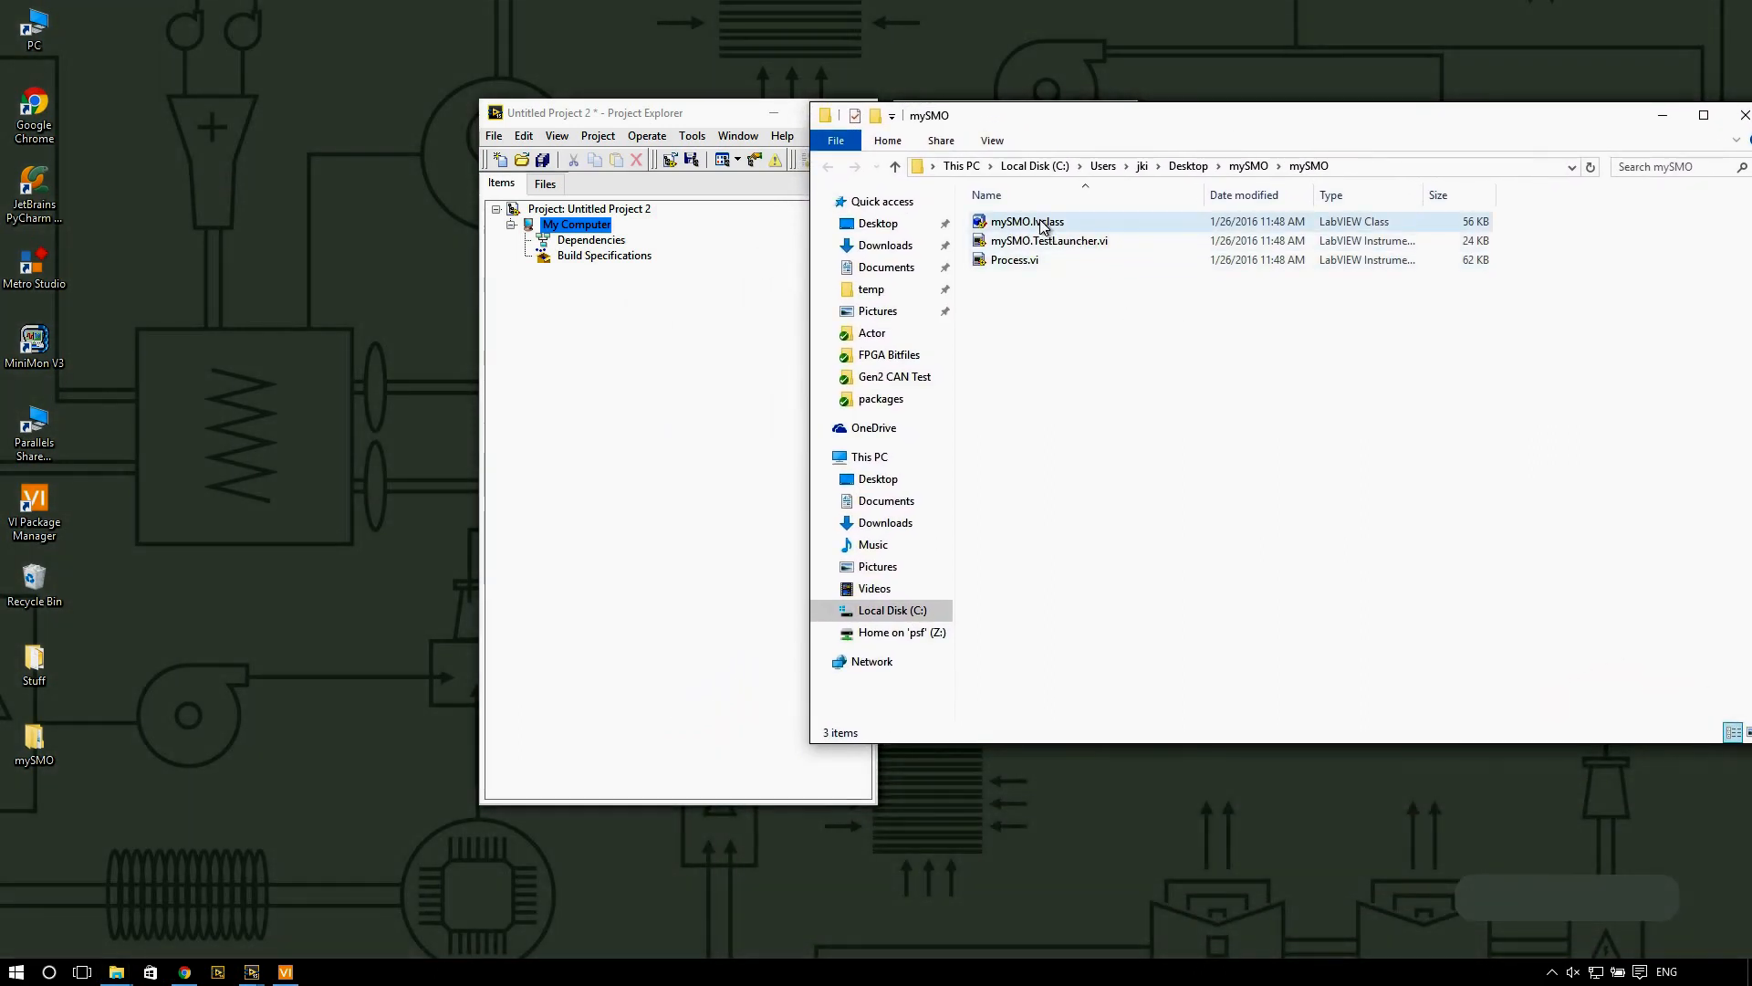
Step: Add mySMO.lvclass under My Computer, expand its members and select Process.vi
left_click(1025, 221)
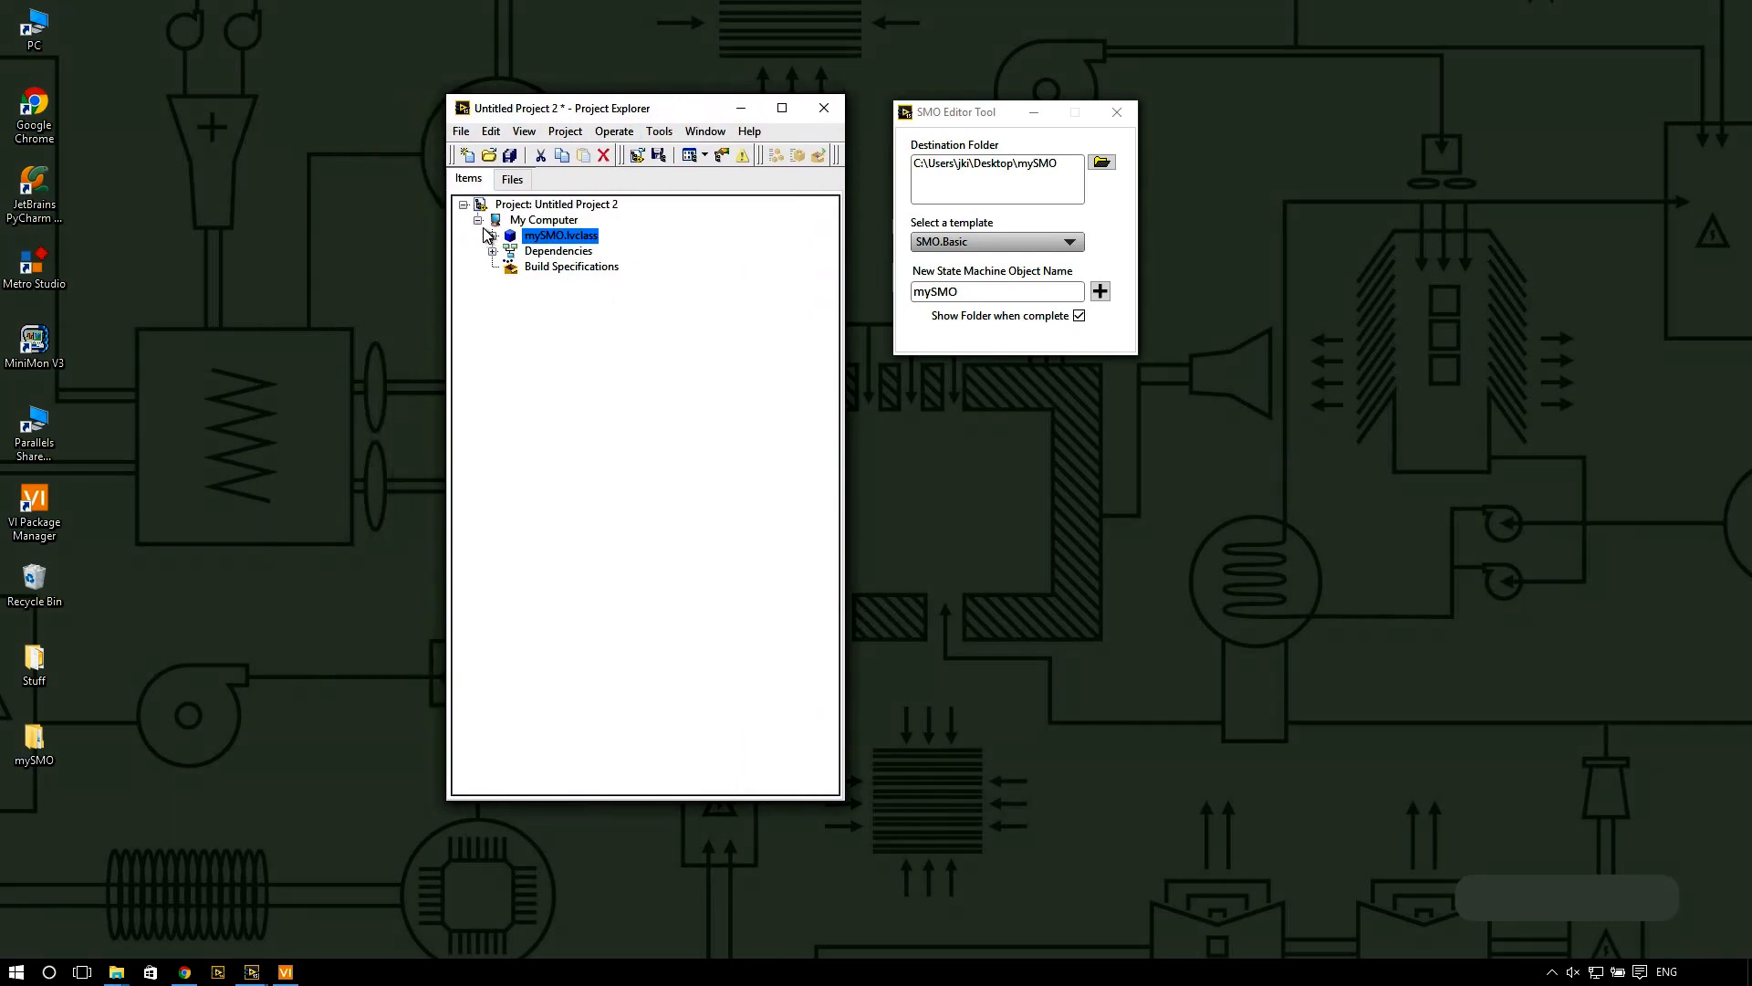
left_click(495, 234)
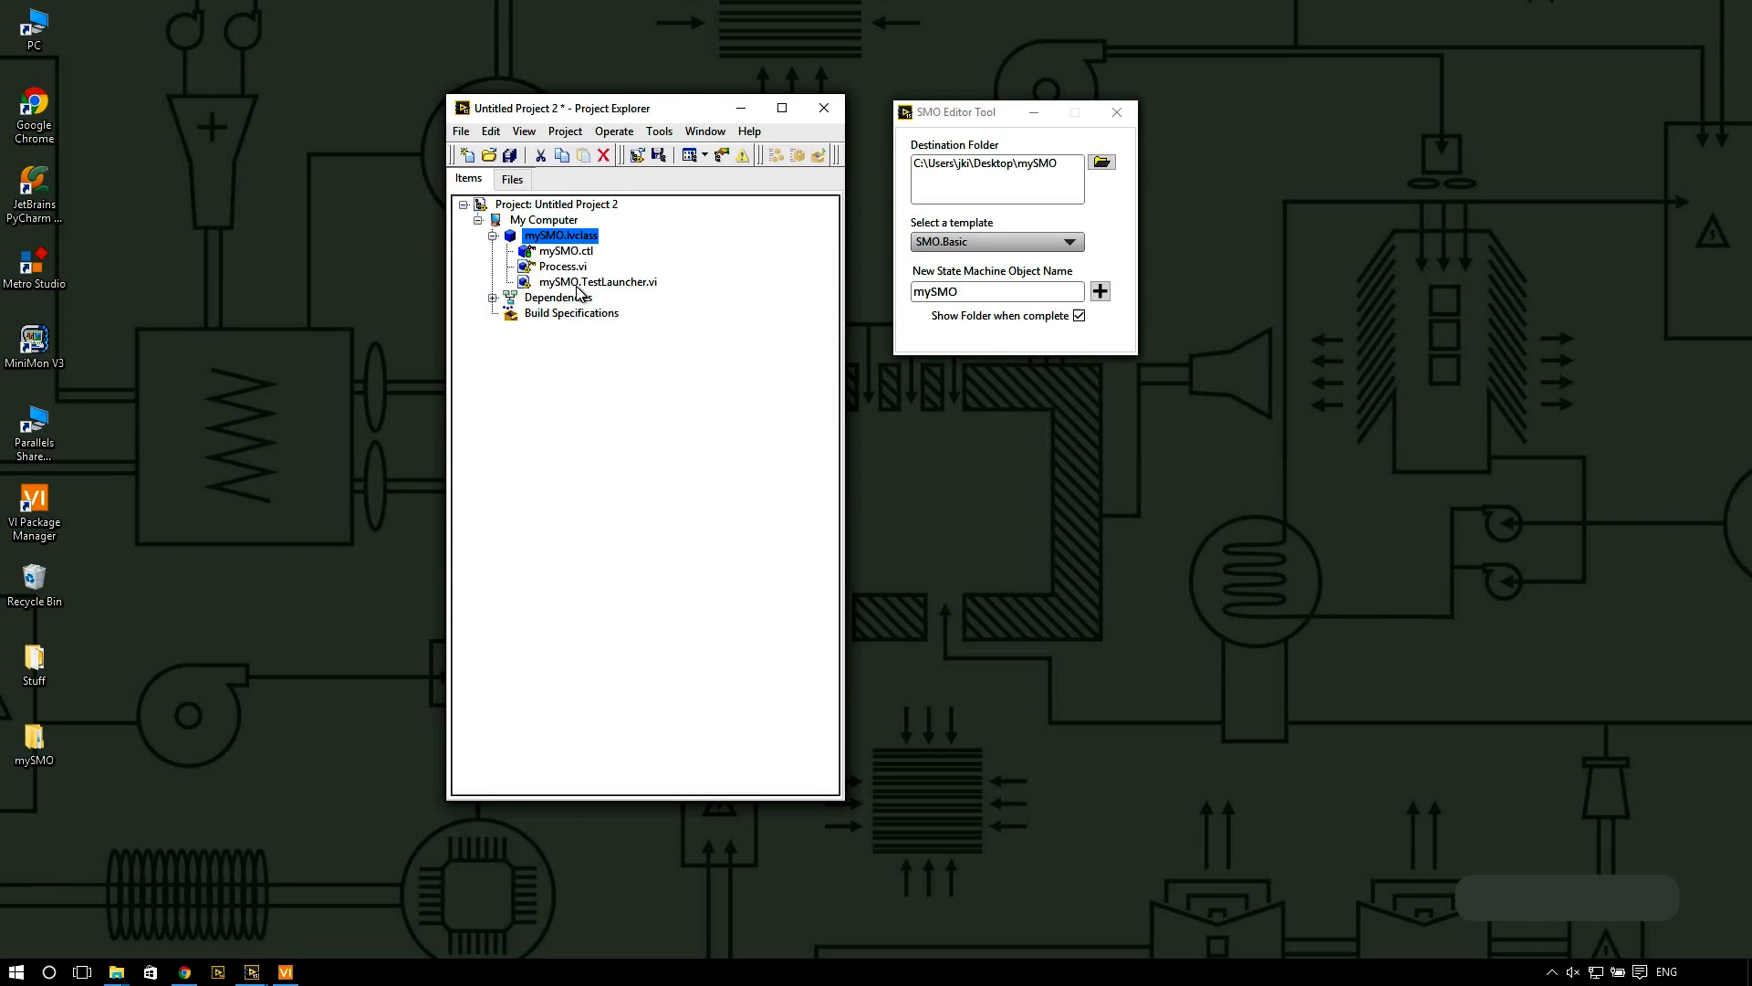
mouse_move(576, 273)
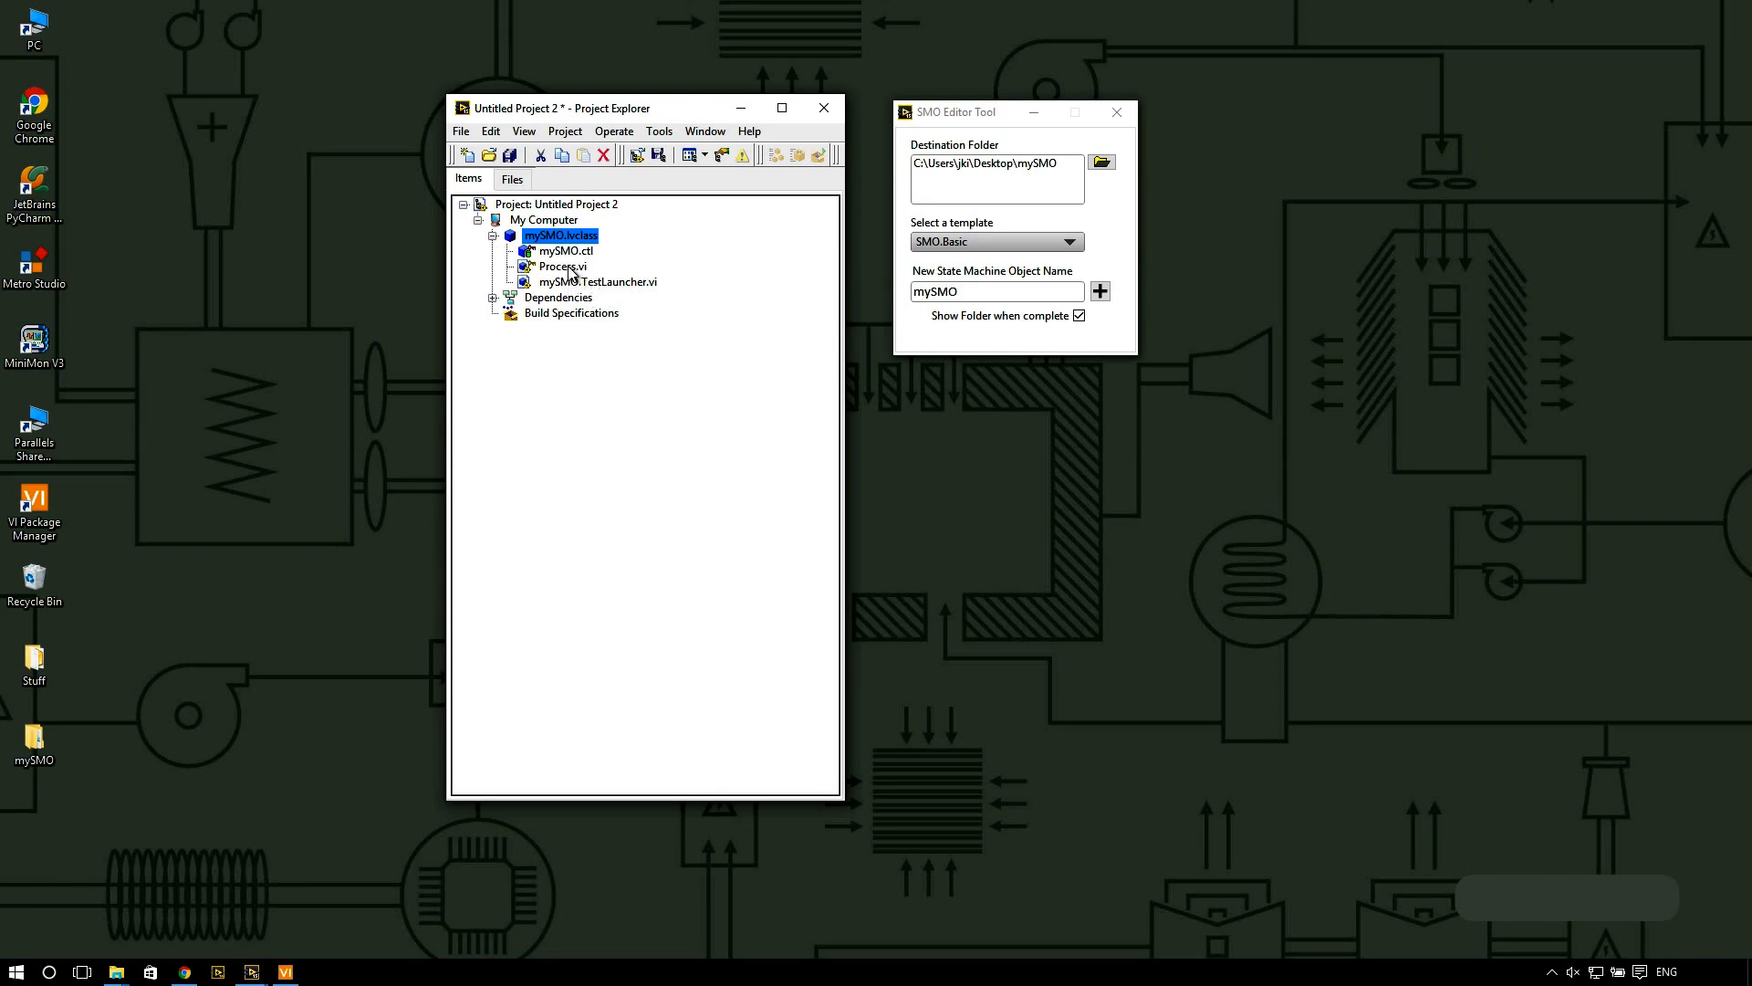
left_click(602, 282)
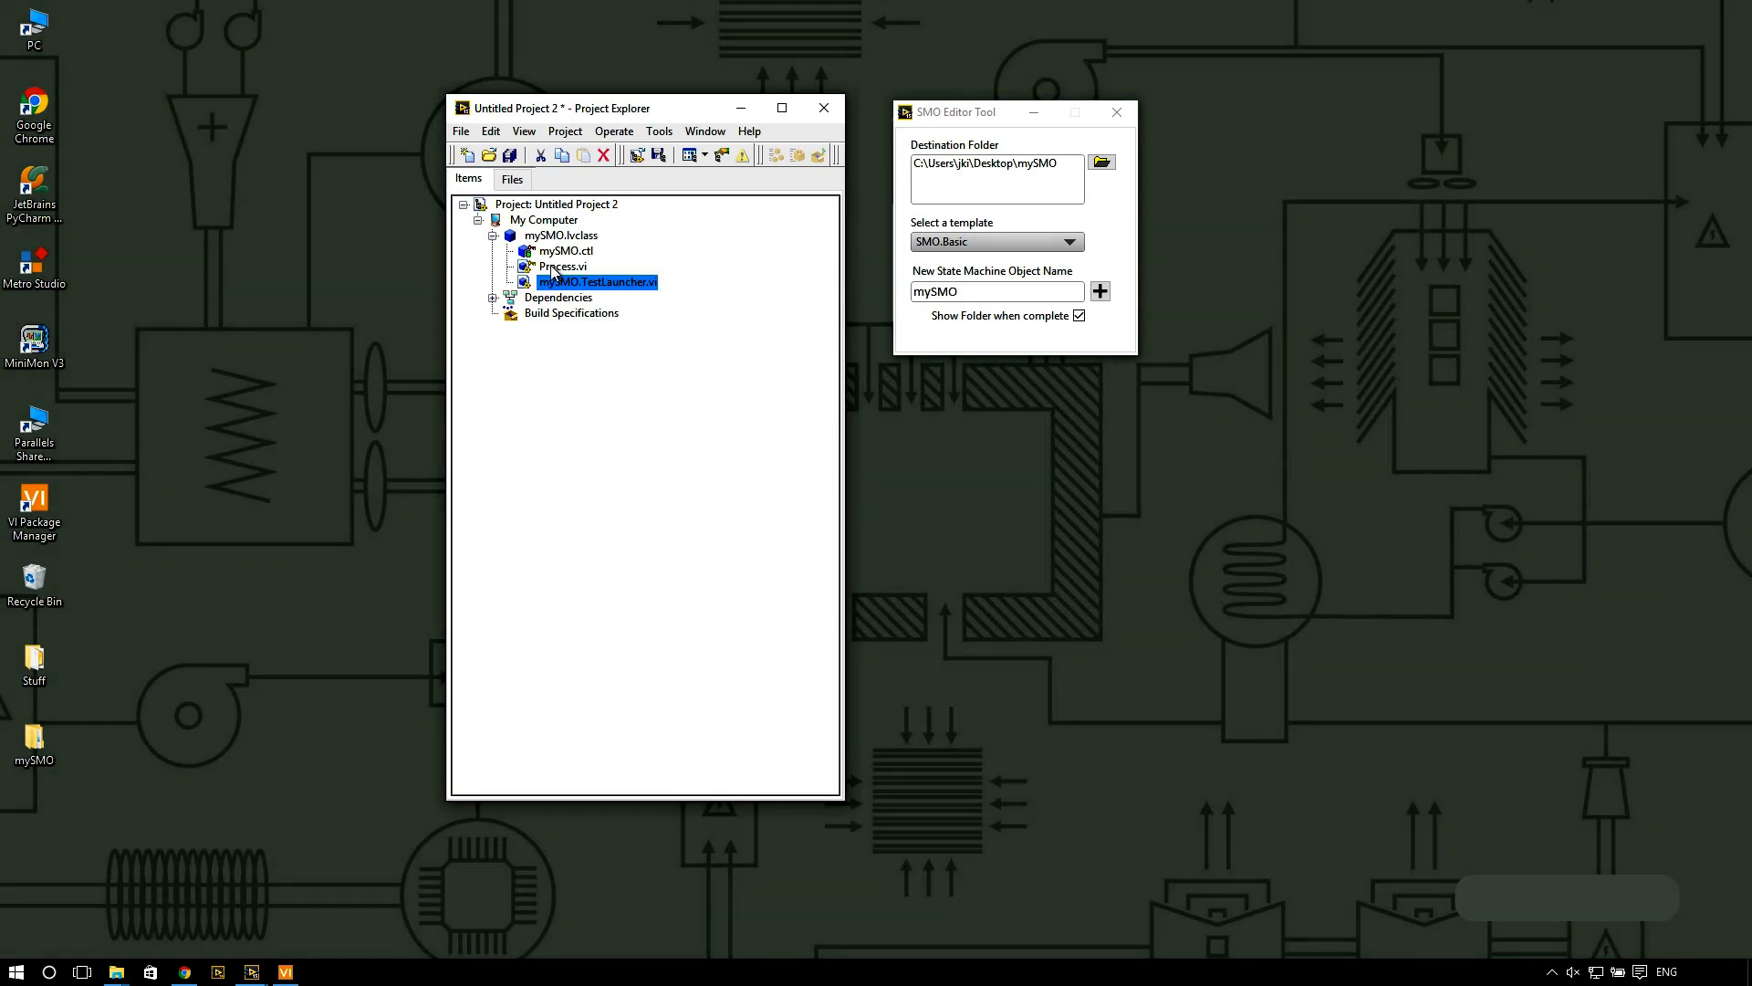
left_click(562, 265)
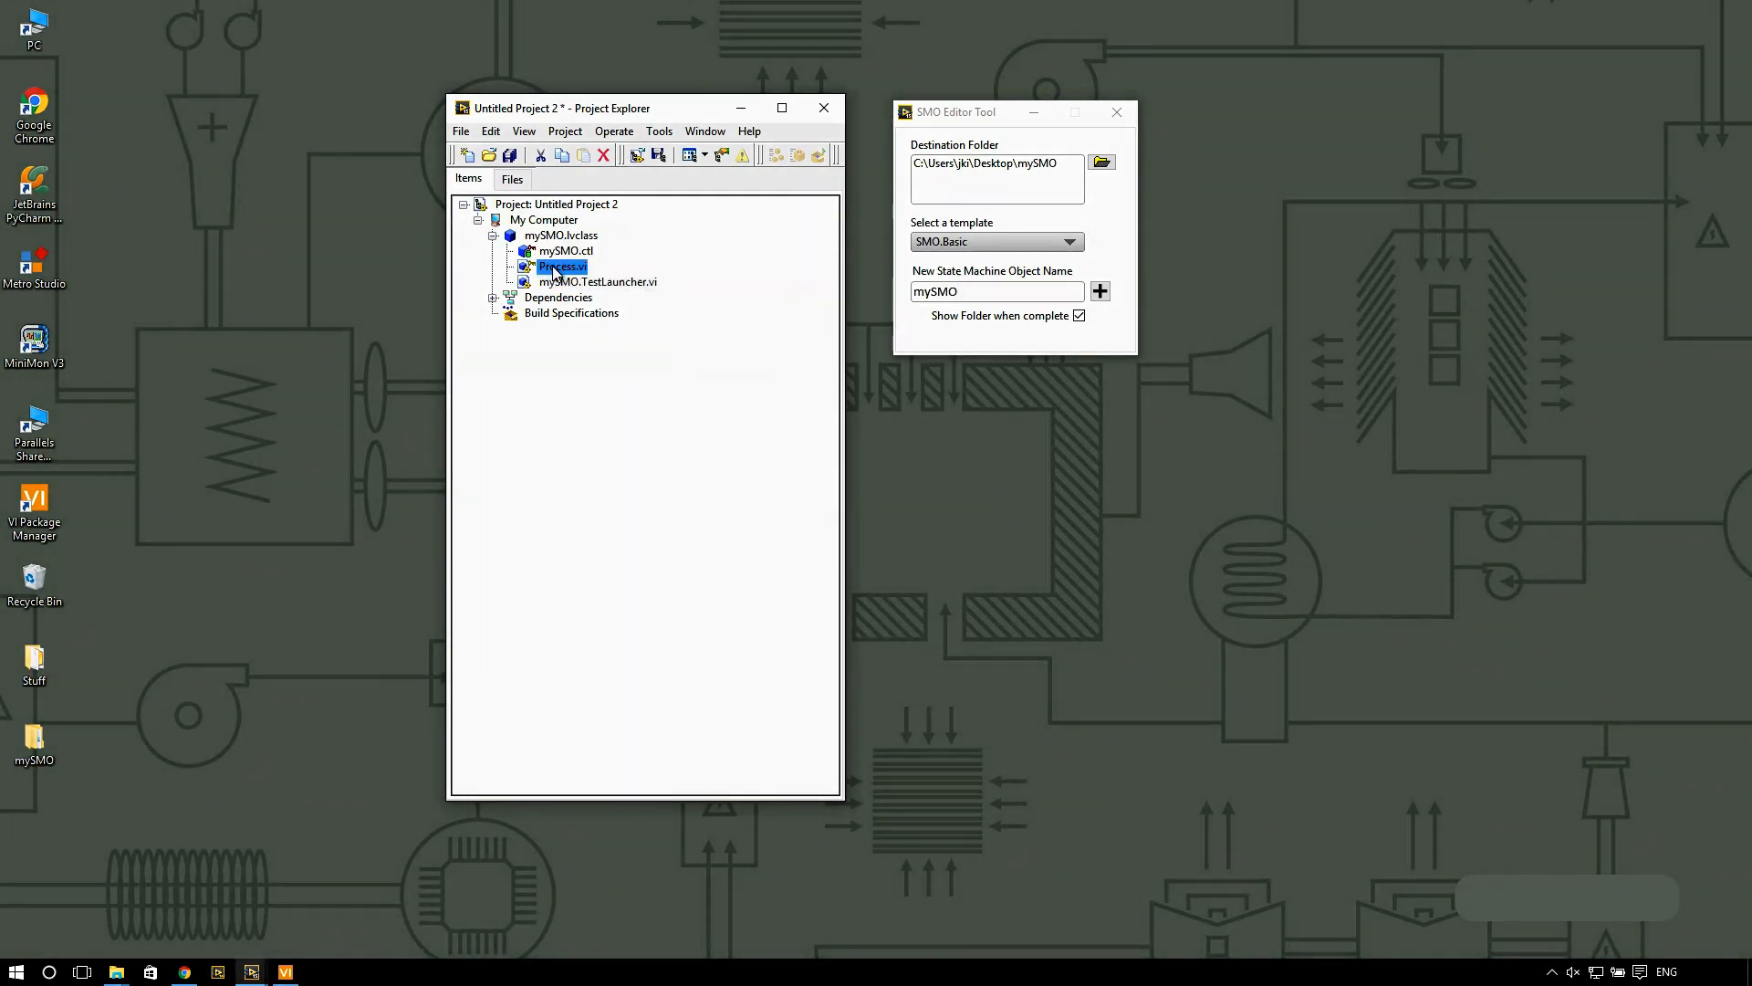
Step: Open Process.vi and browse its Events: Unregister and Events: Register cases
double_click(561, 266)
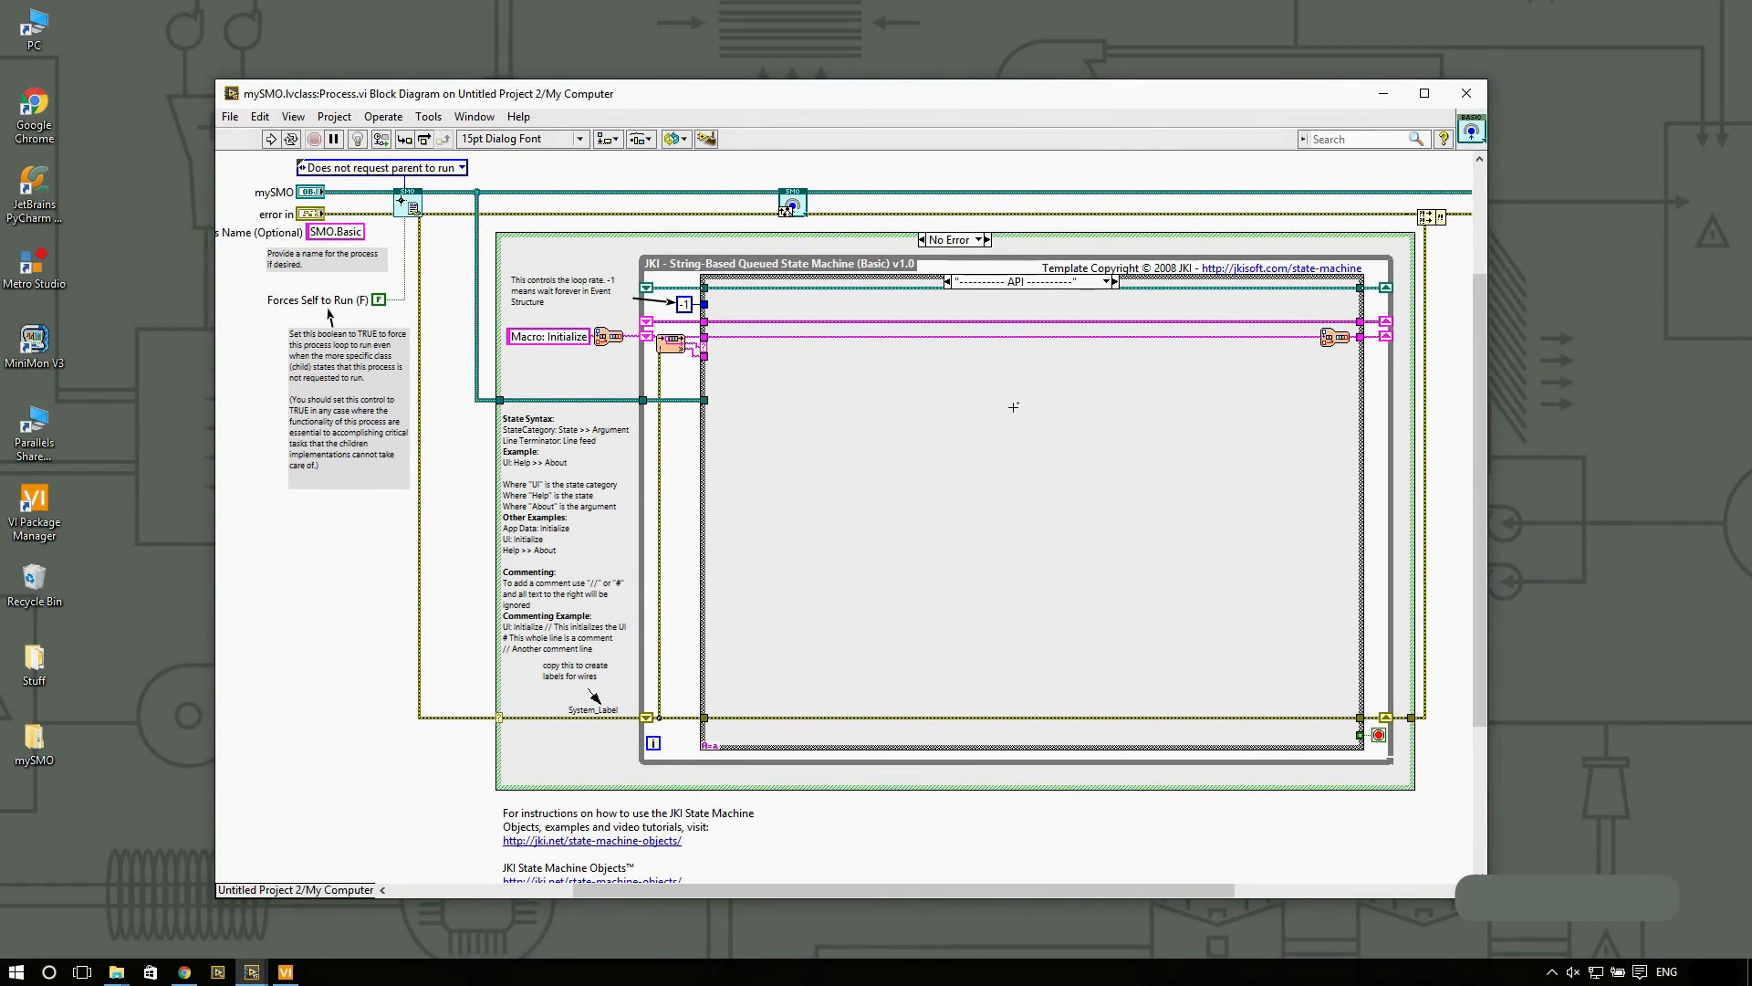
mouse_move(985, 313)
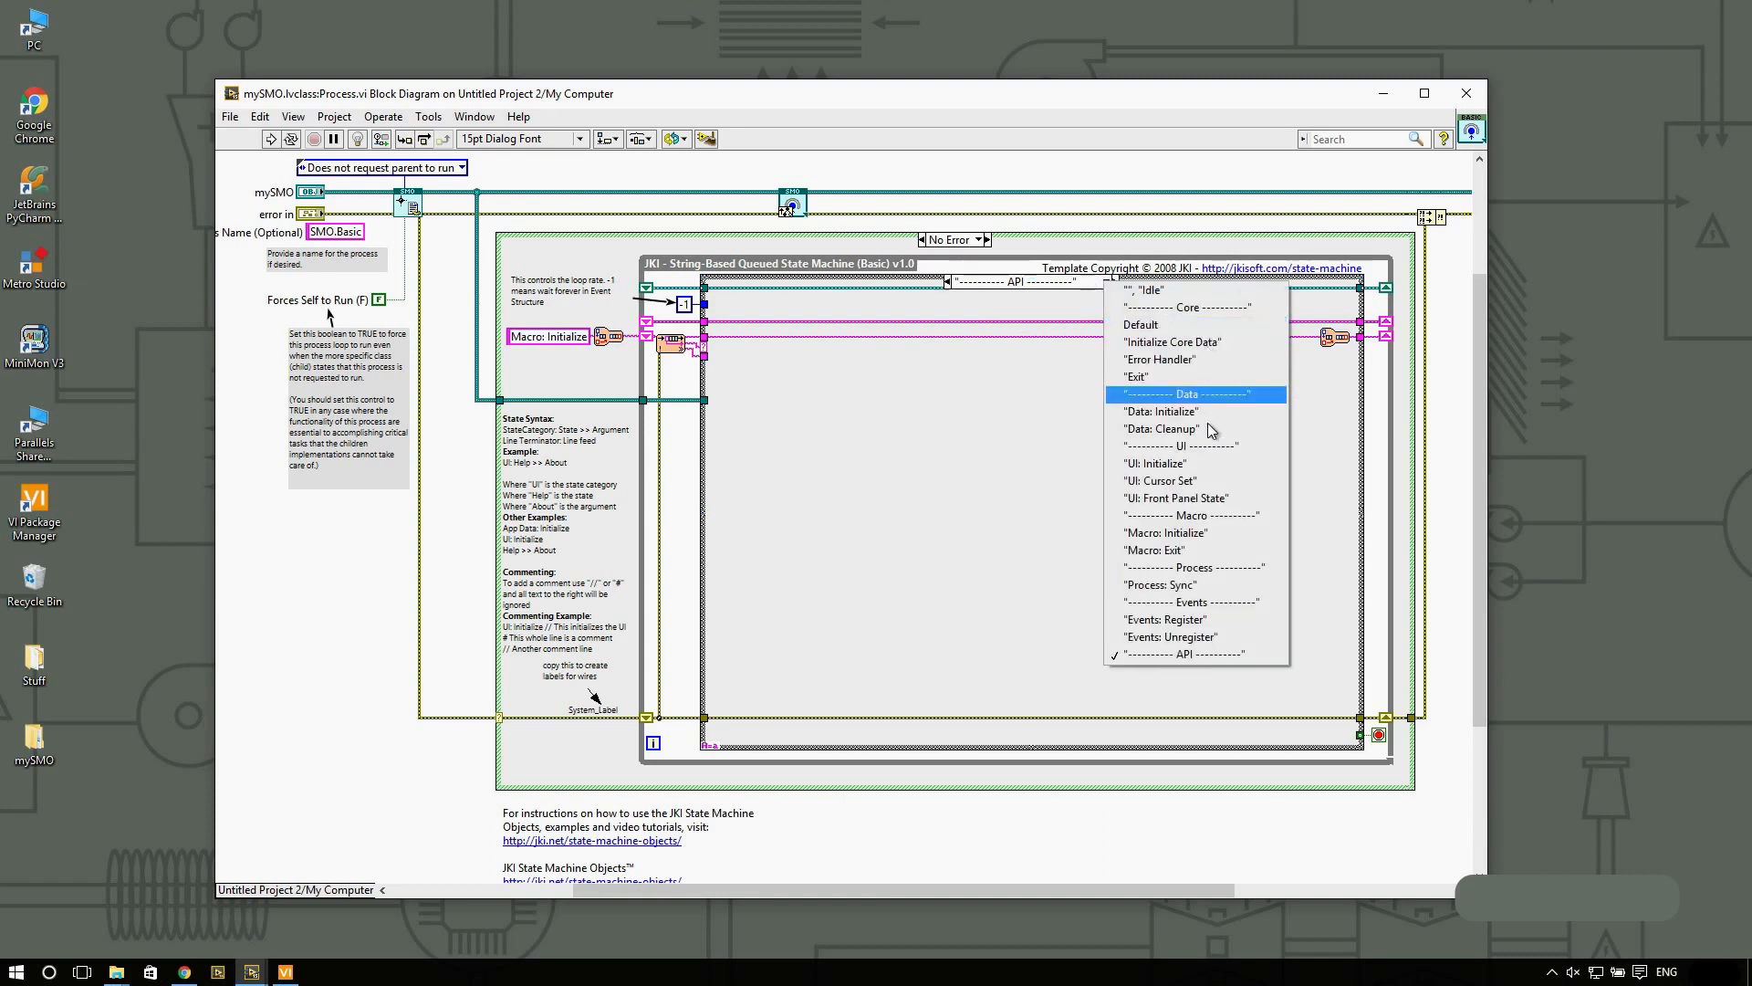
left_click(1169, 636)
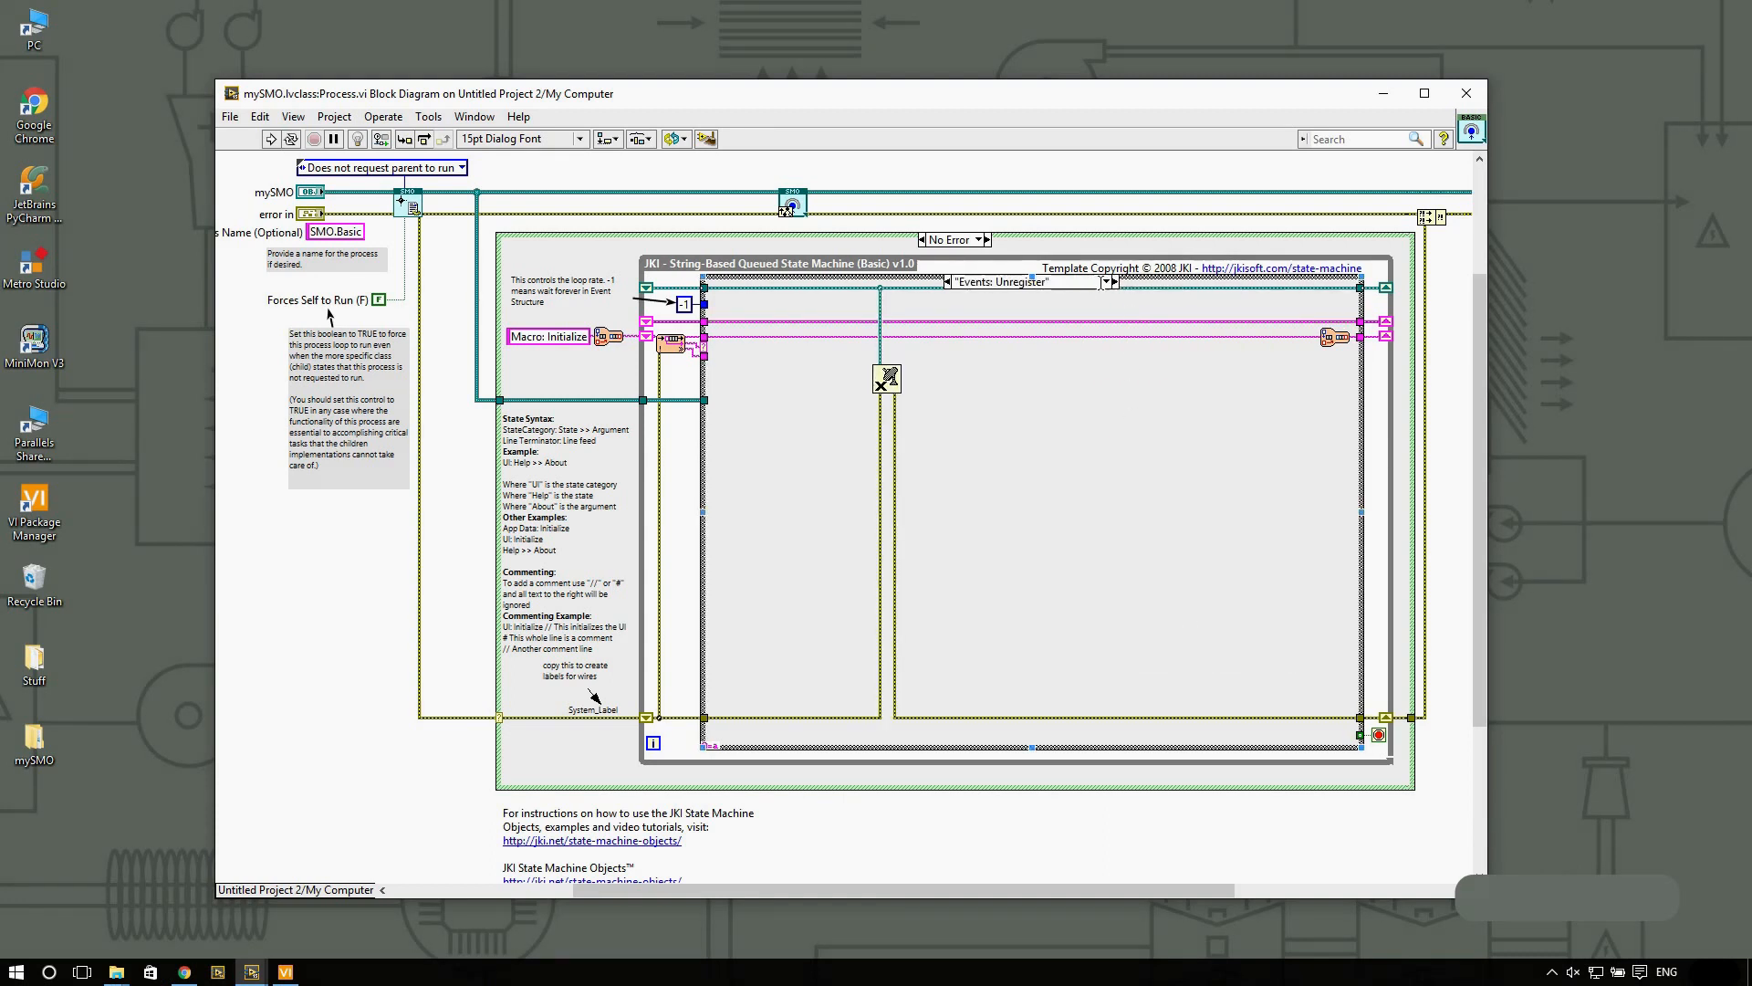
left_click(1106, 281)
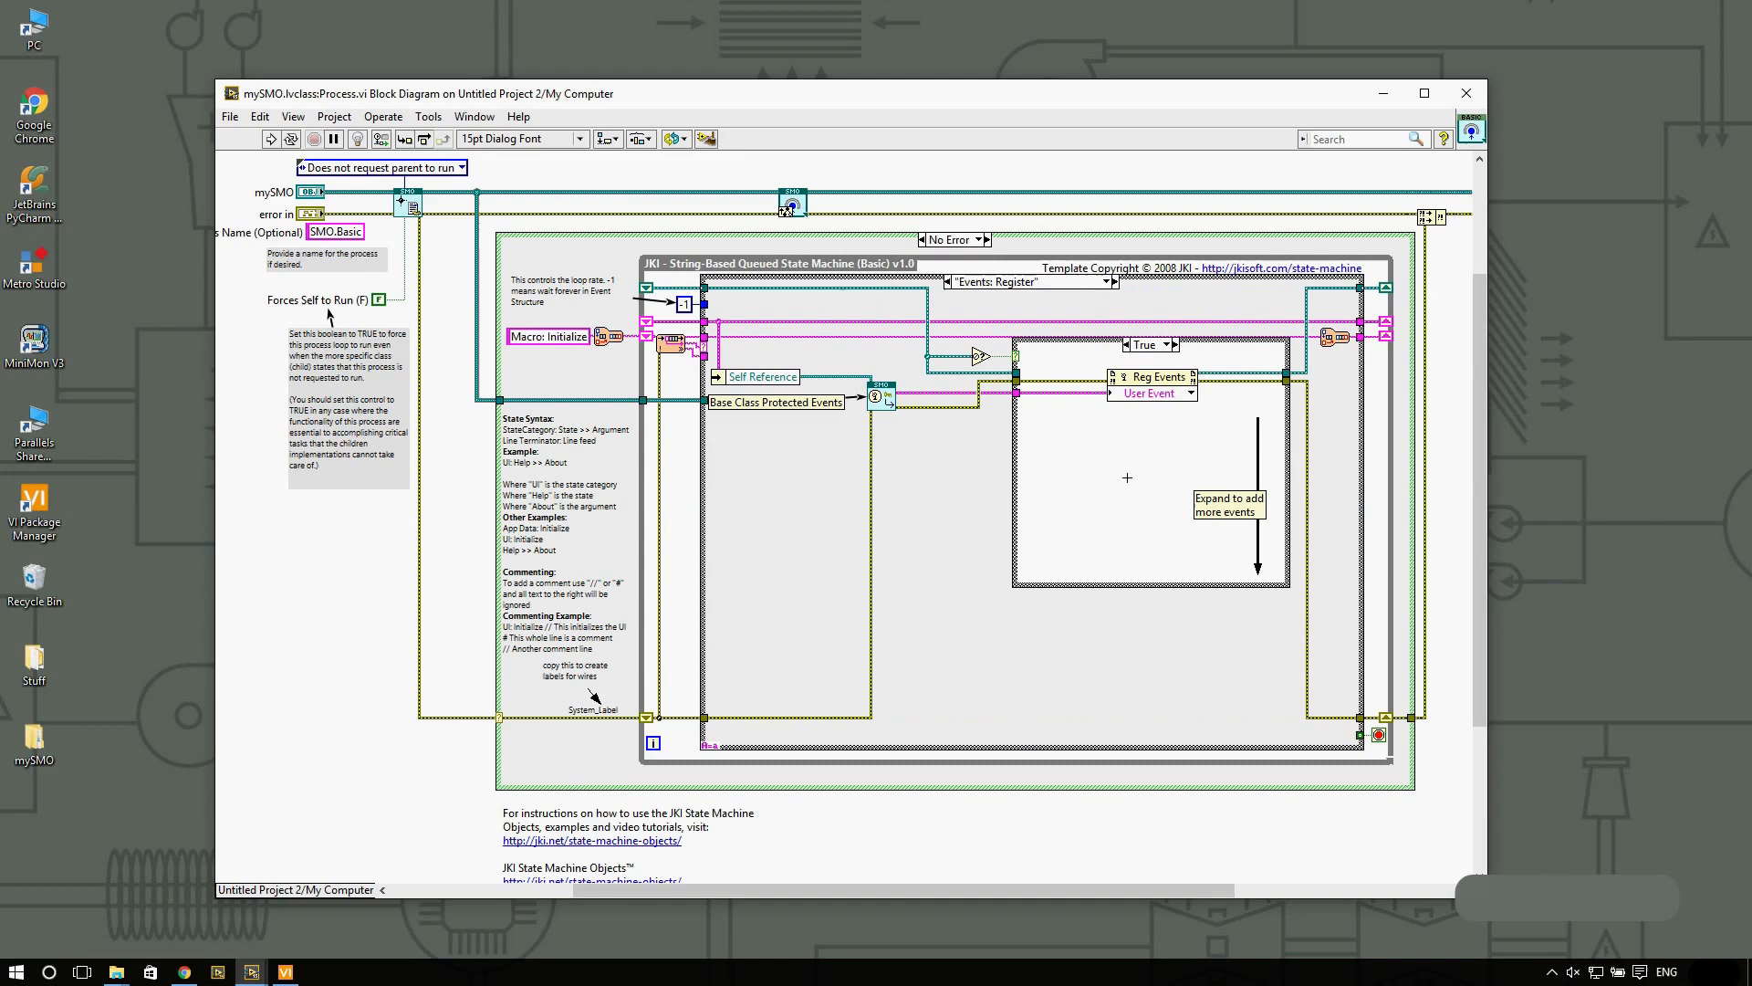
Step: Bring up Process.vi's front panel and position it over the block diagram
left_click(1028, 280)
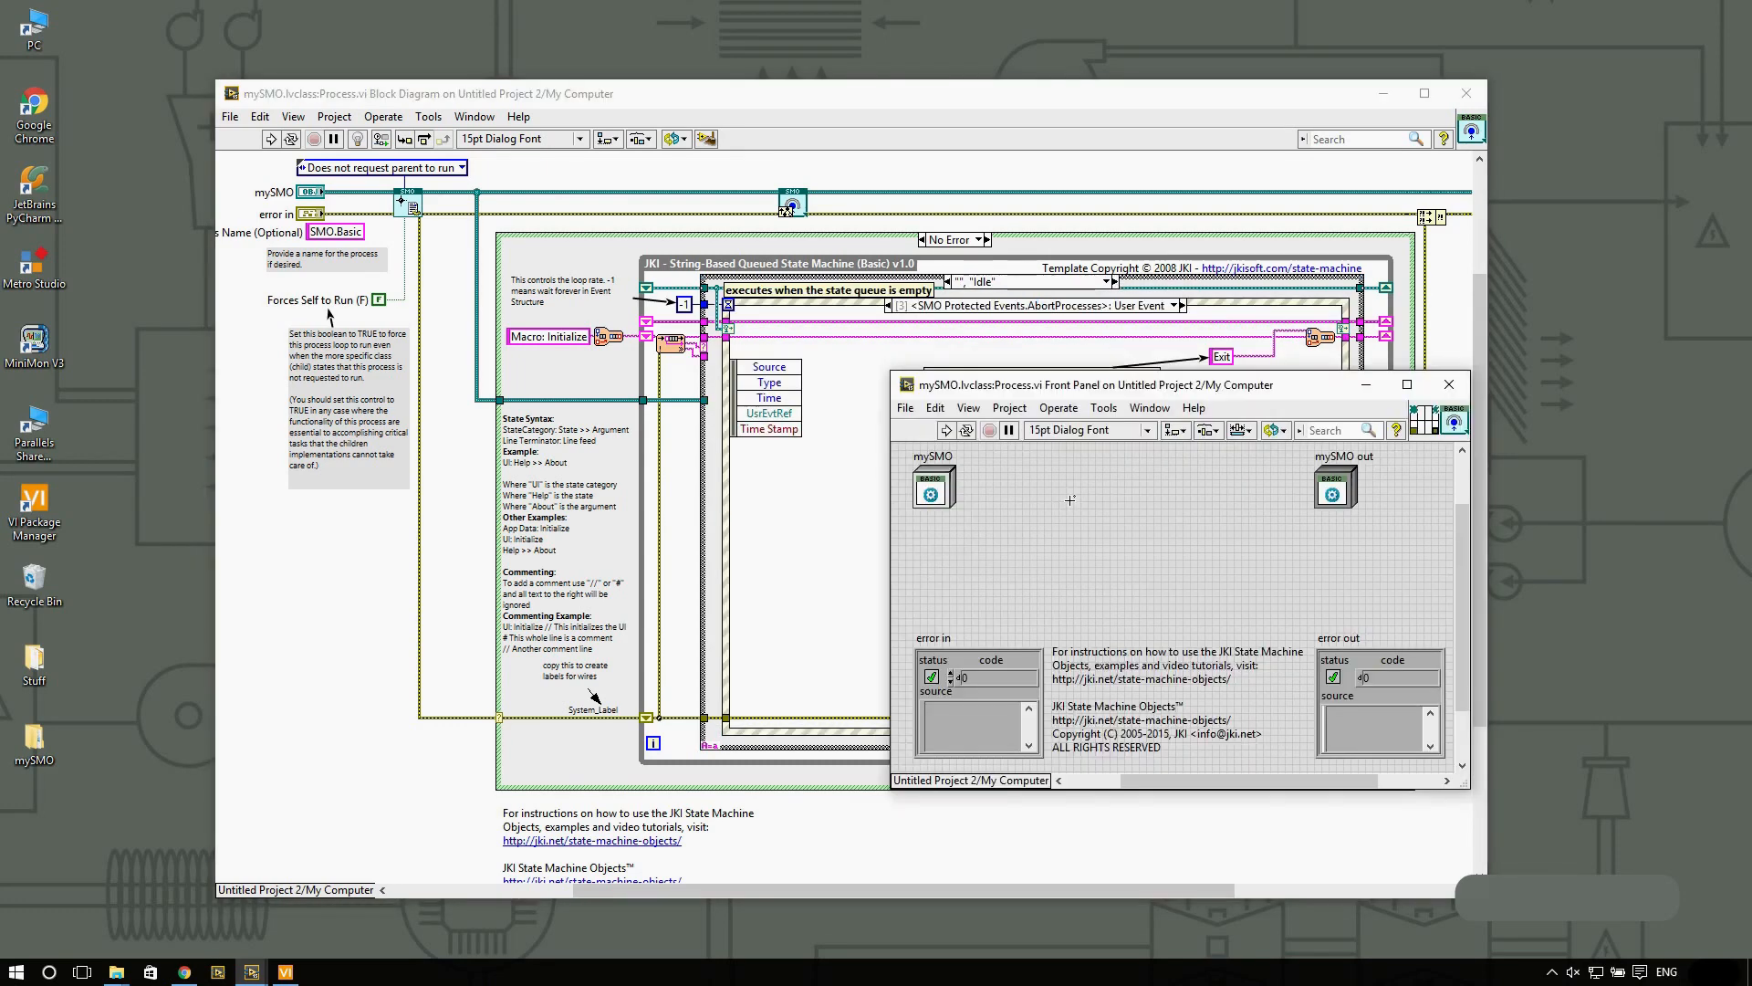
left_click_drag(1174, 384, 888, 314)
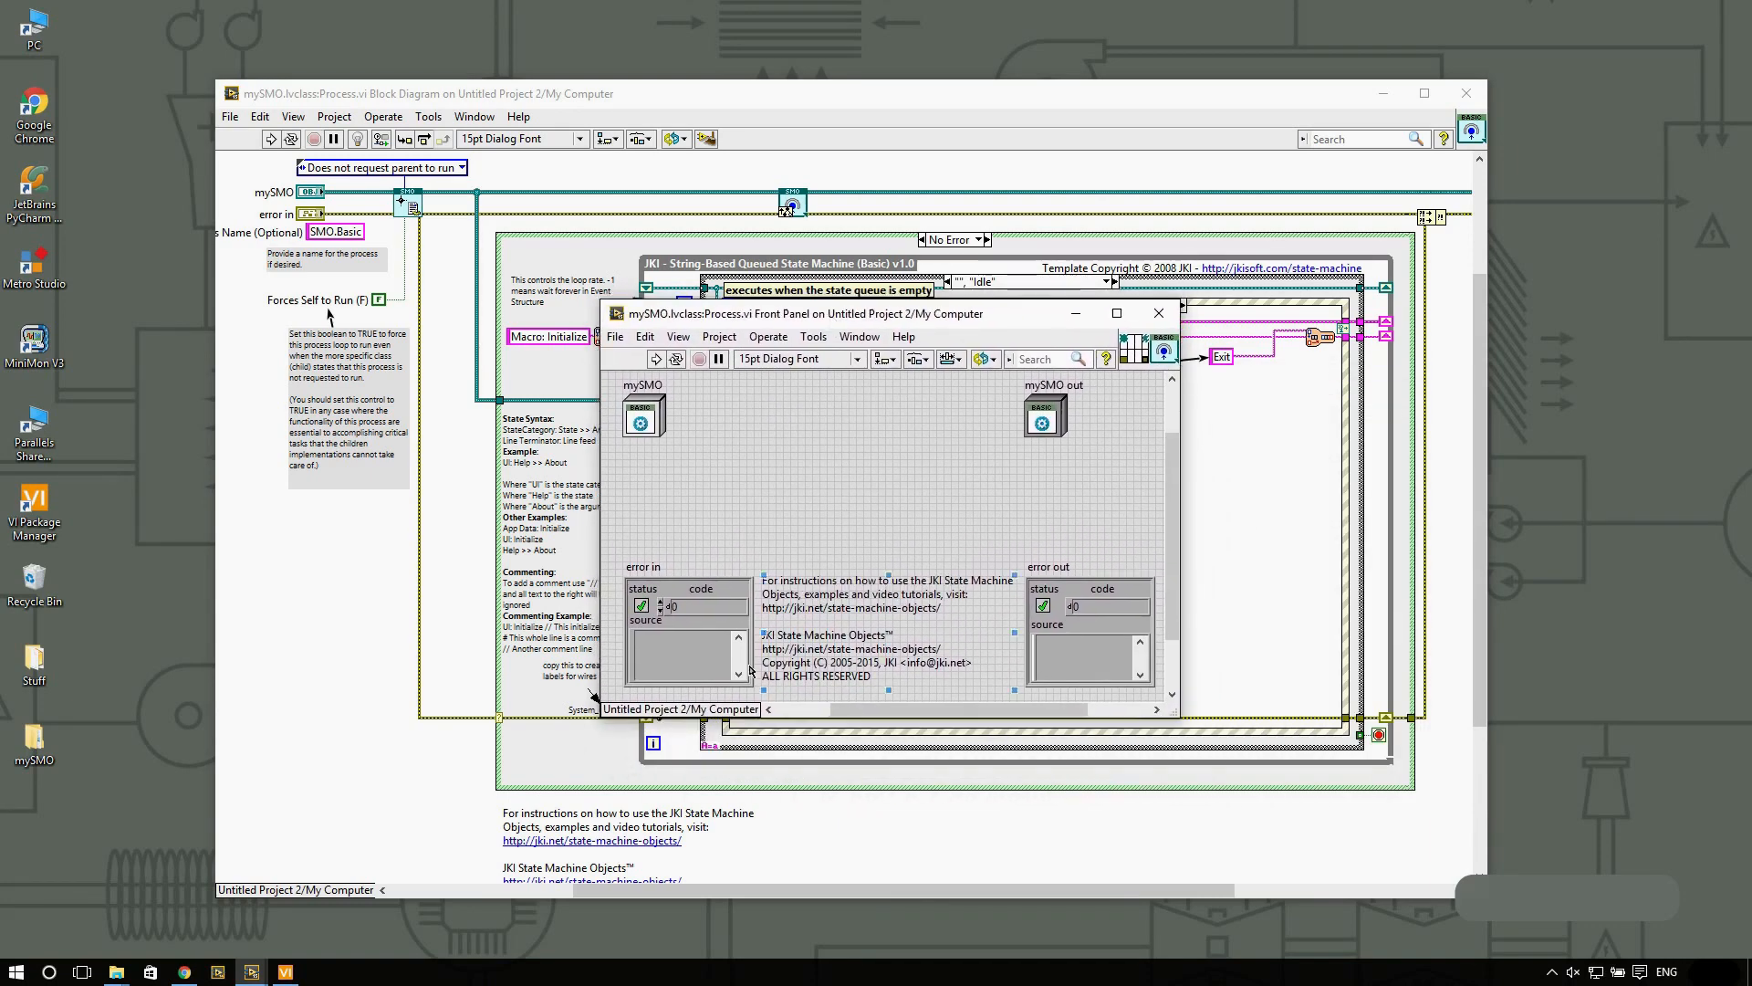
left_click_drag(888, 313, 861, 343)
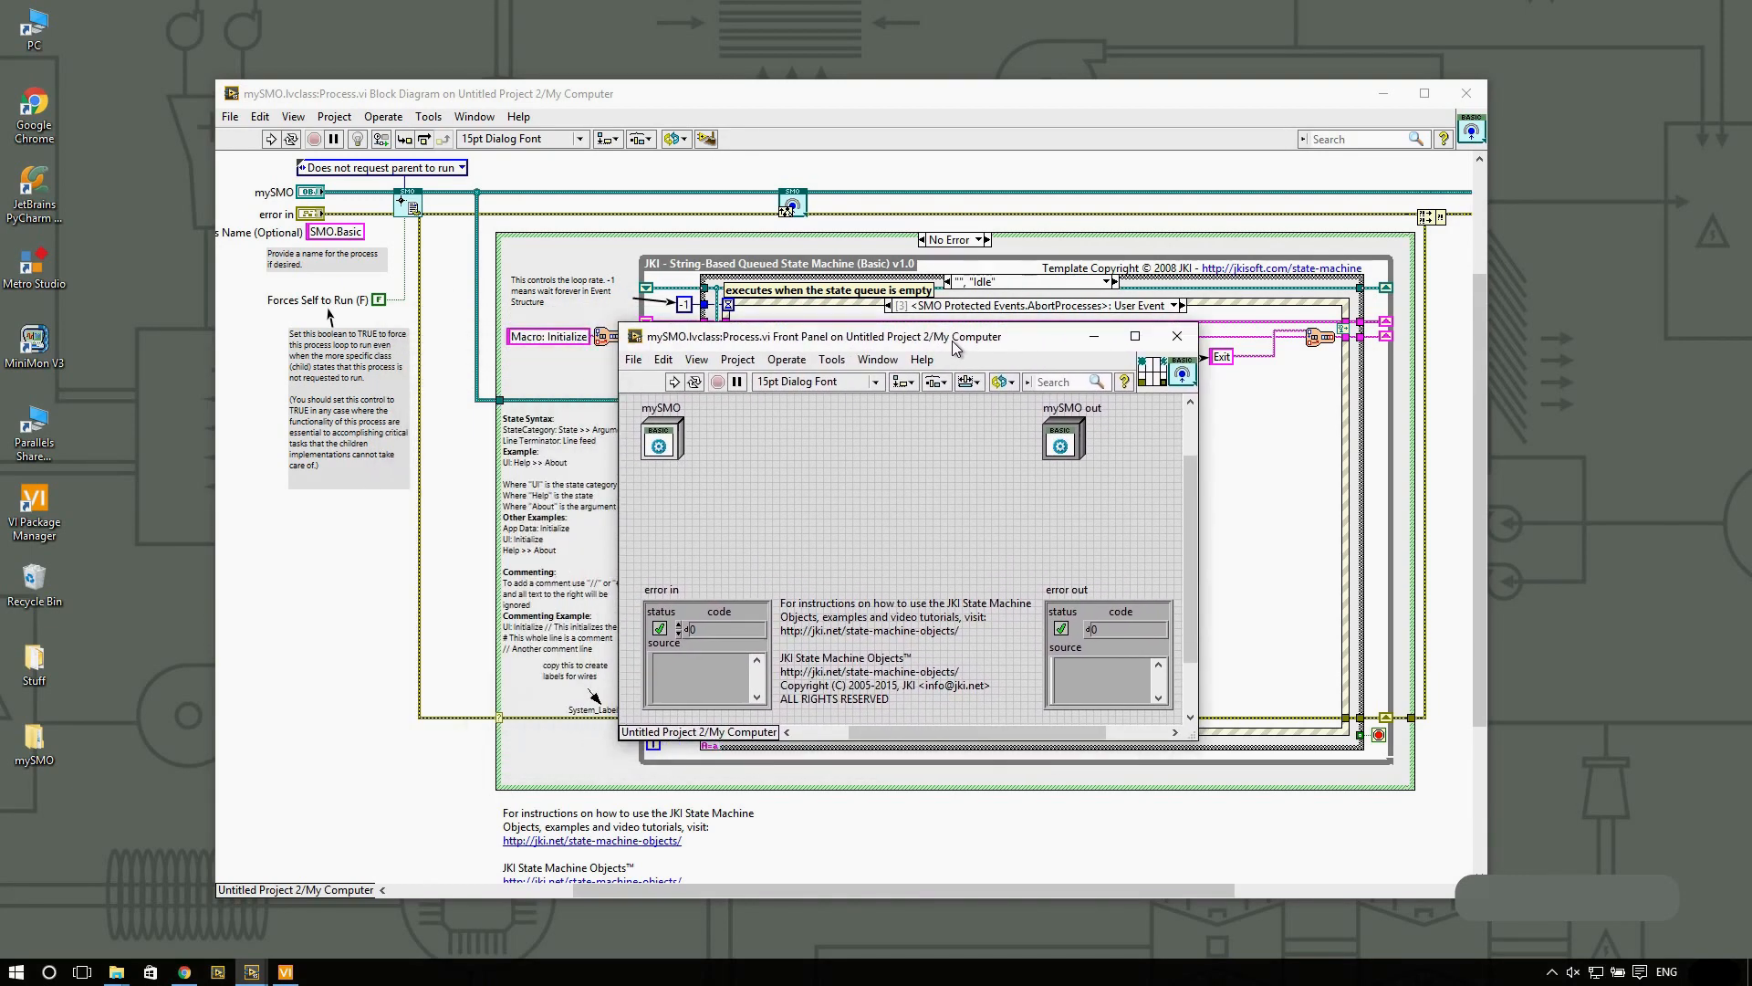
mouse_move(1234, 472)
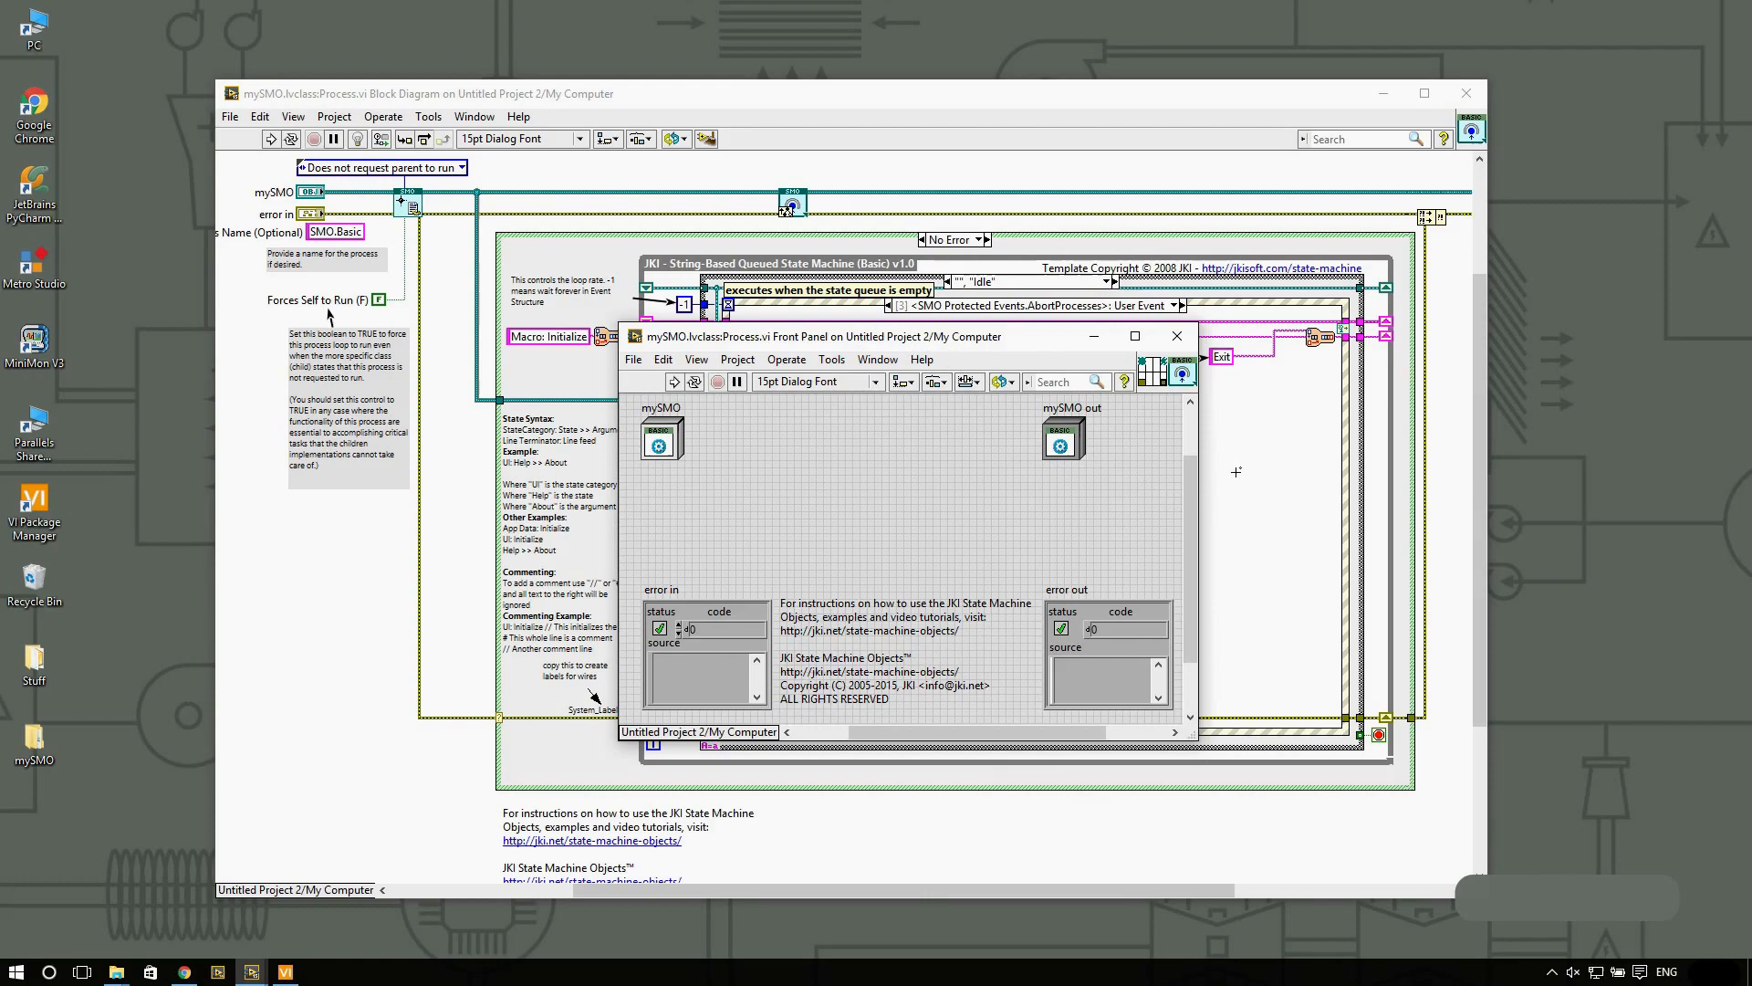
left_click(1175, 336)
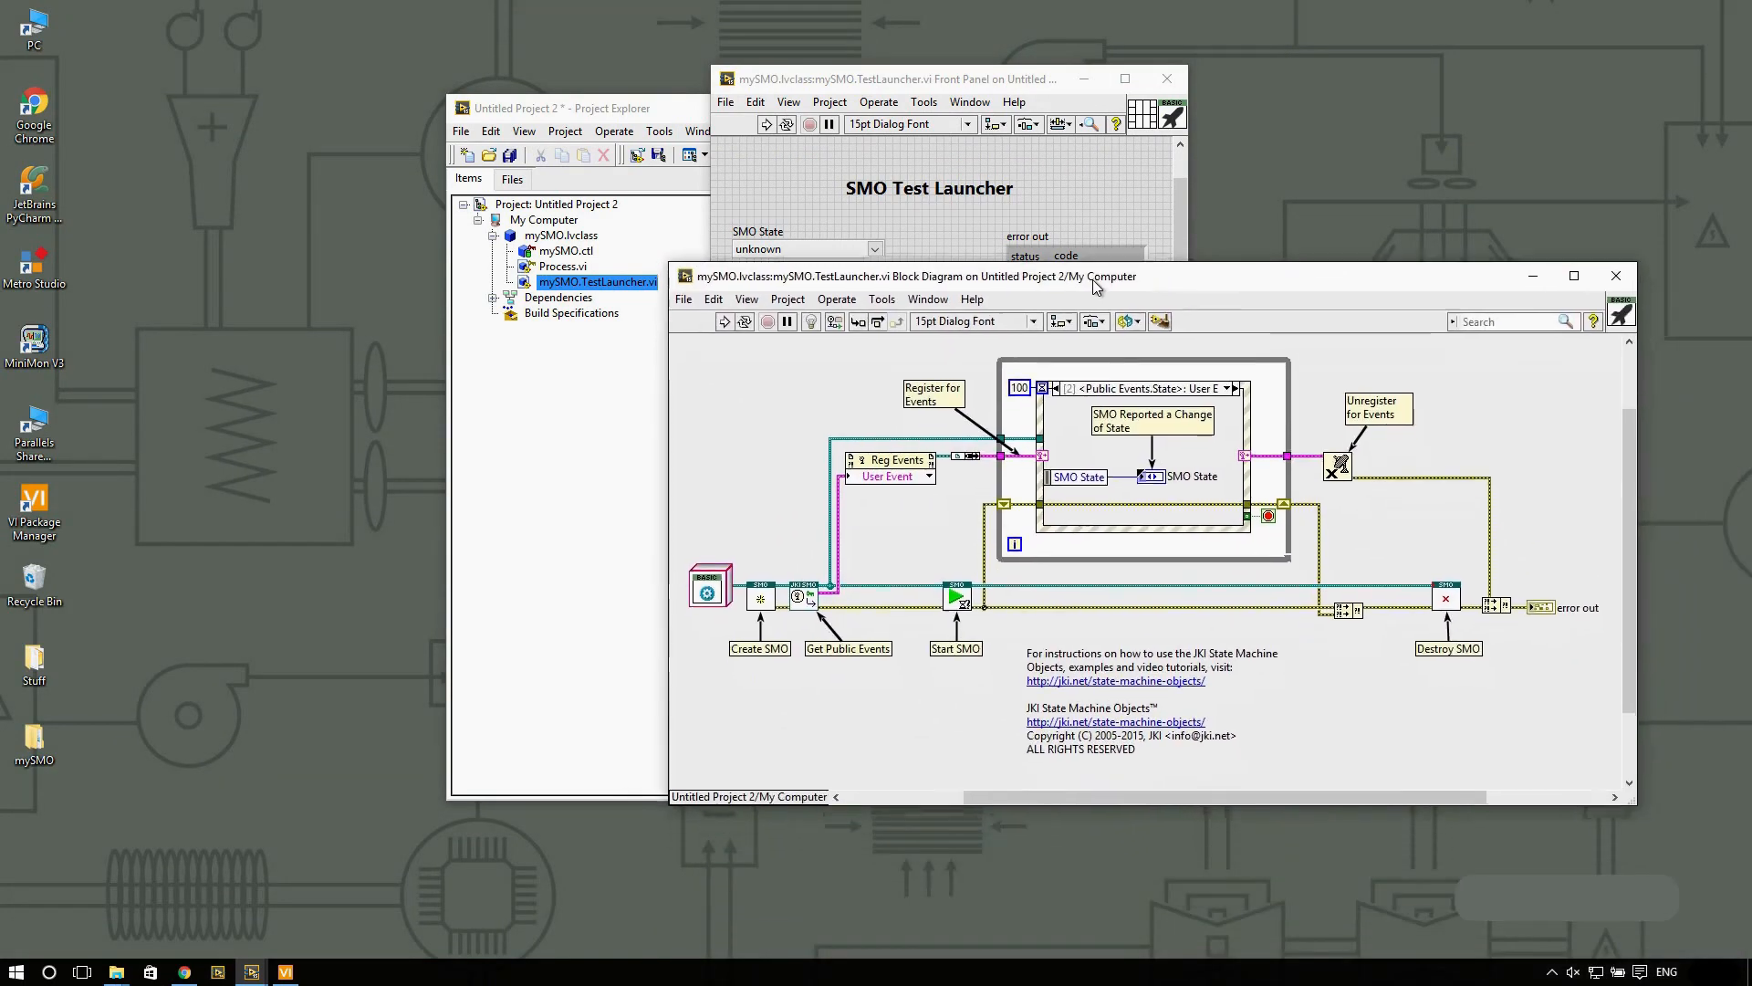
Step: Cycle TestLauncher's event structure to the Error, then Timeout case, selecting the Stop SMO comment
left_click_drag(1095, 276, 1096, 233)
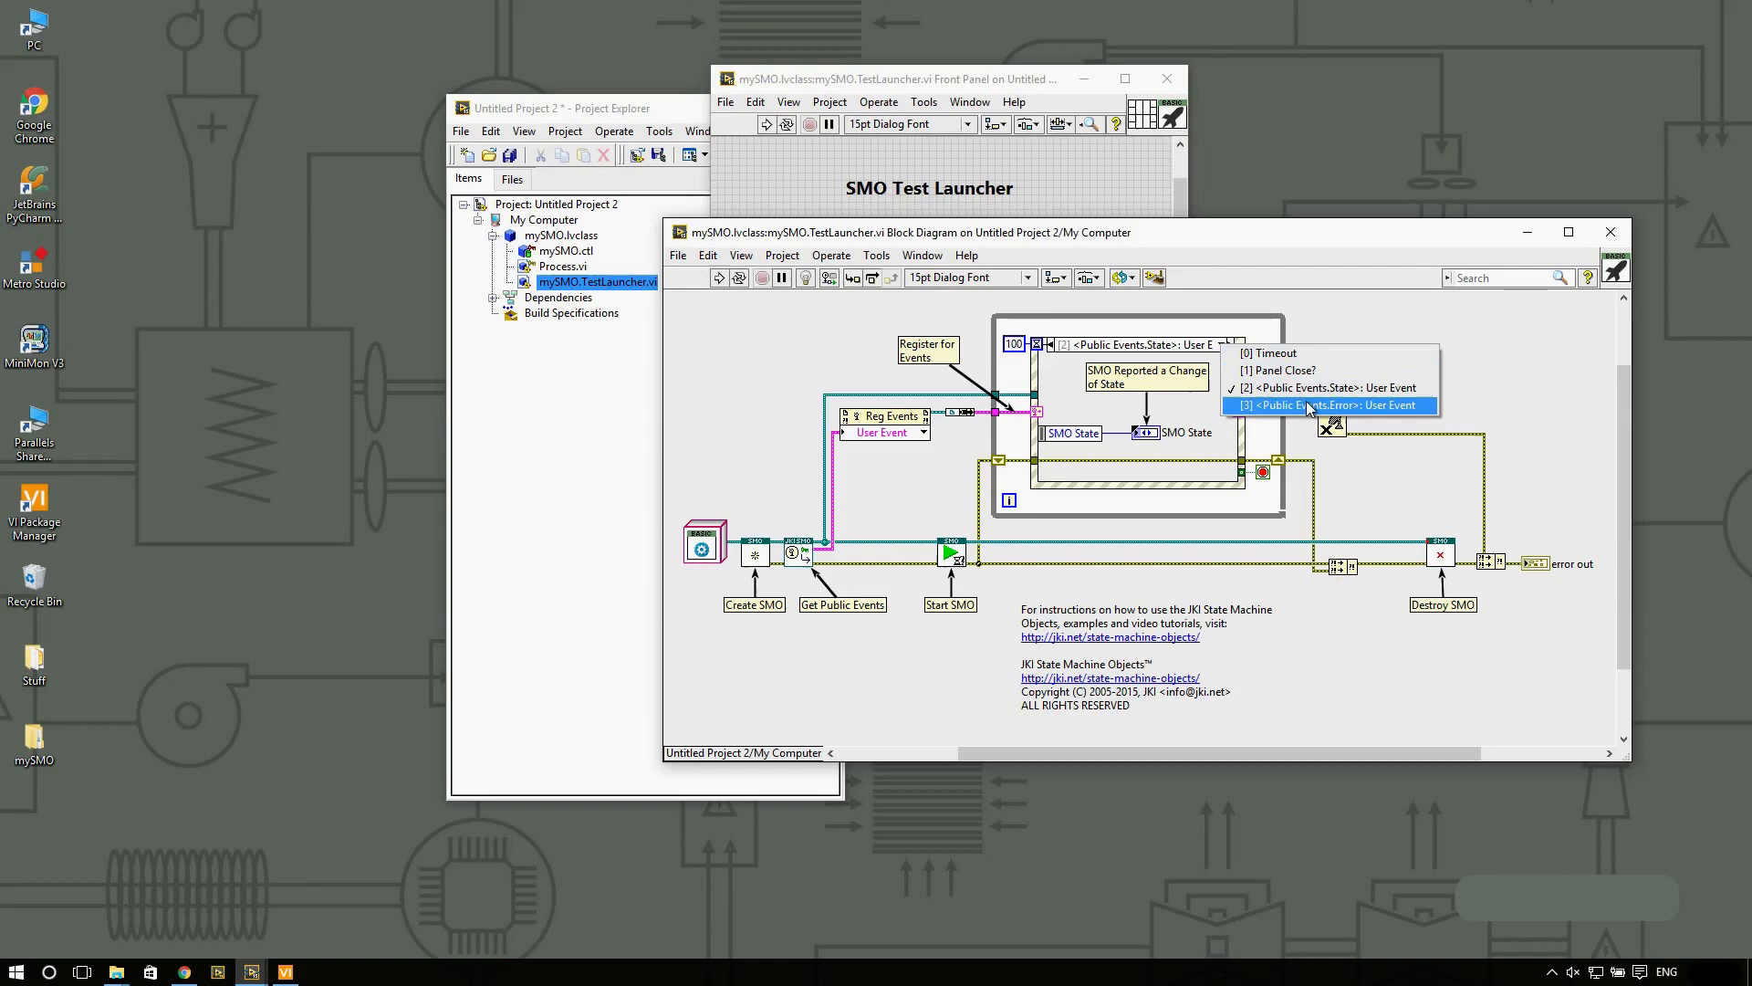
left_click(1328, 405)
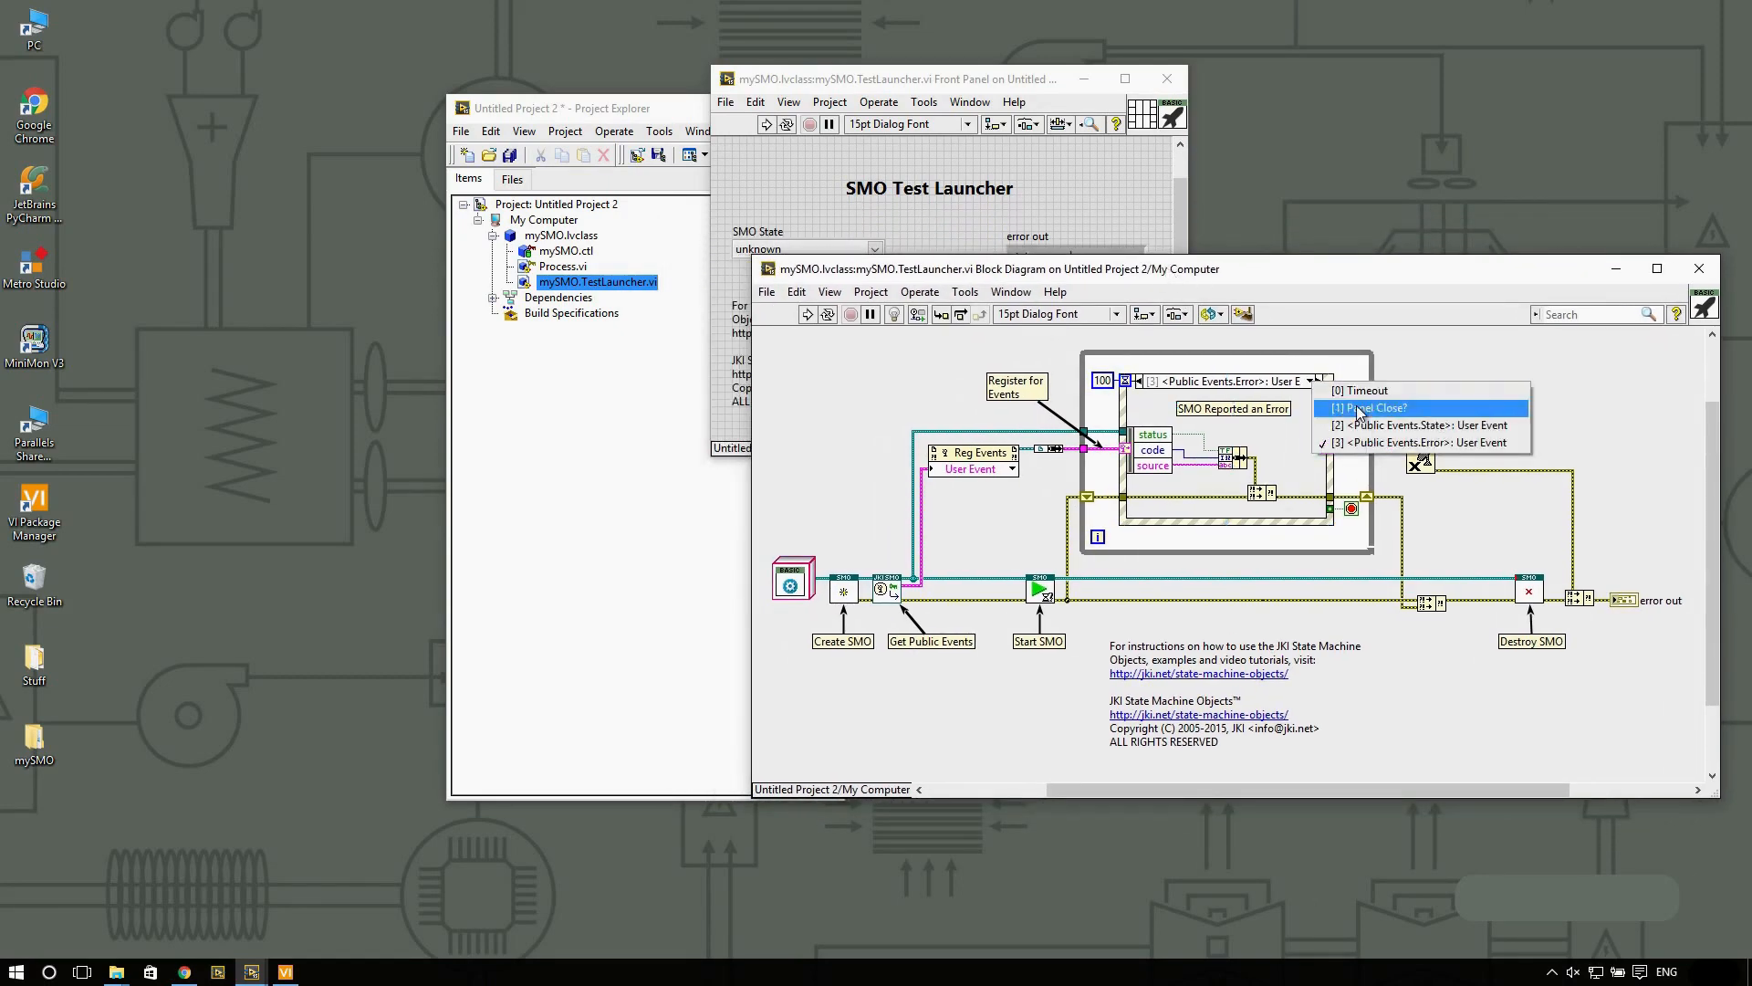
left_click(1360, 390)
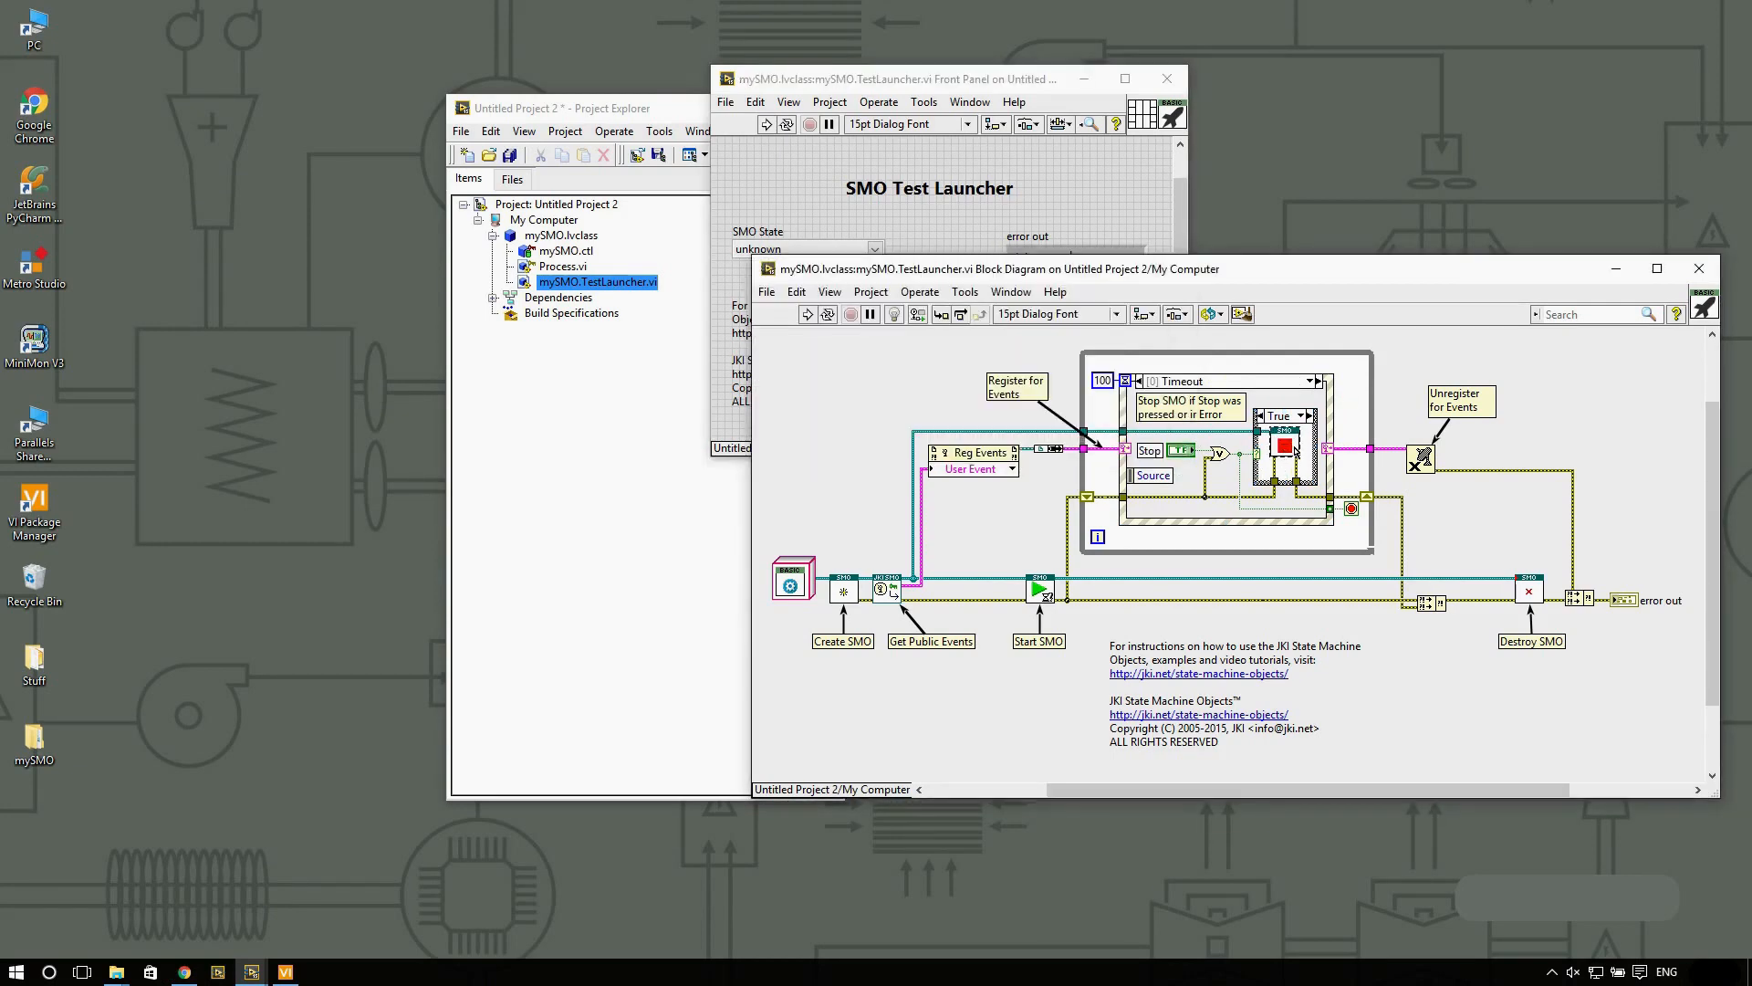
left_click(1285, 444)
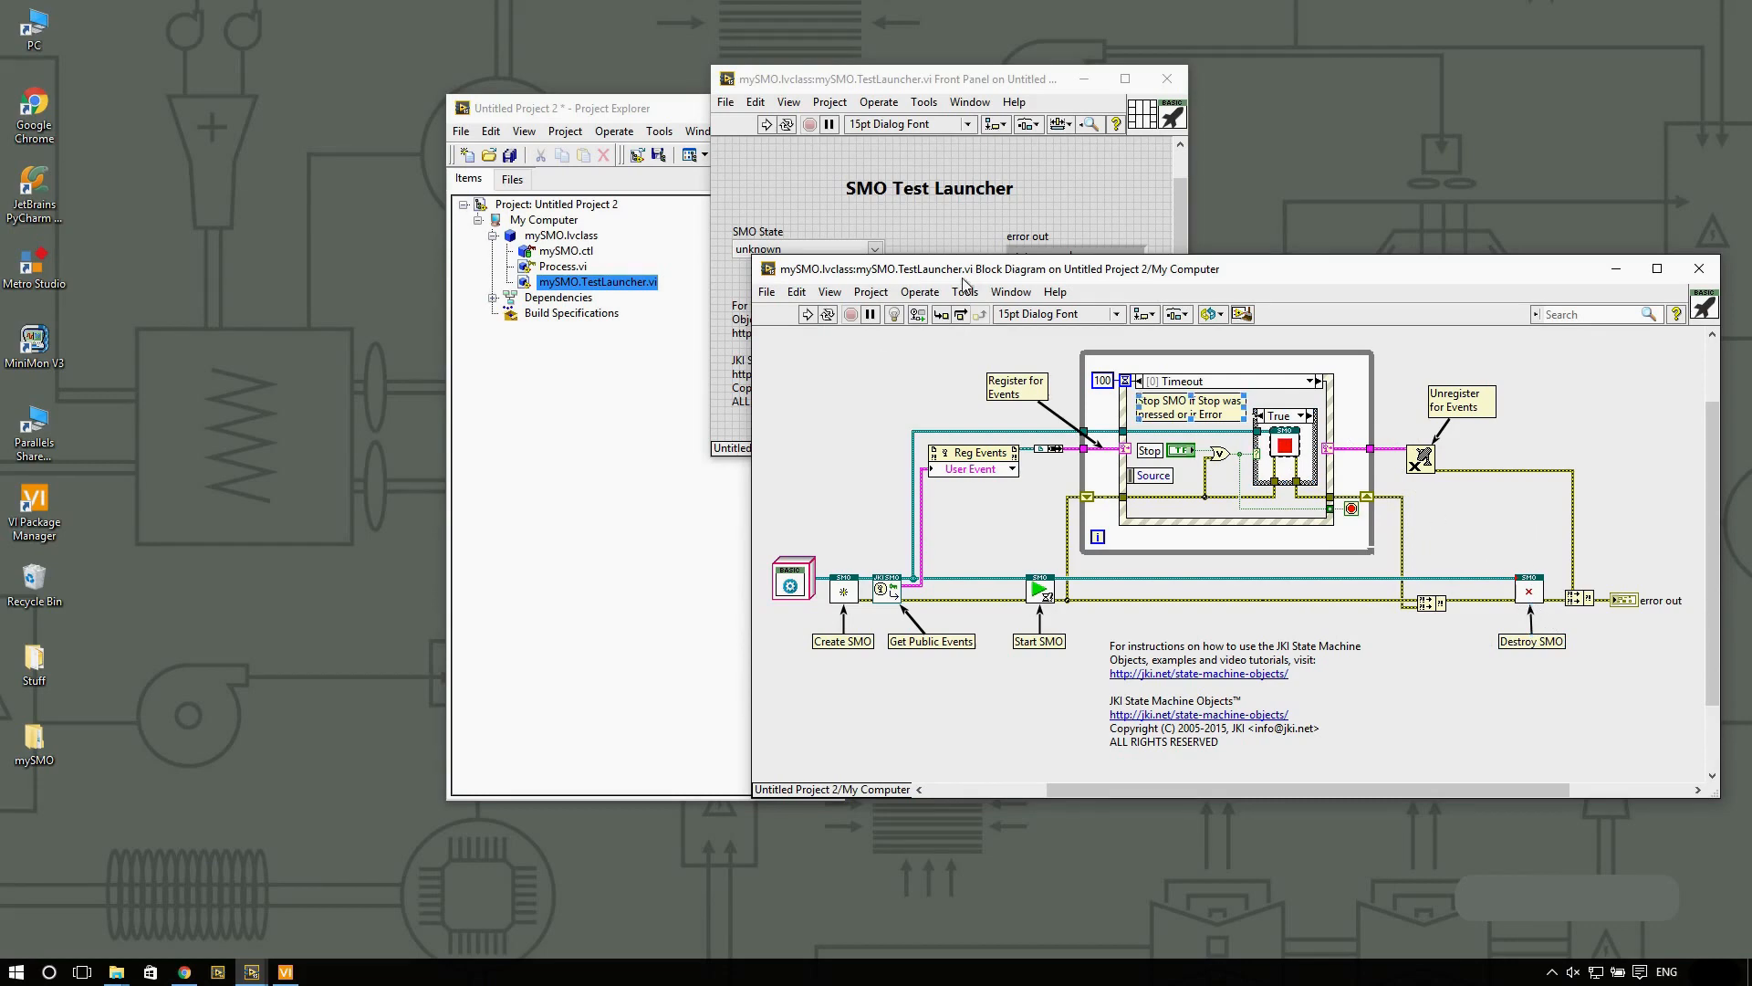
Step: Run the SMO Test Launcher so SMO State reads Started, and open Process.vi
left_click_drag(964, 268, 977, 317)
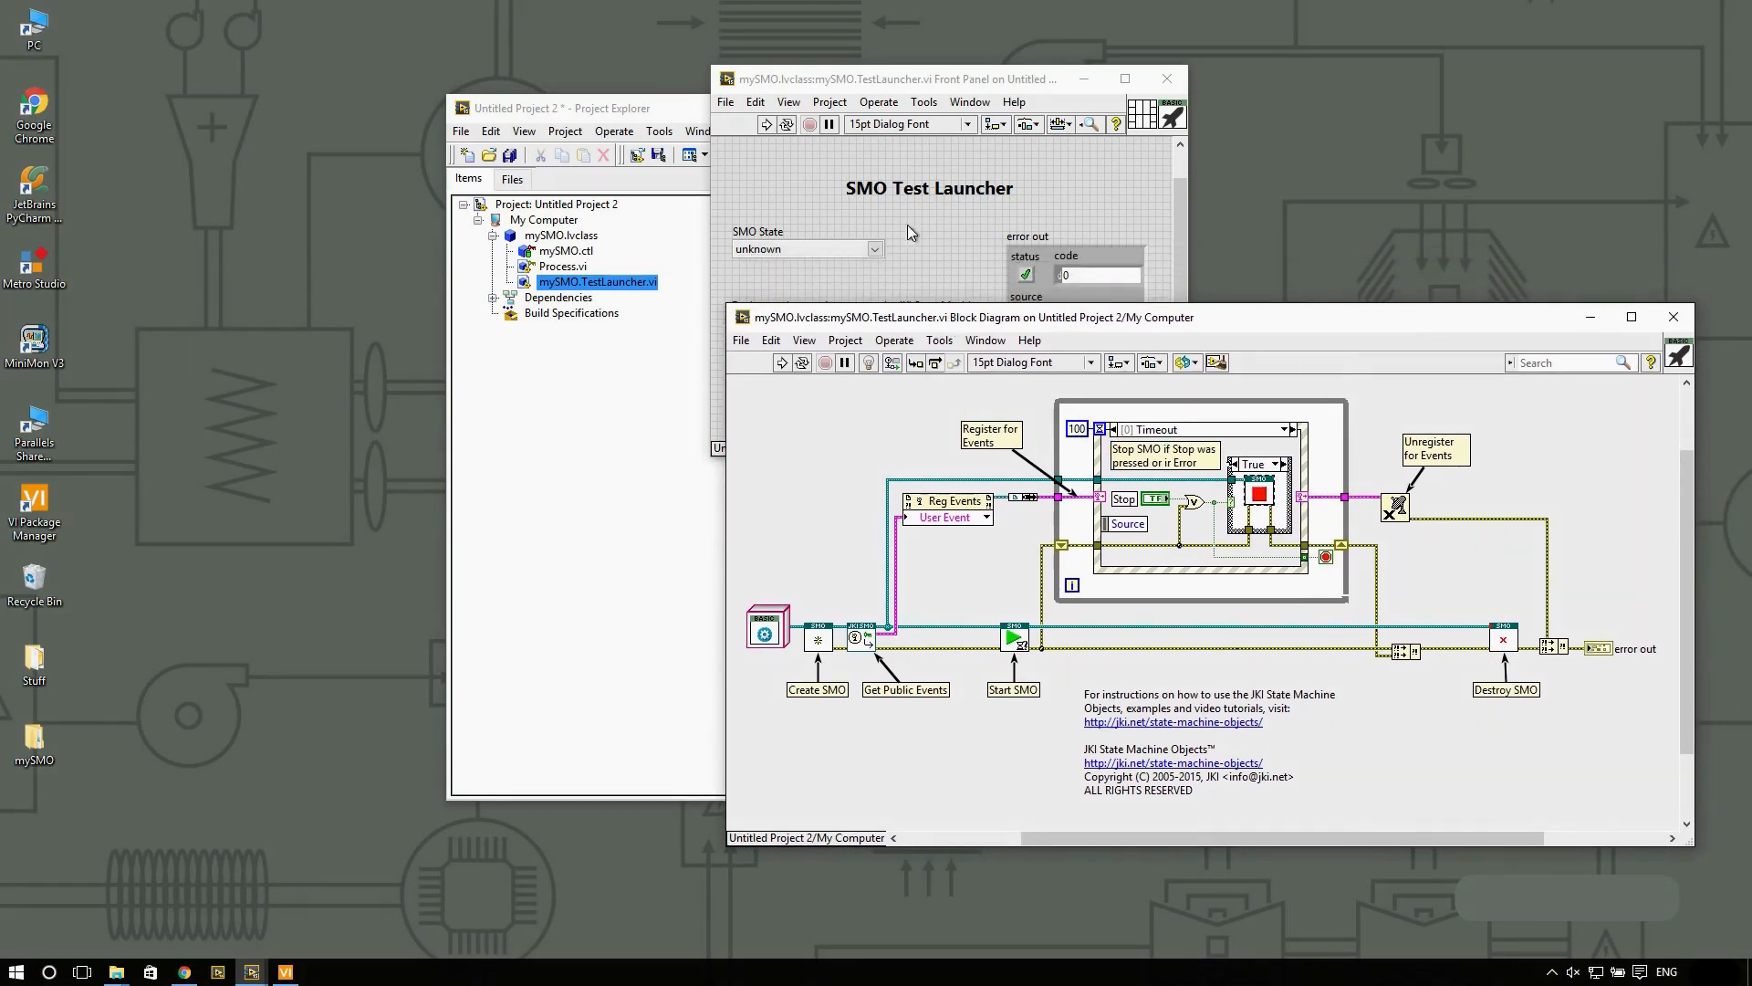
mouse_move(1563, 328)
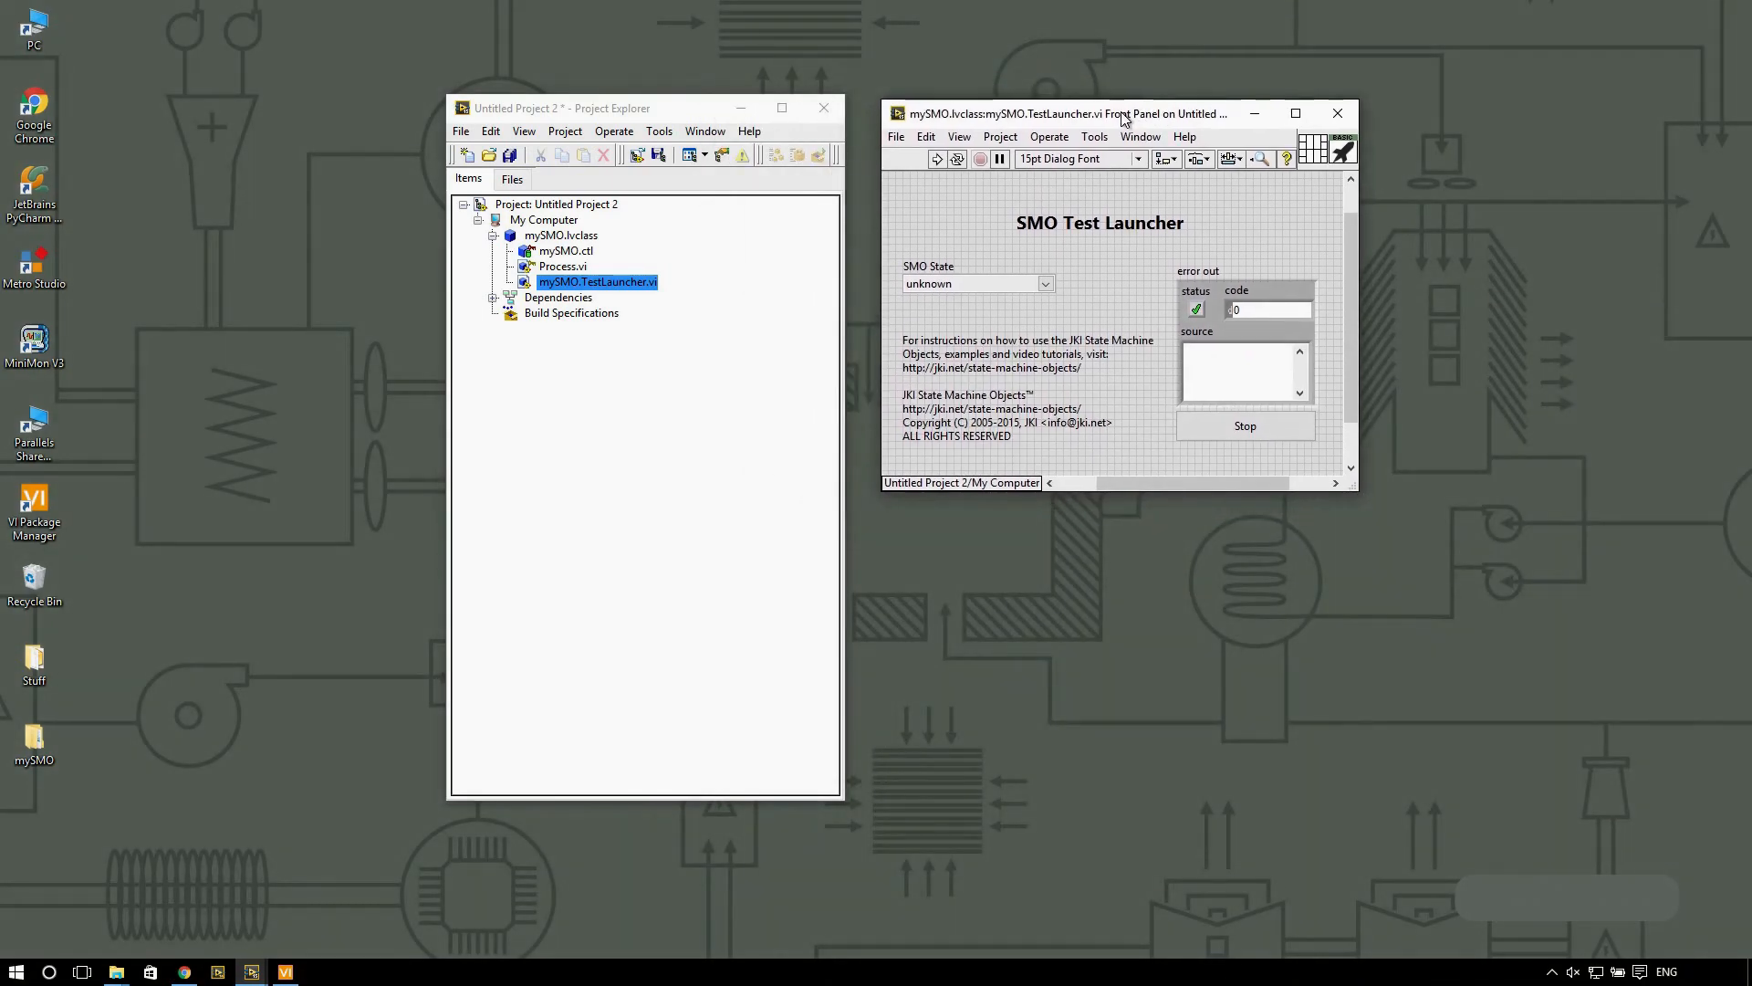
left_click(937, 158)
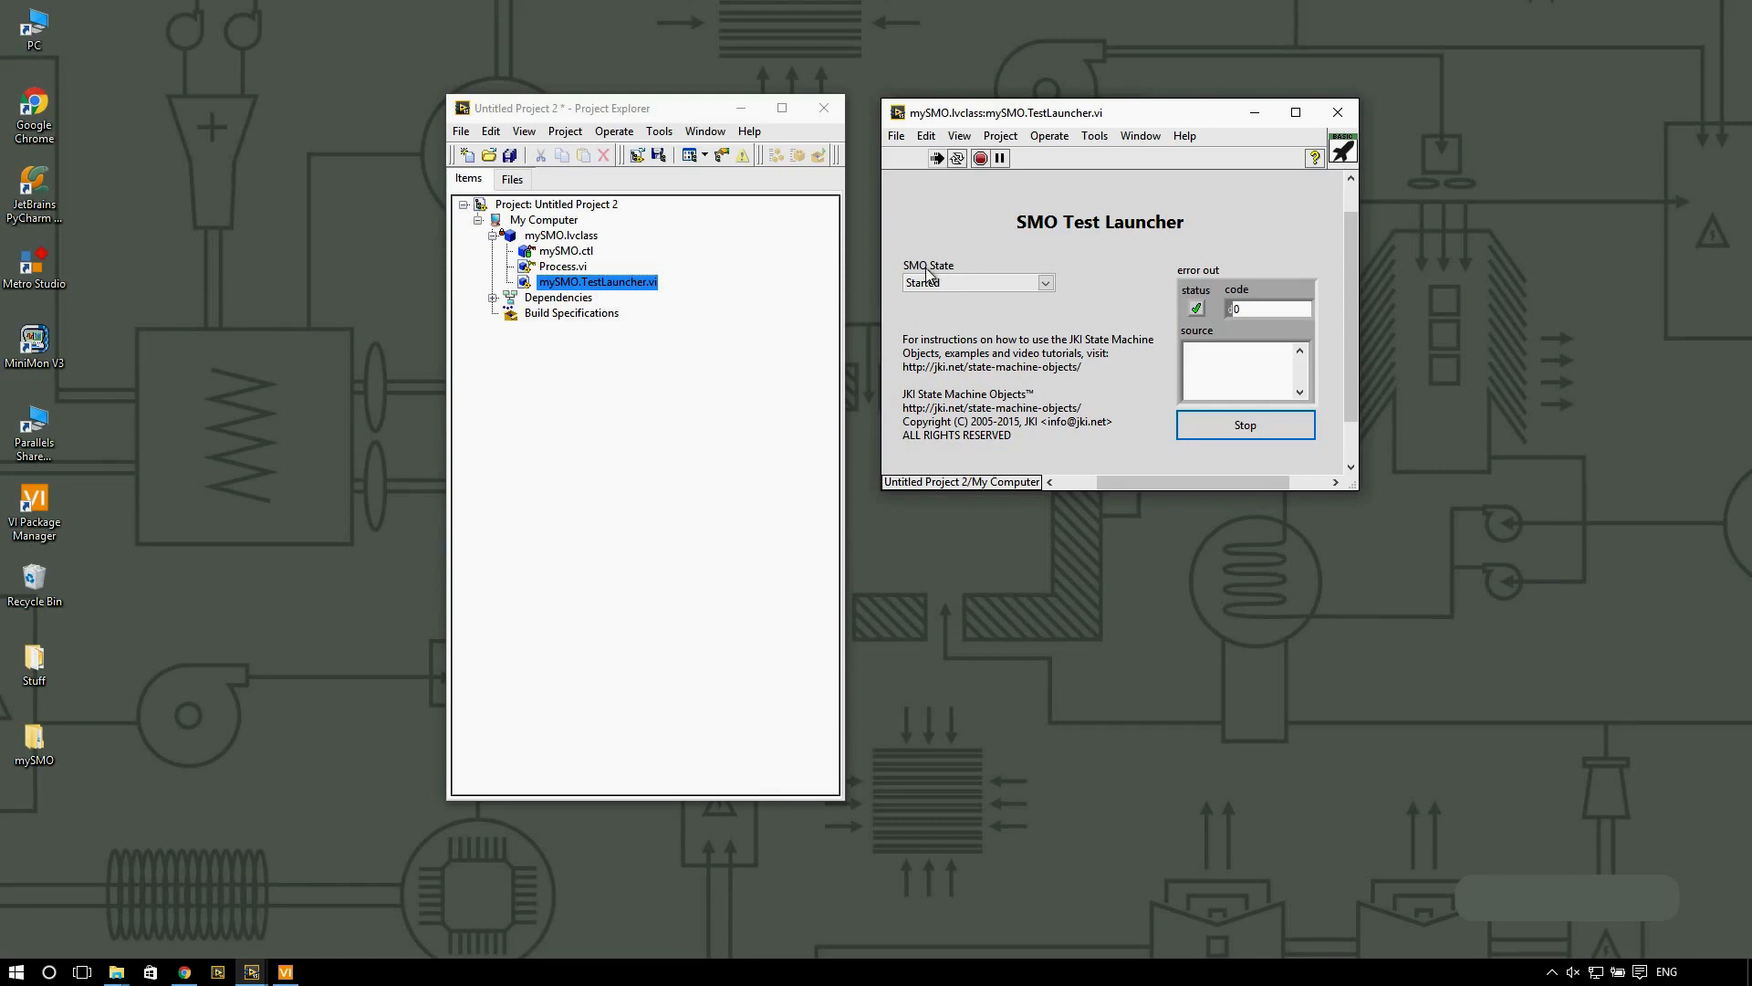
mouse_move(951, 252)
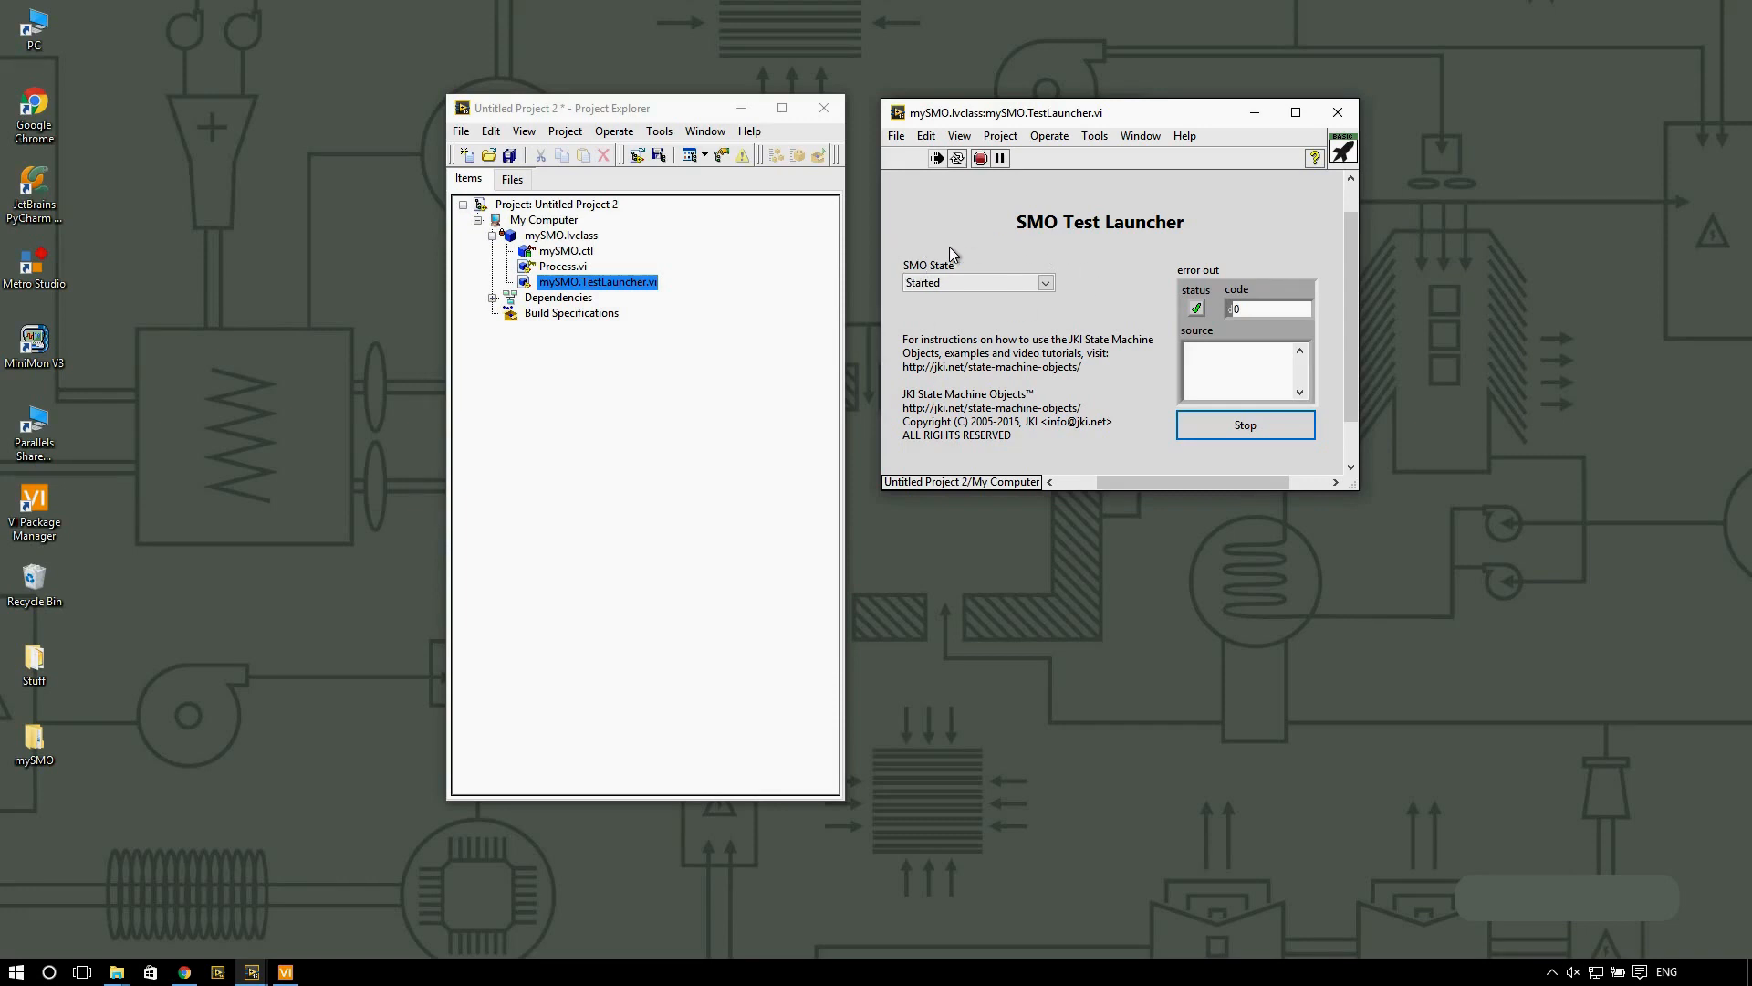
mouse_move(995, 300)
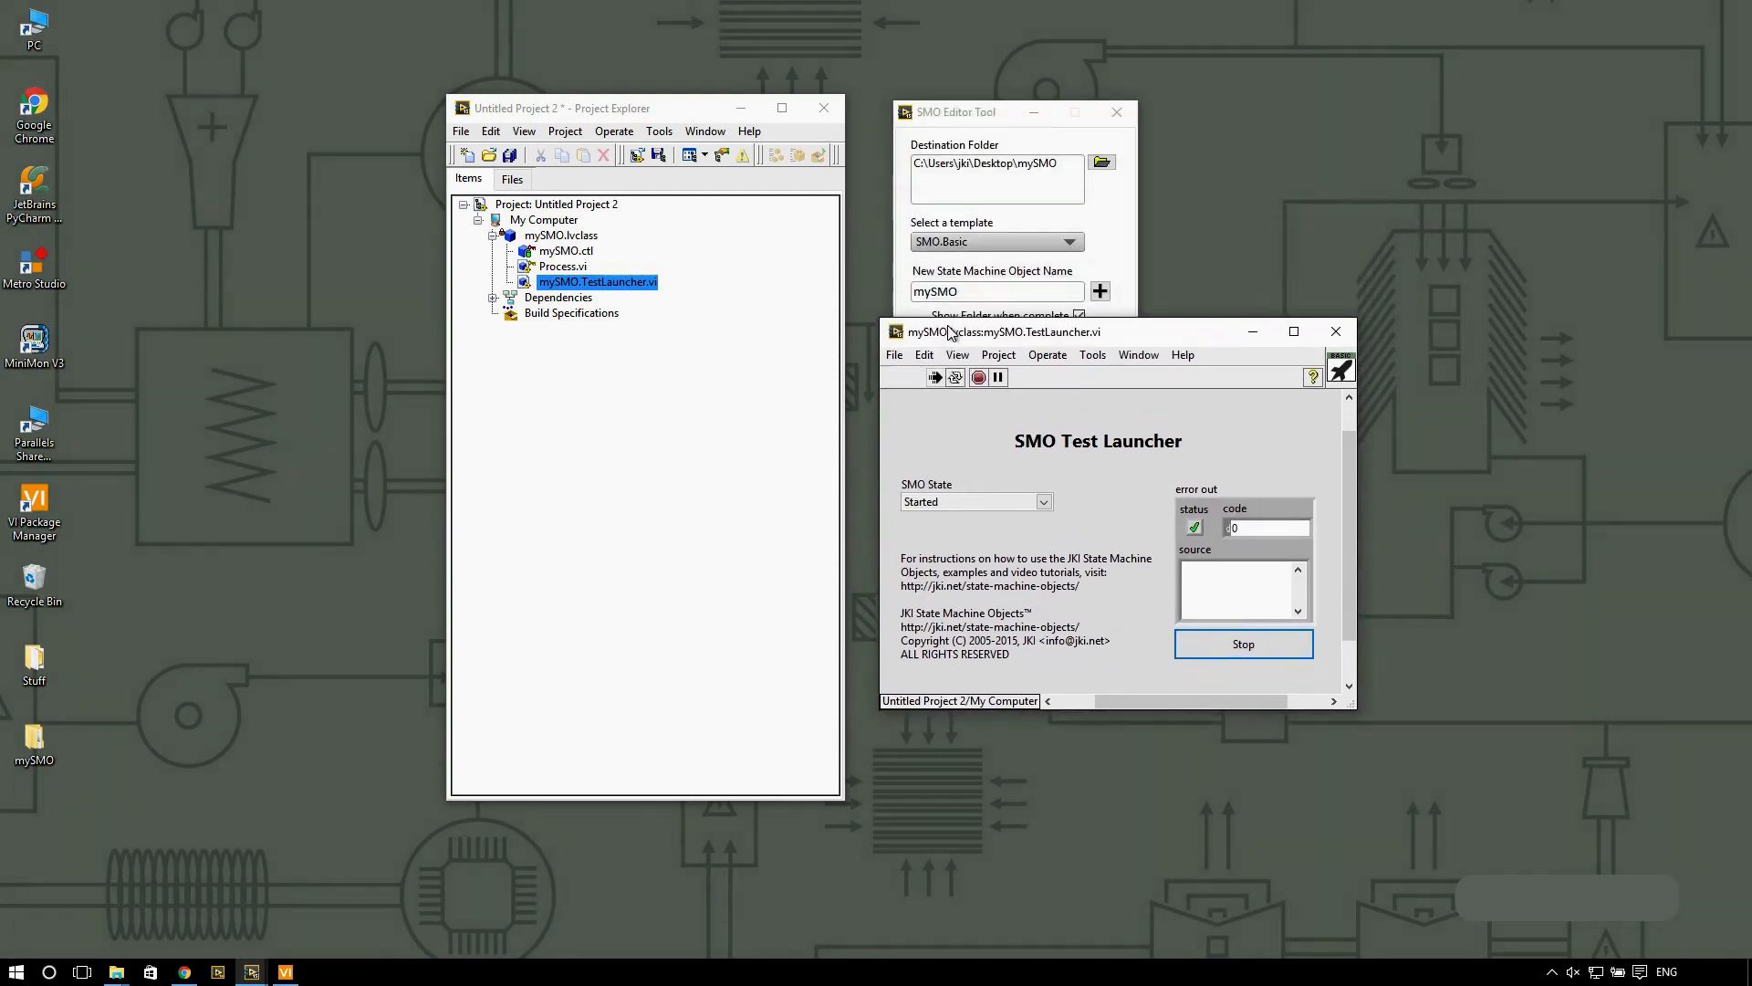
left_click_drag(1000, 333, 1000, 374)
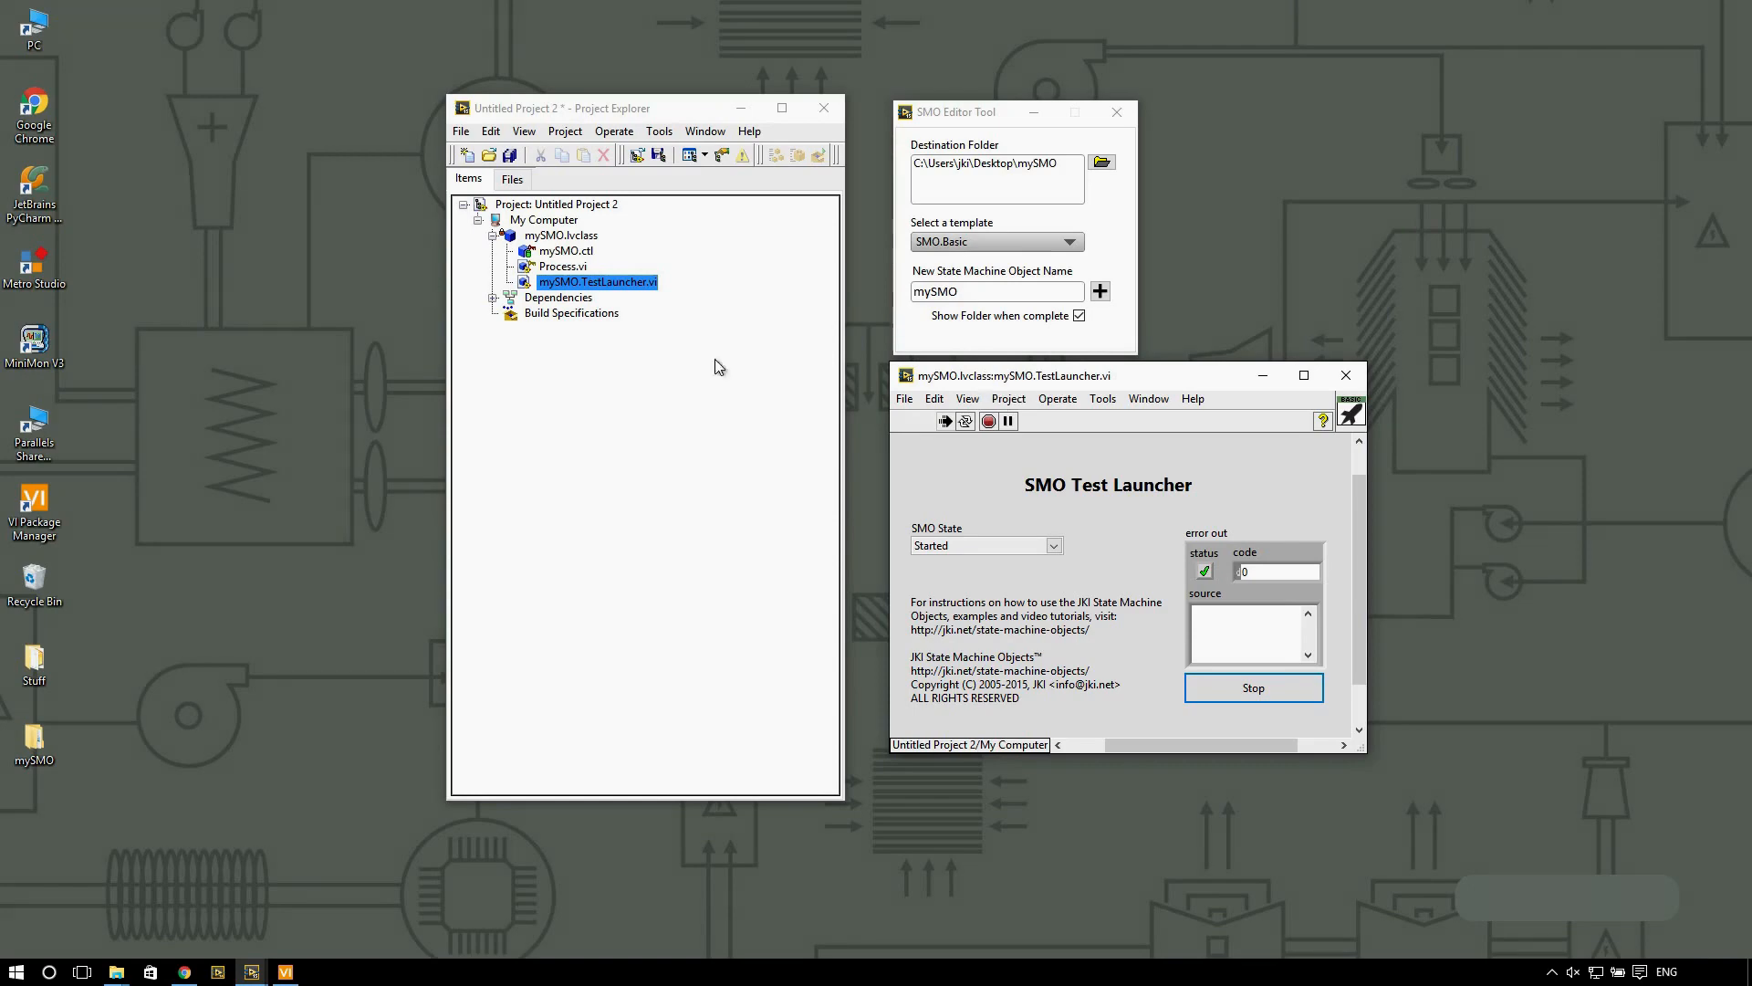
double_click(564, 265)
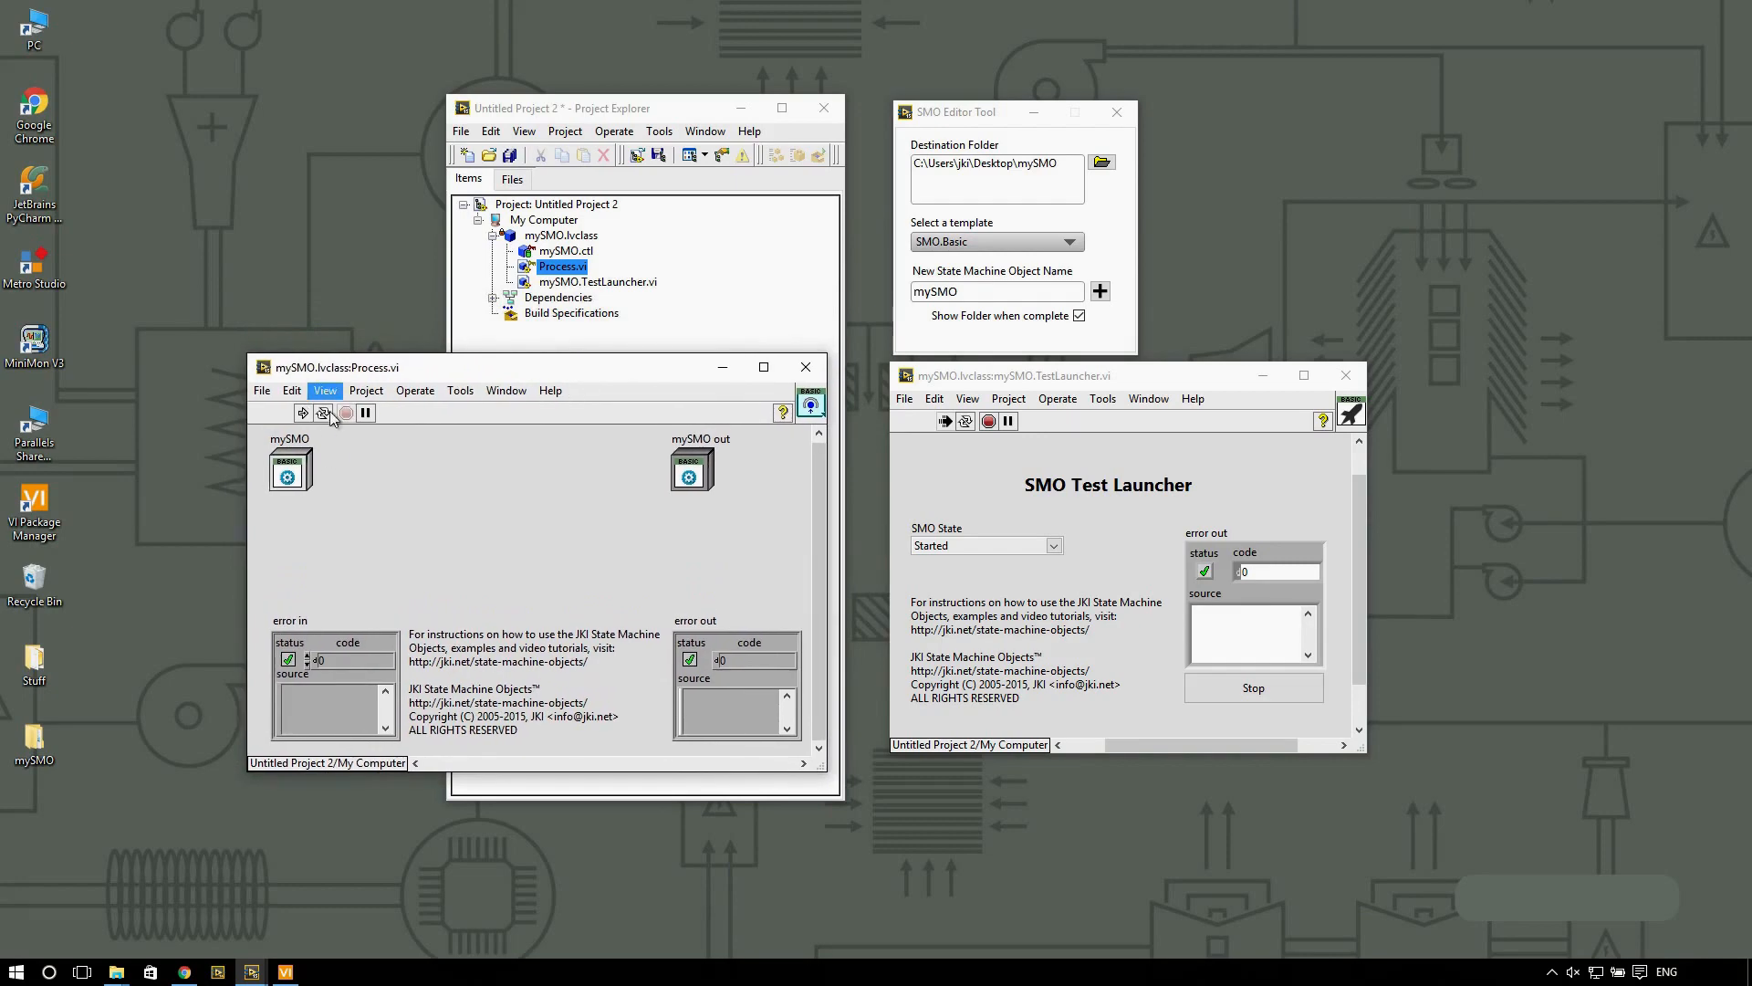
Step: Open the running reentrant clone Process.vi:5310001 via Browse Relationships, then toggle with Ctrl+E
left_click(324, 390)
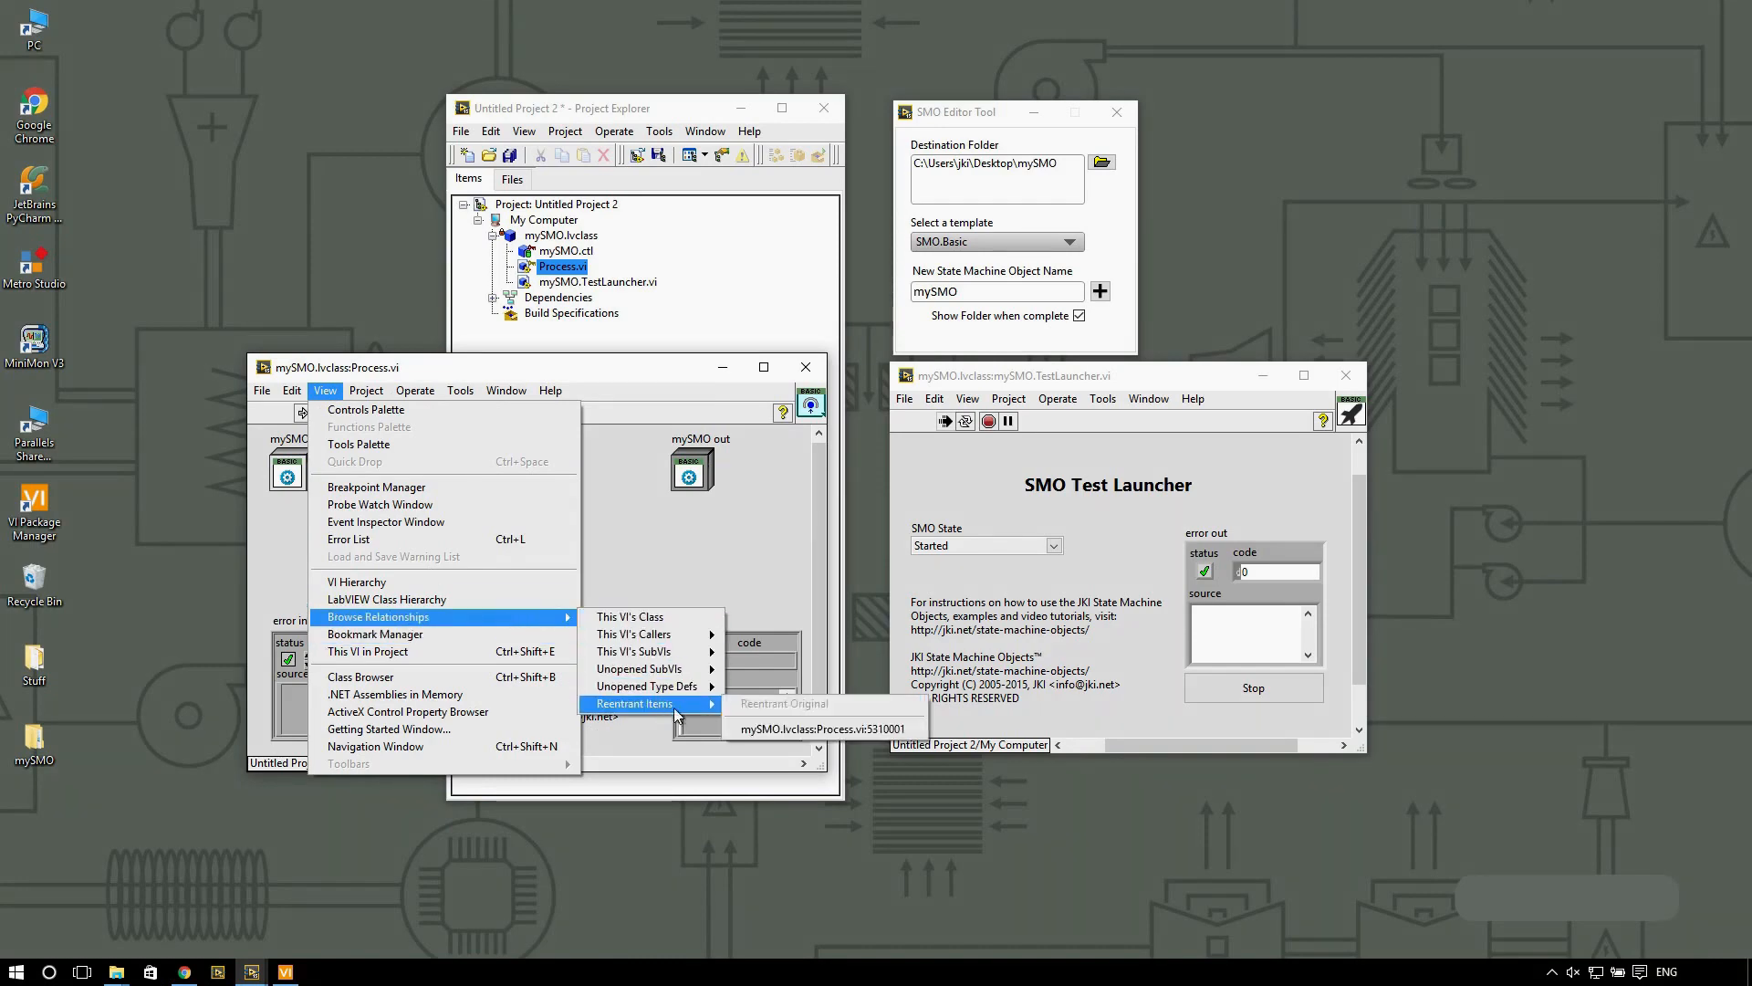
left_click(820, 728)
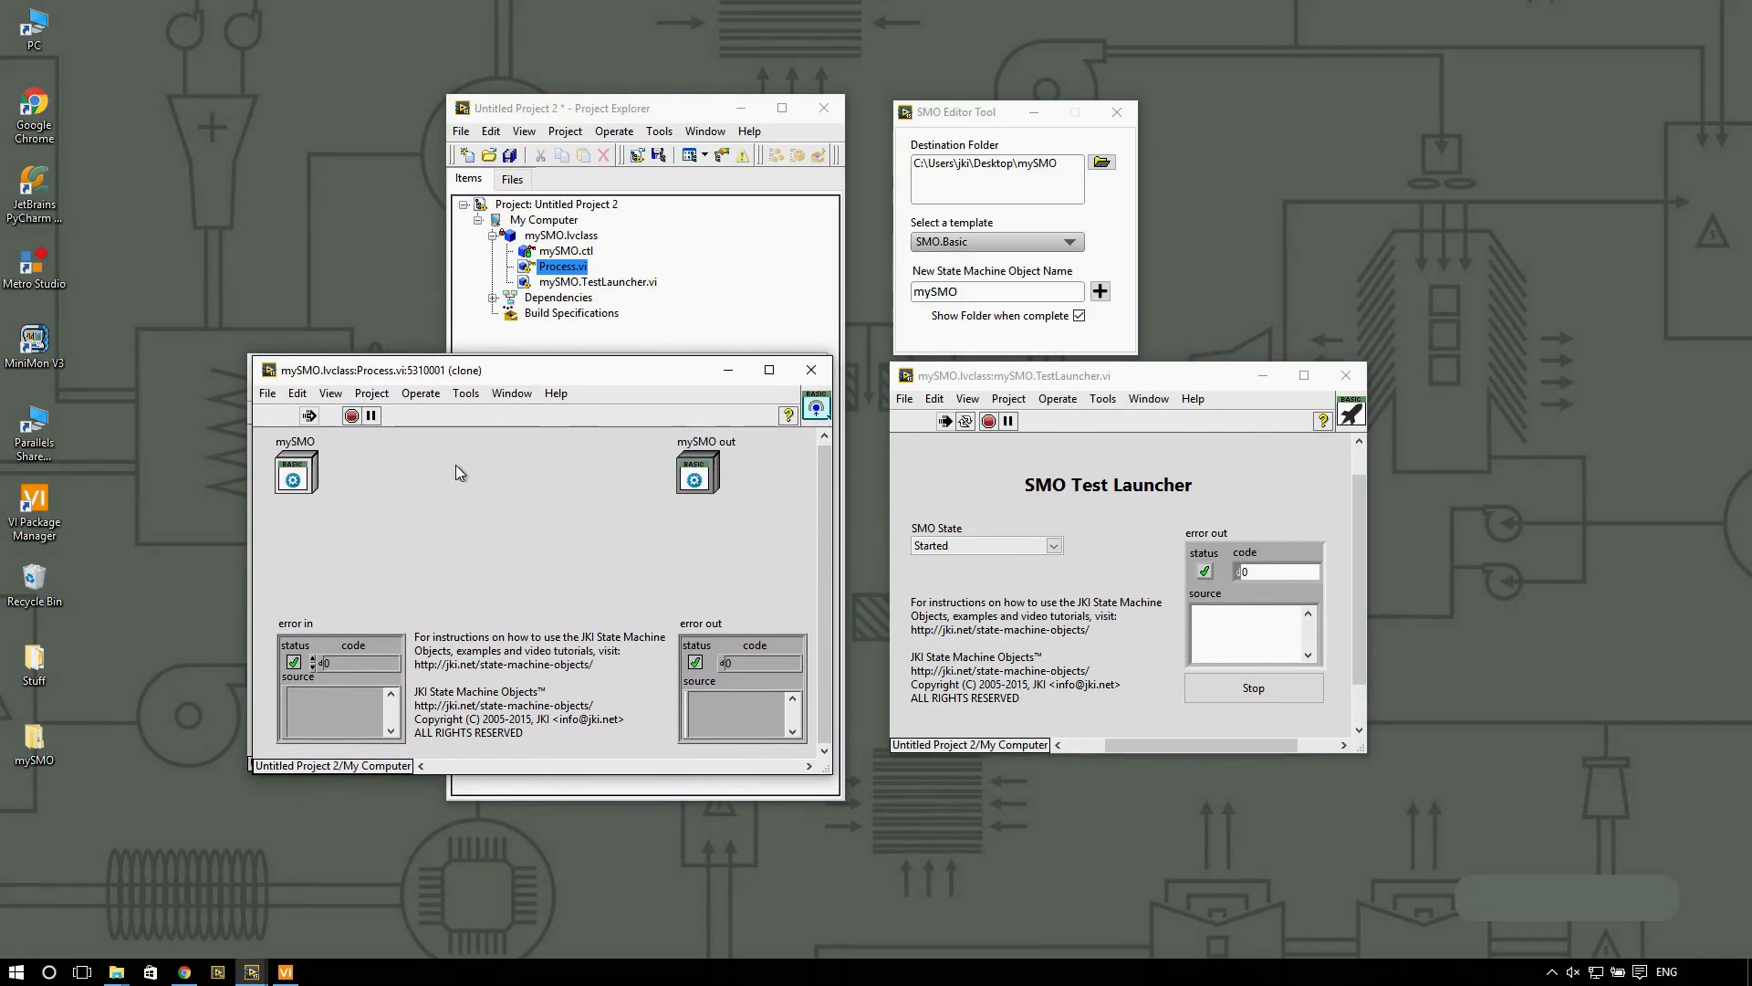
key("ctrl+e")
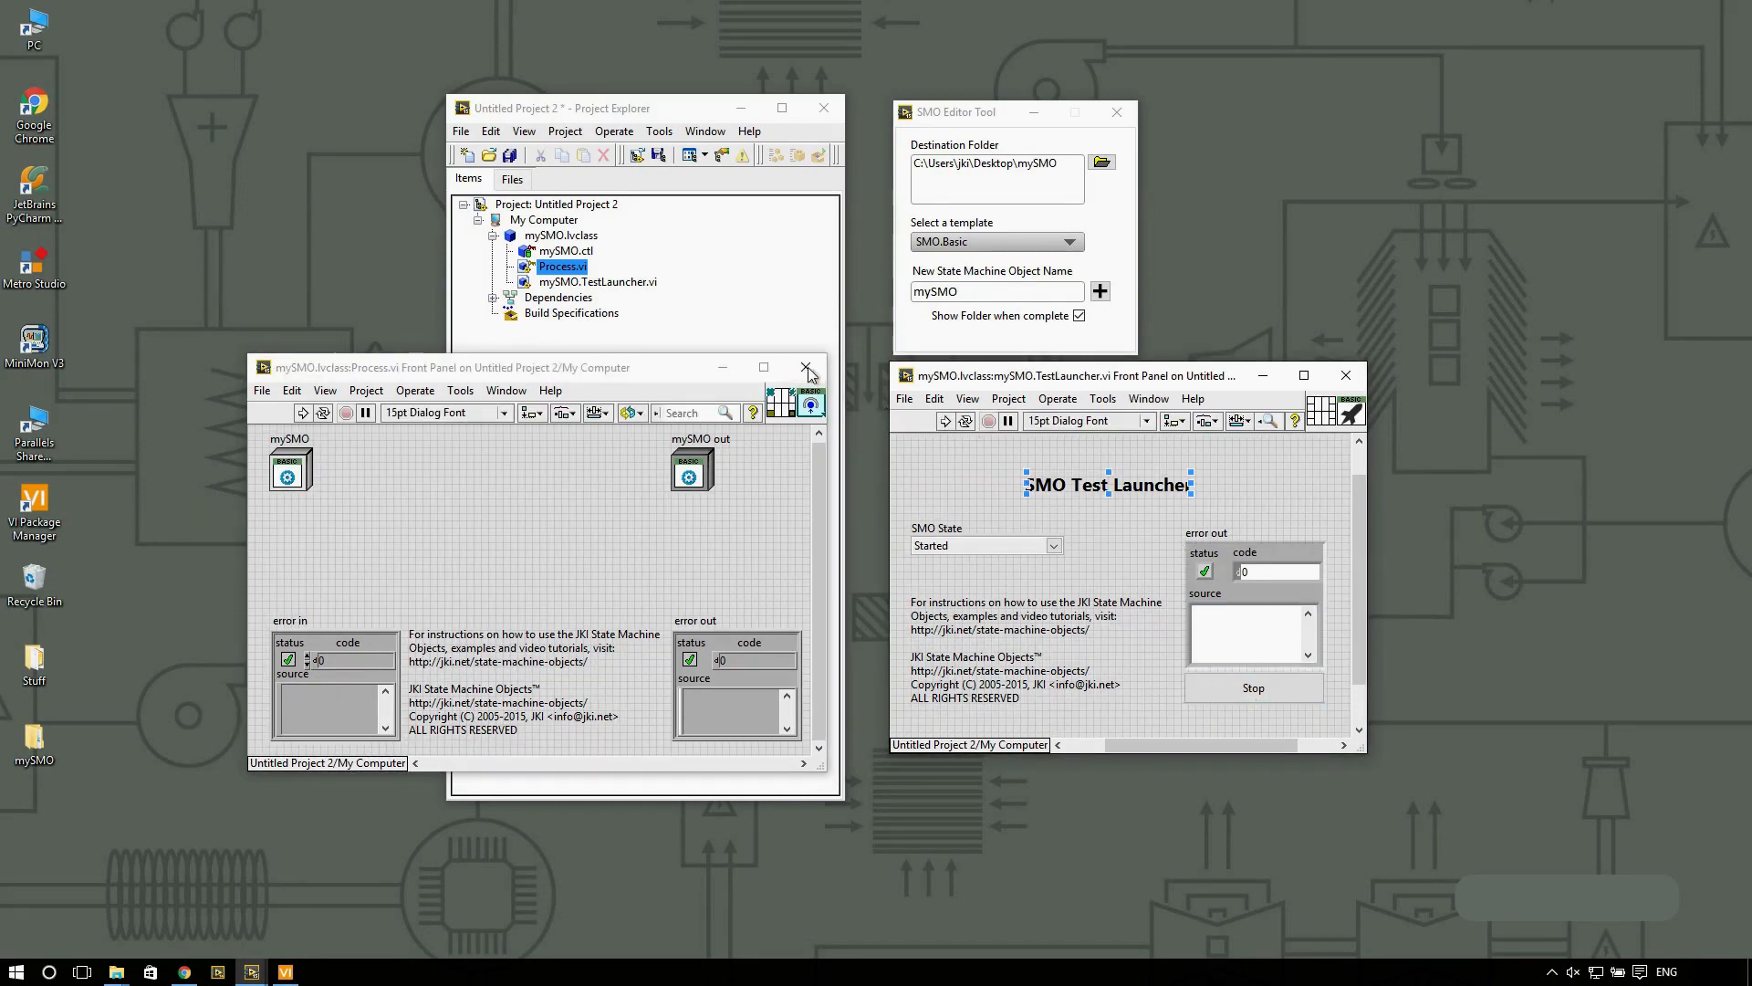
Step: Close Process.vi's front panel, reopen its block diagram from the project, then close it
left_click(806, 368)
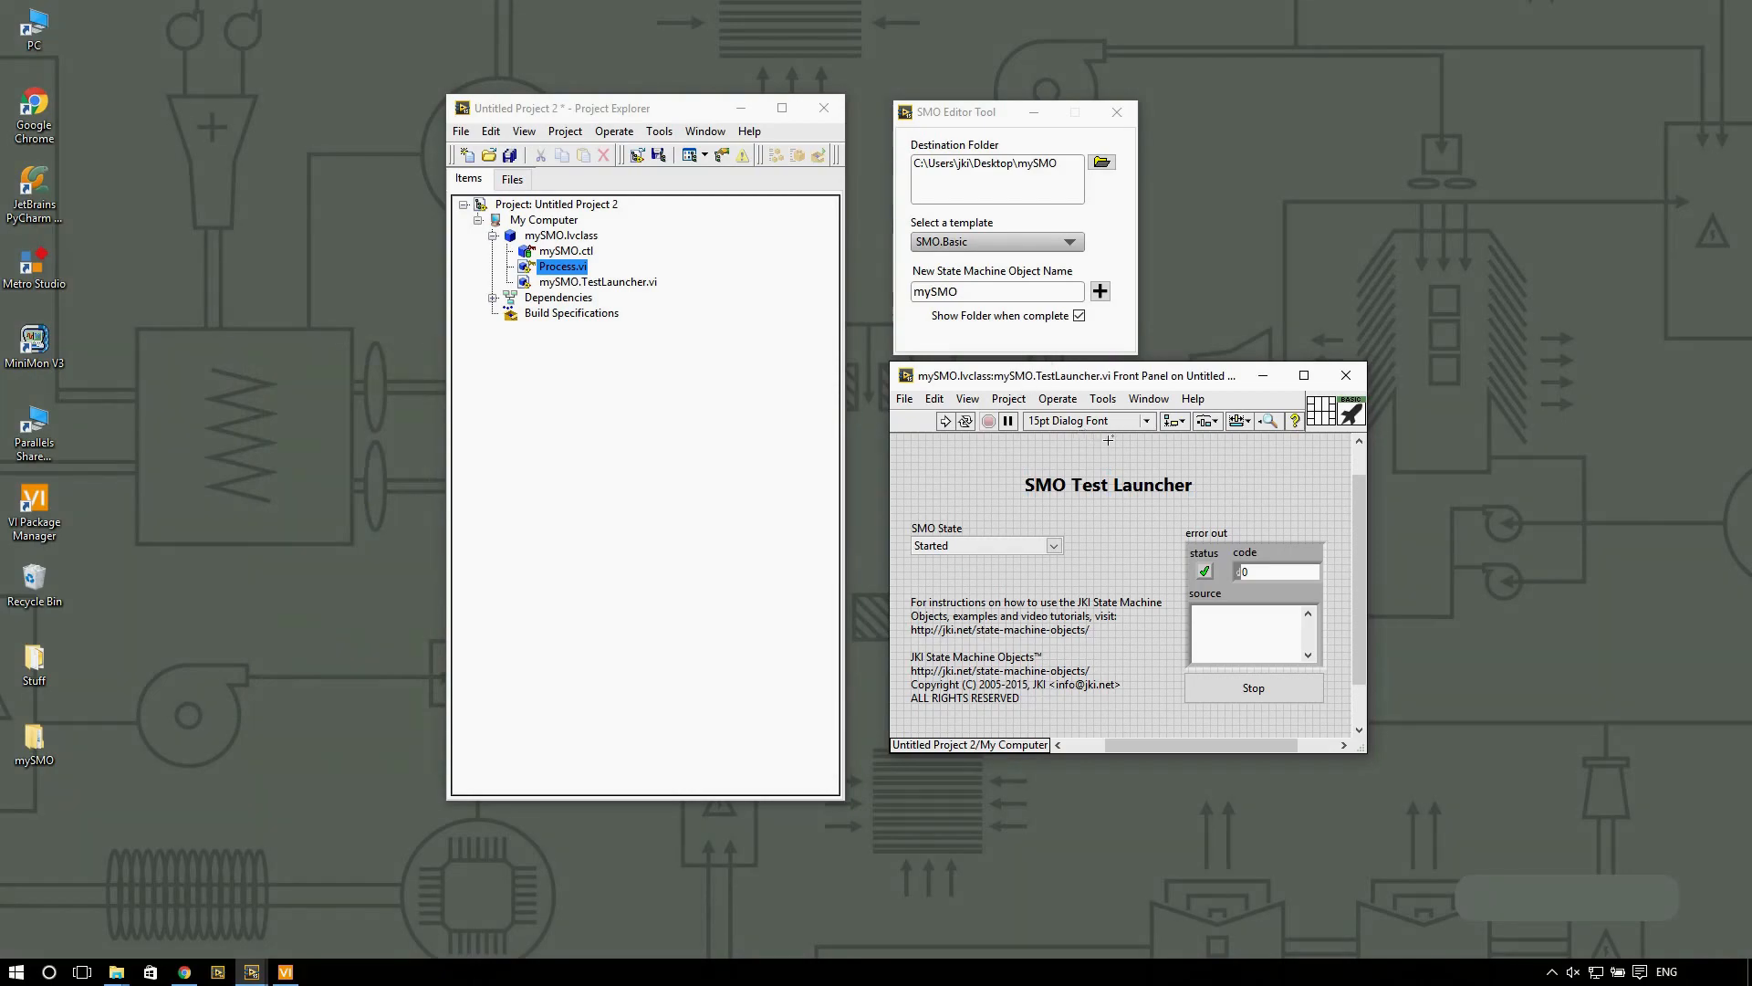
double_click(561, 265)
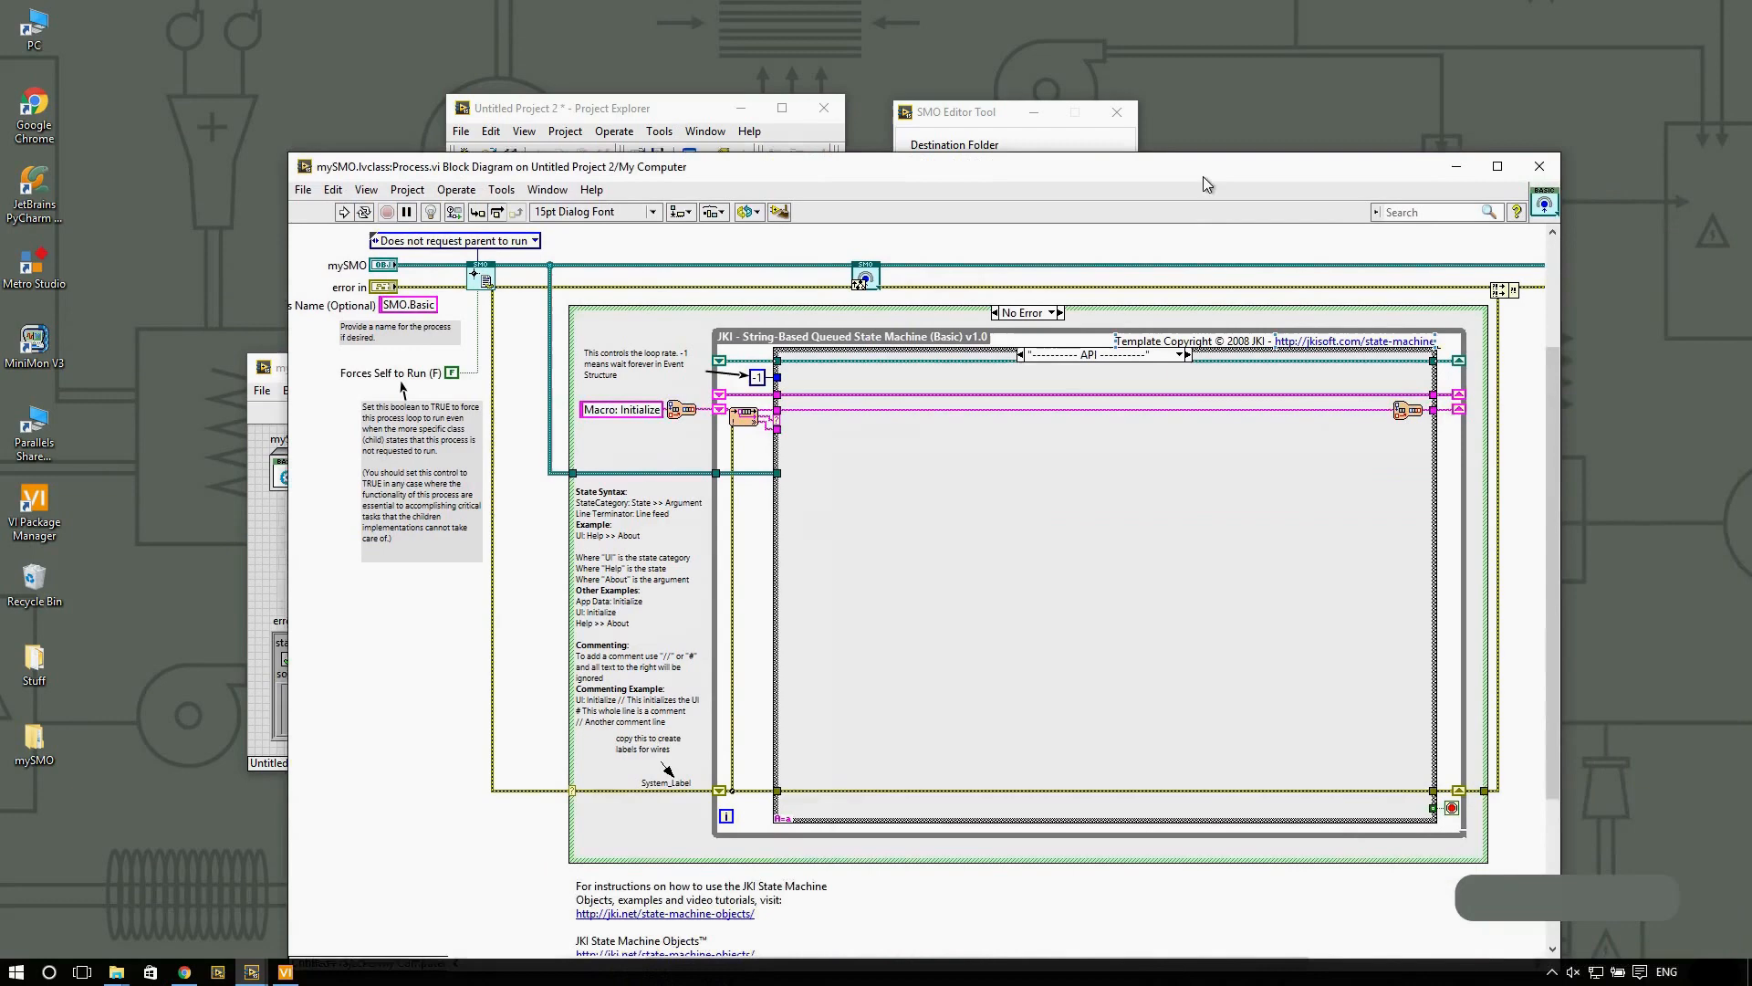
left_click(1181, 352)
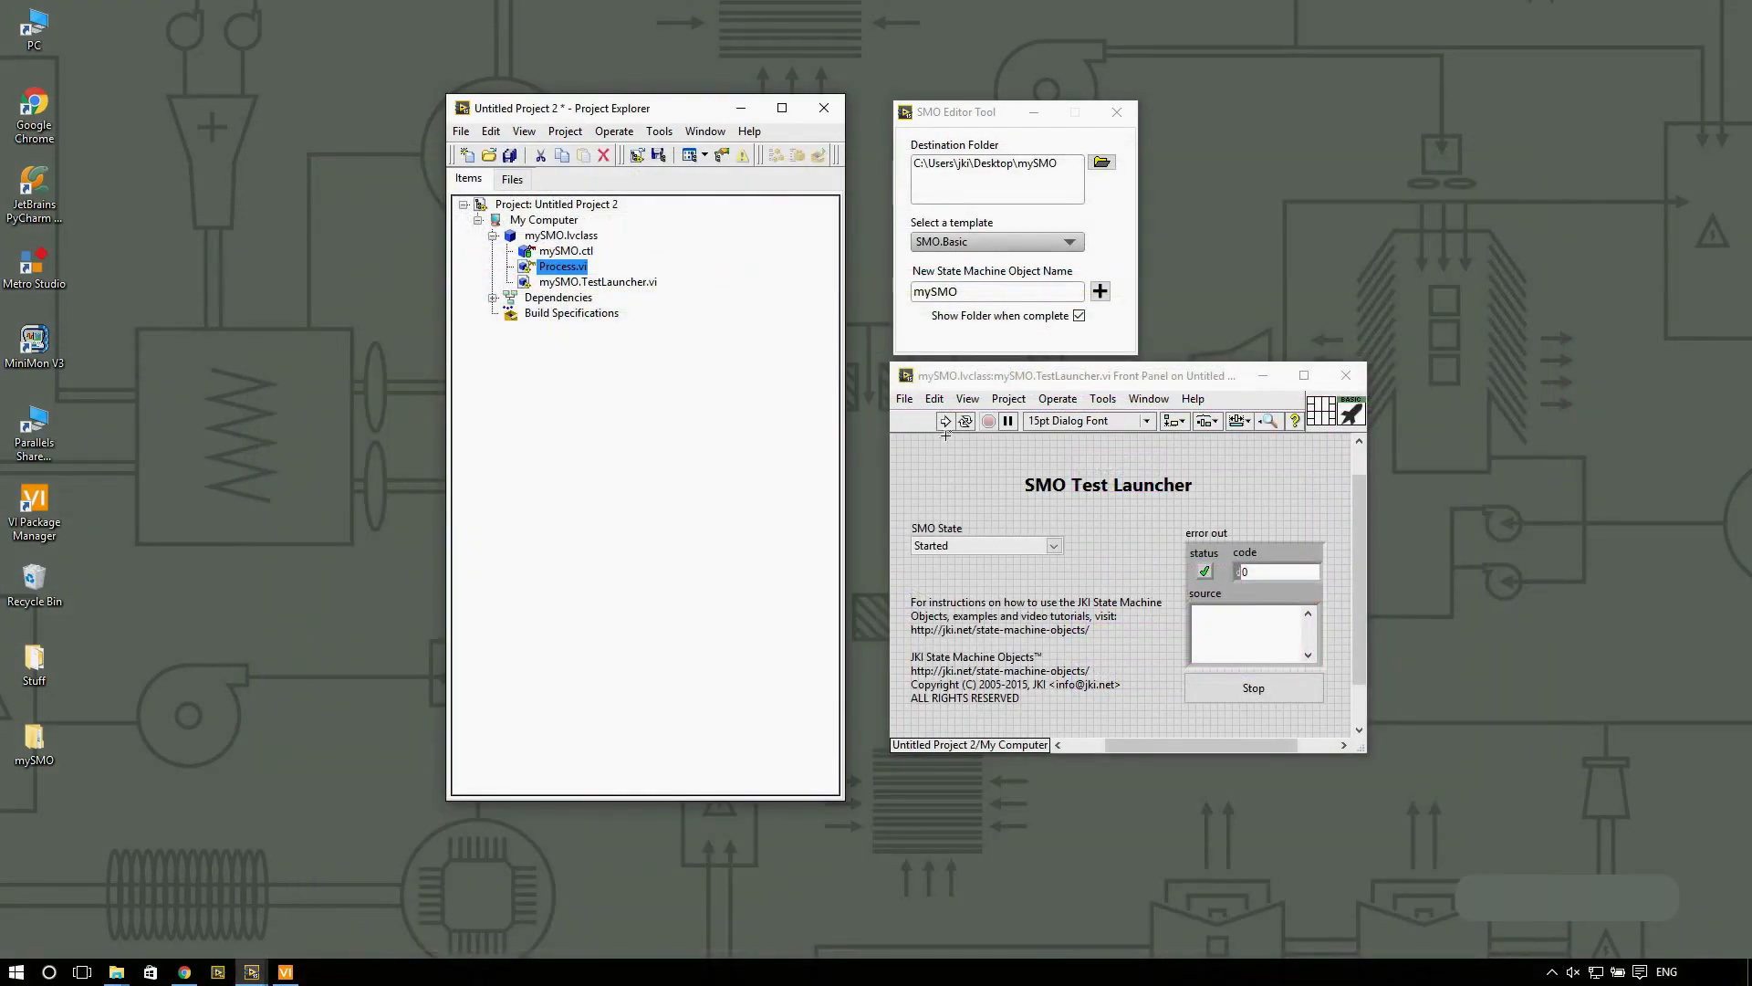
Step: Run the SMO Test Launcher again so the Process.vi clone panel appears
left_click(945, 422)
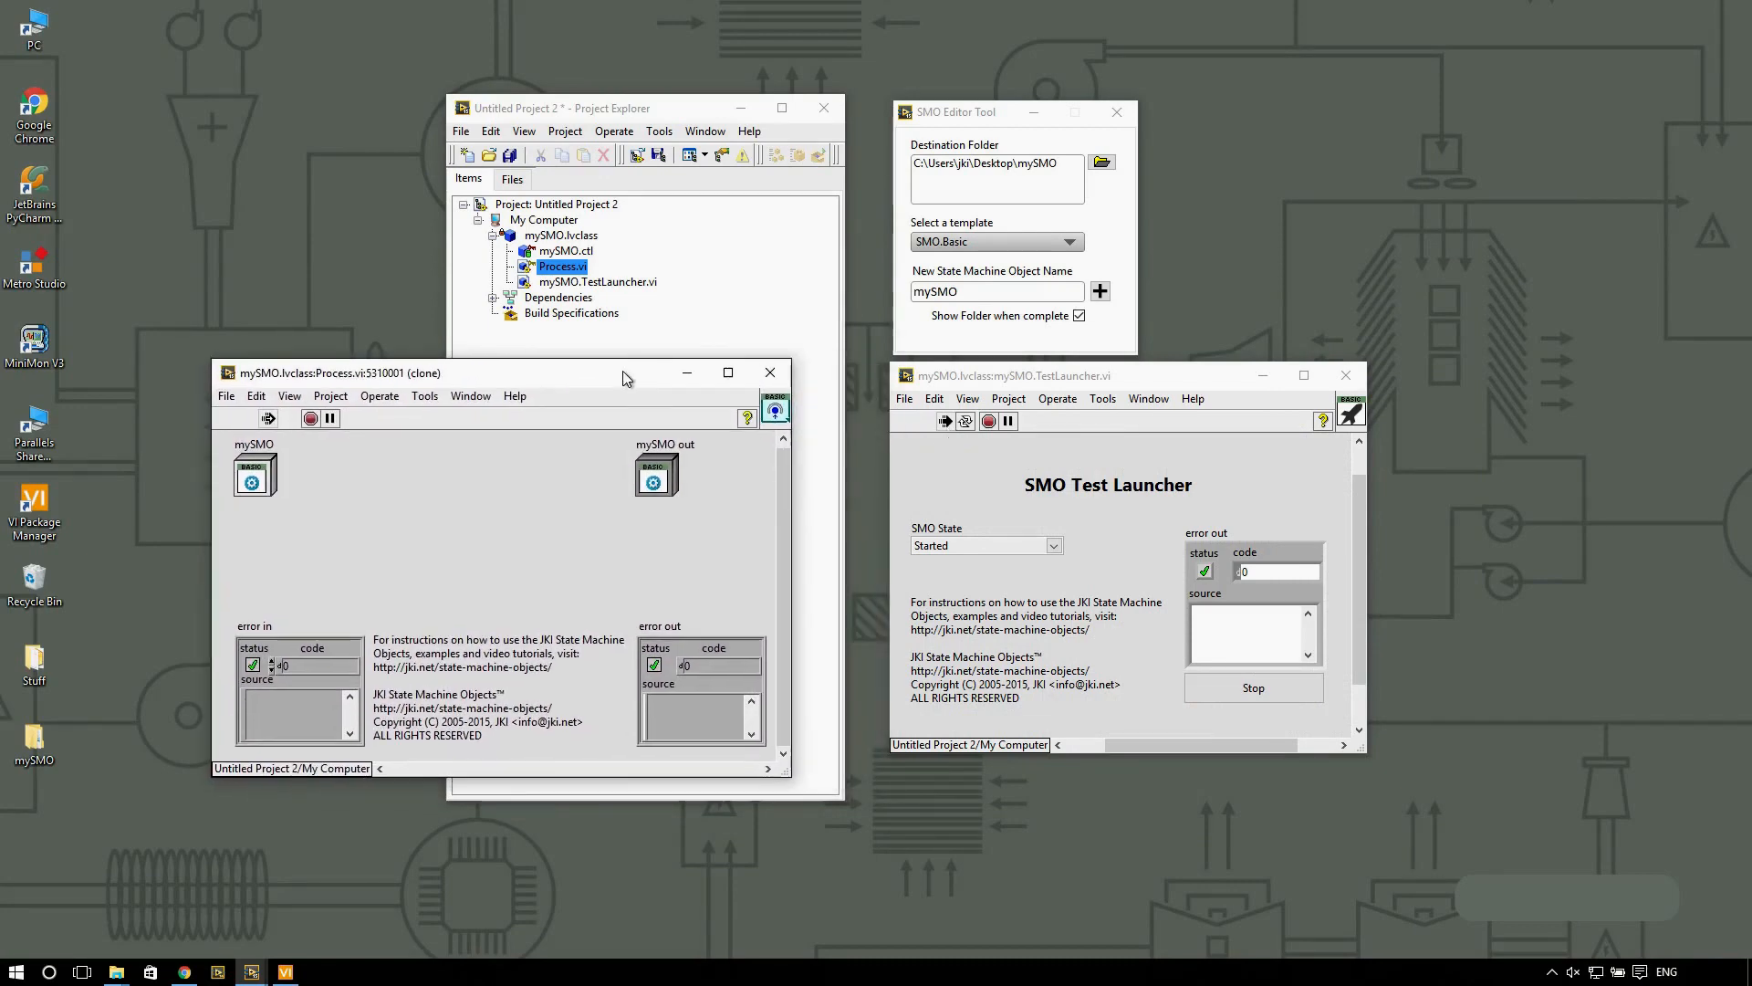
mouse_move(871, 748)
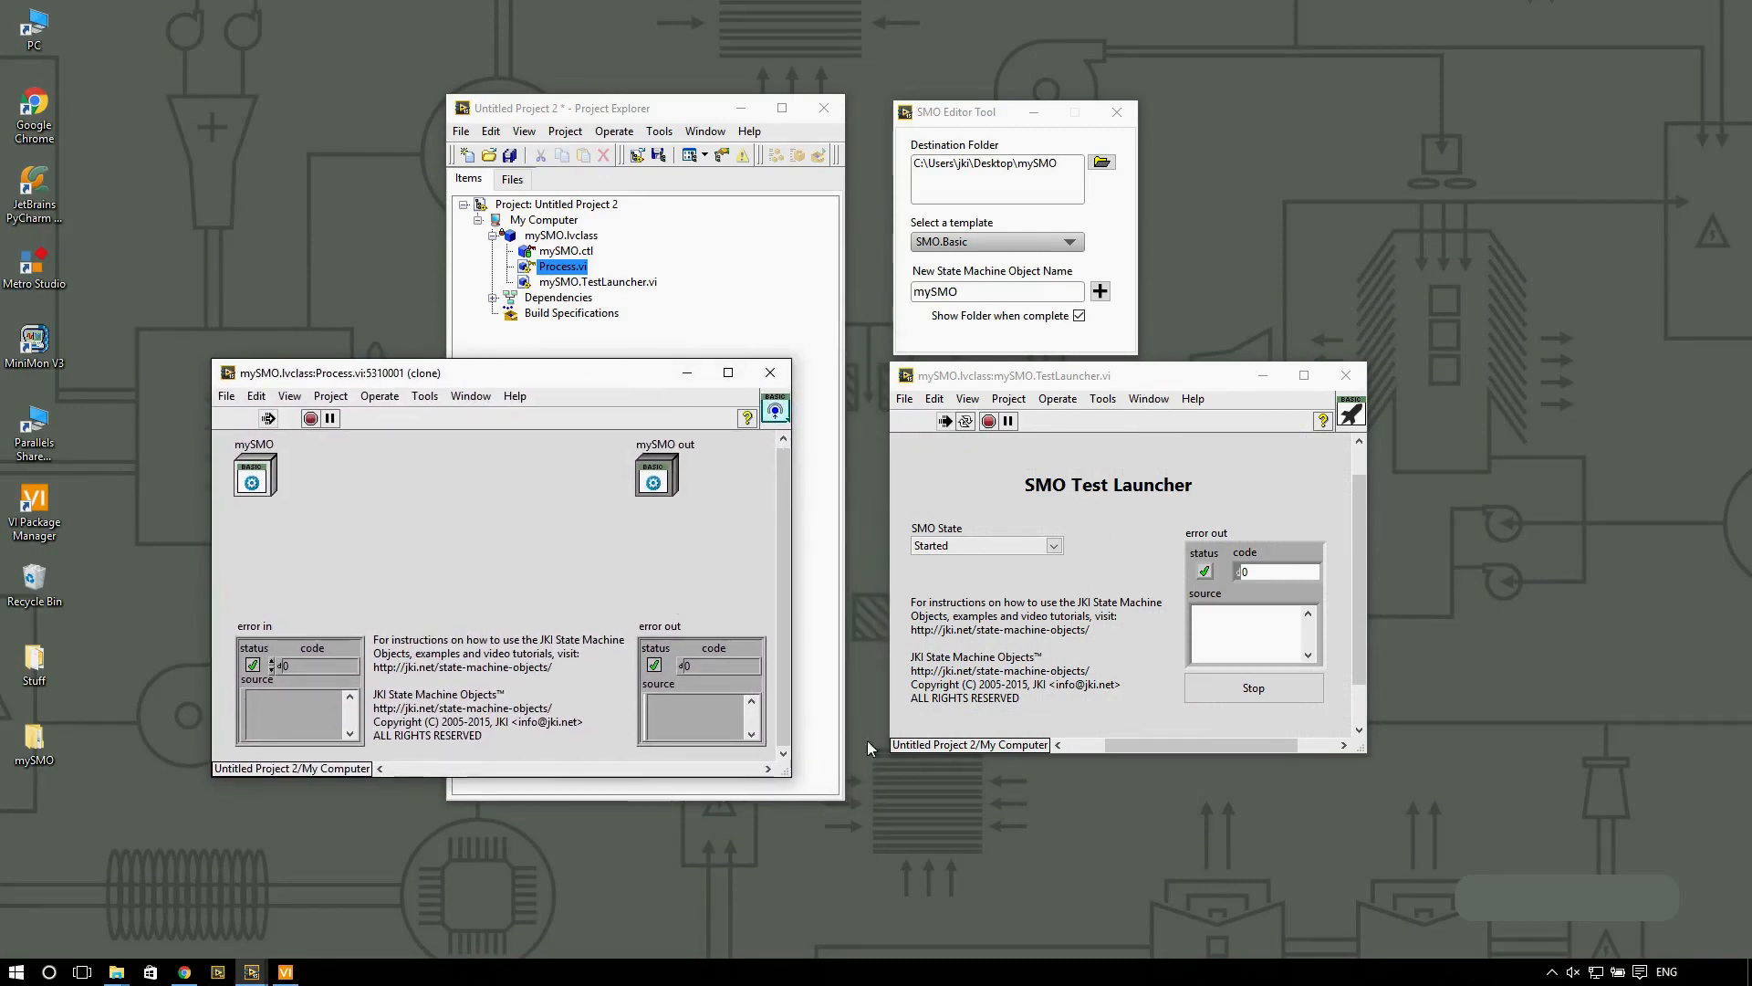
mouse_move(438, 542)
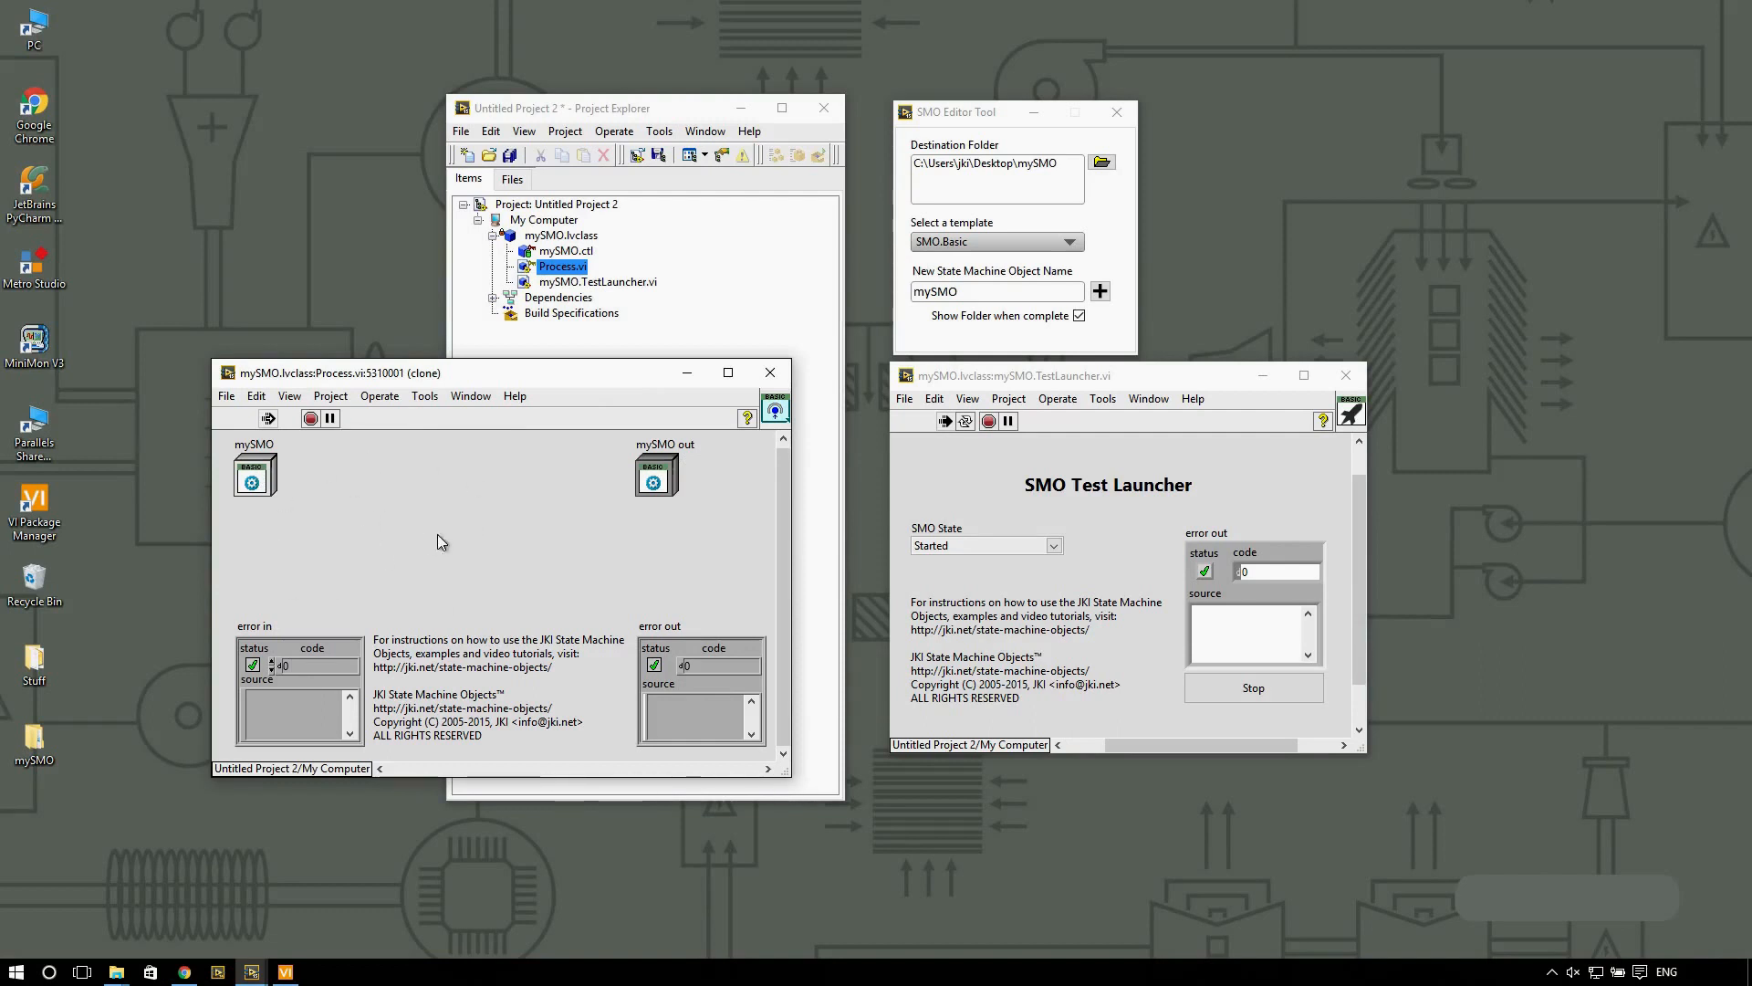